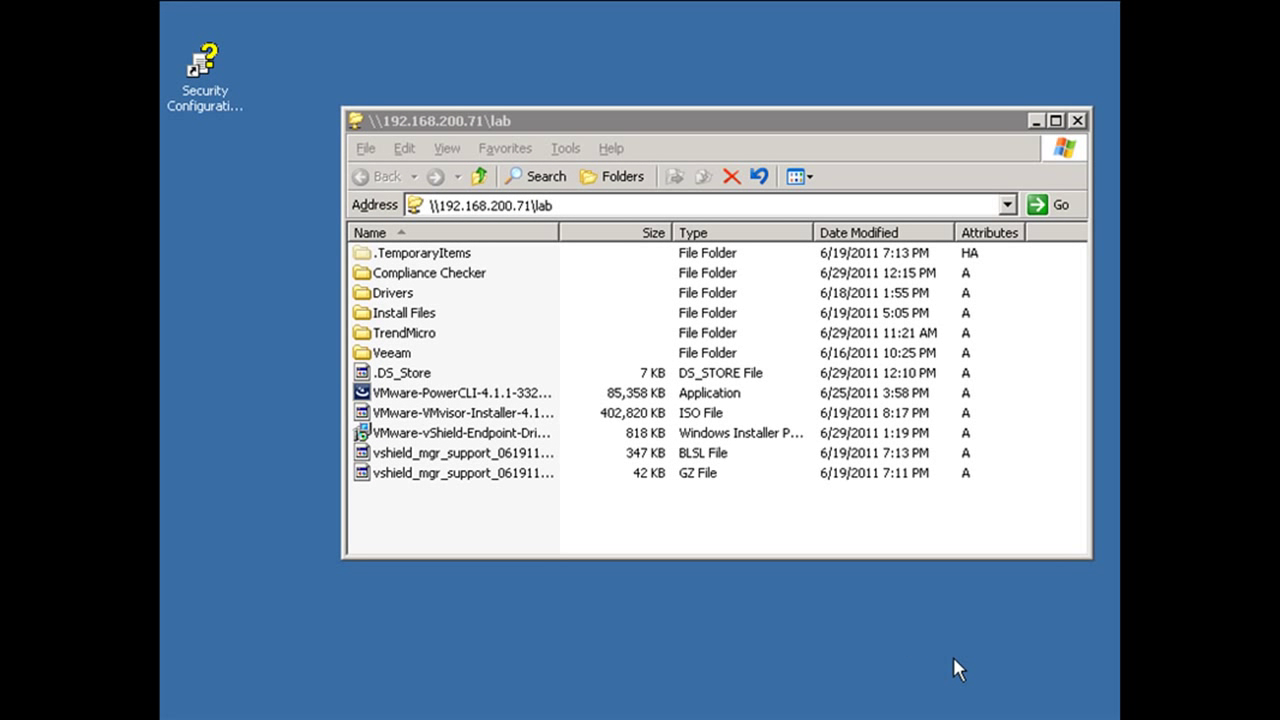
pyautogui.moveTo(468, 248)
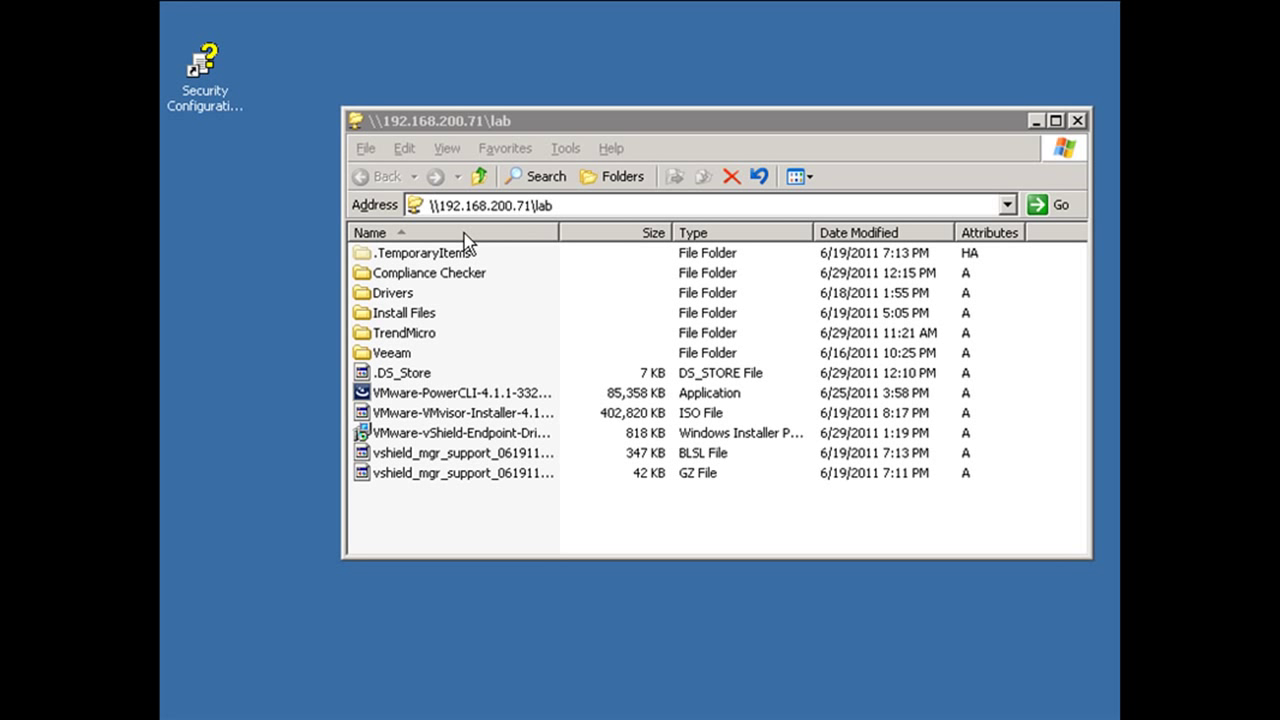
pyautogui.moveTo(532, 86)
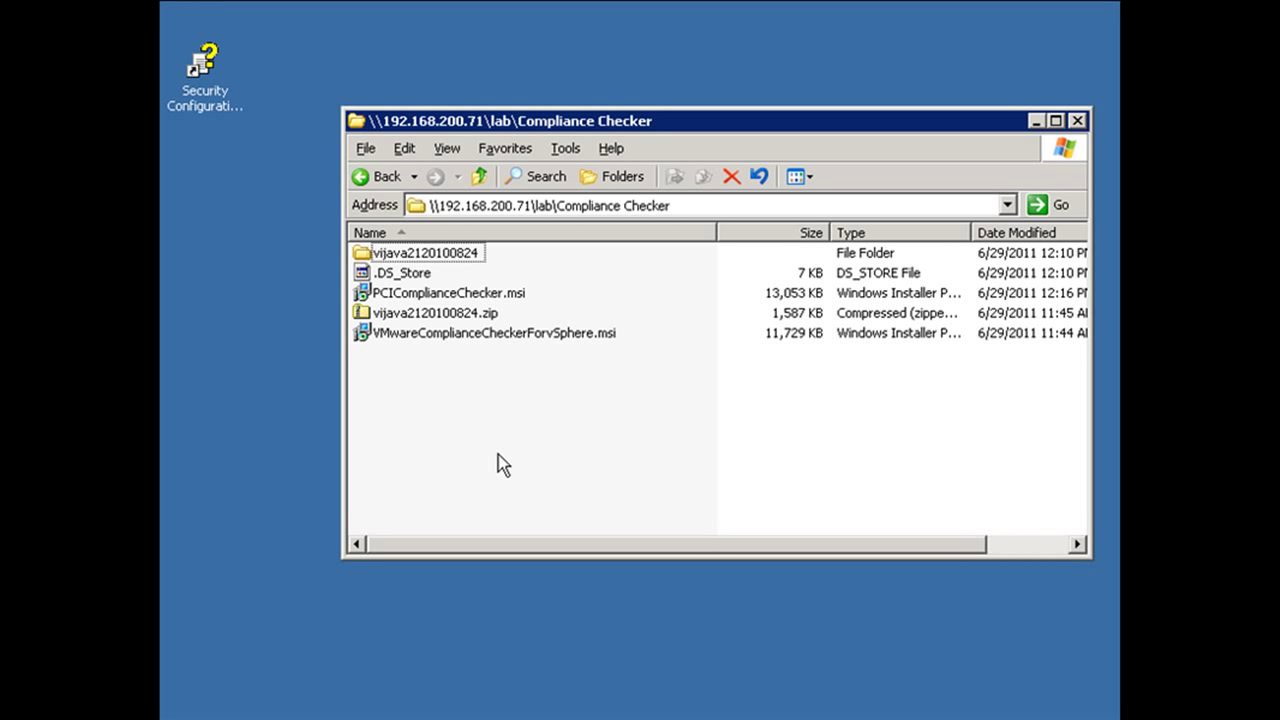
pyautogui.moveTo(398, 344)
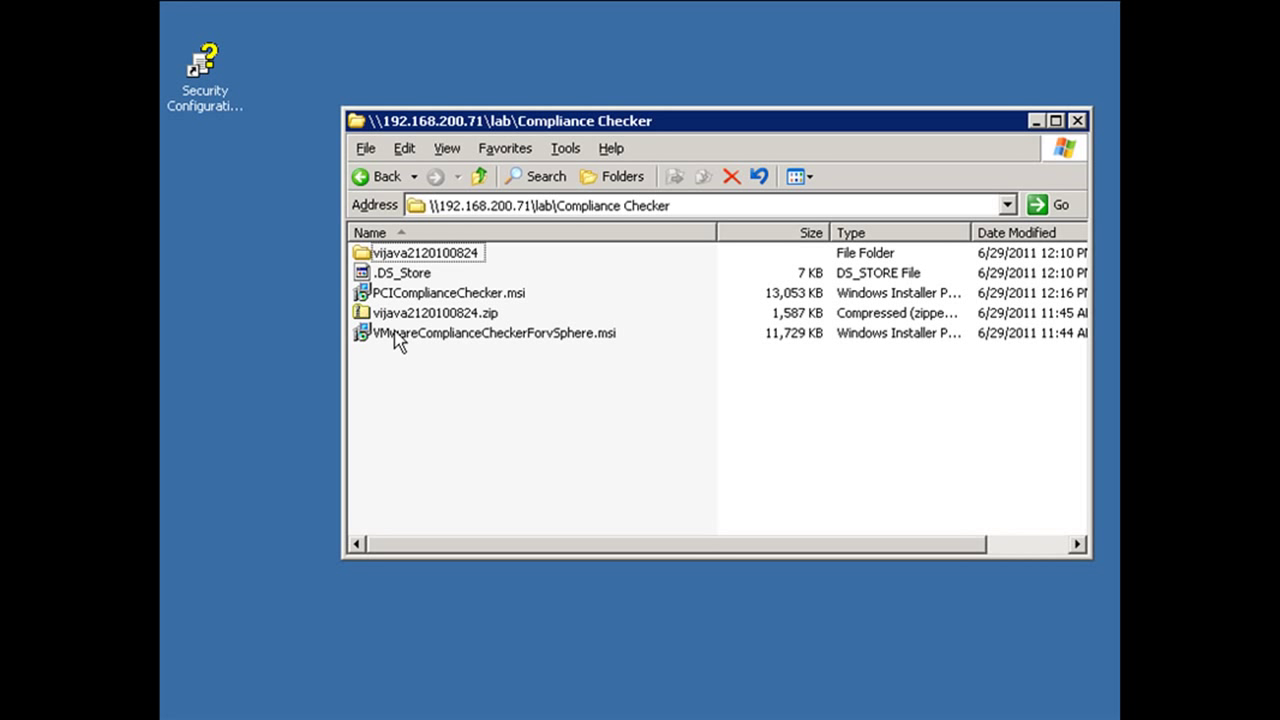
pyautogui.moveTo(530, 348)
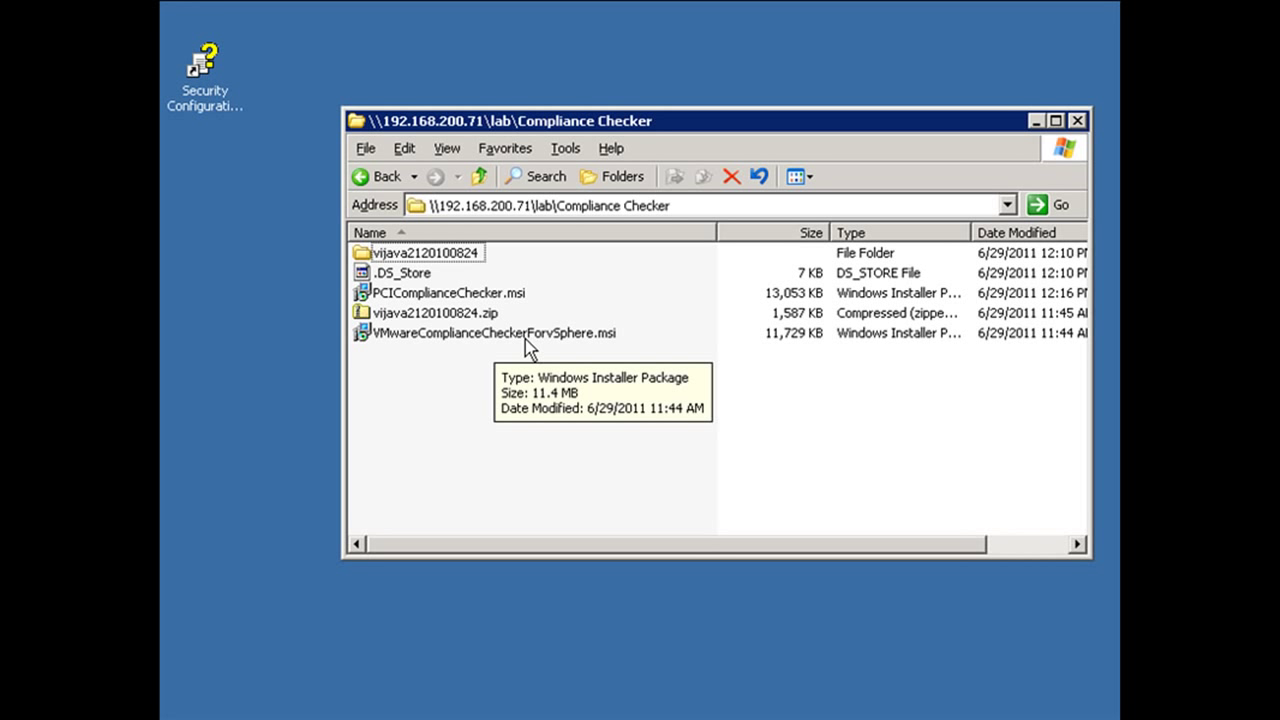
# - Launch VMwareComplianceCheckerForvSphere.msi, allow it to run and accept the license agreement
pyautogui.doubleClick(464, 332)
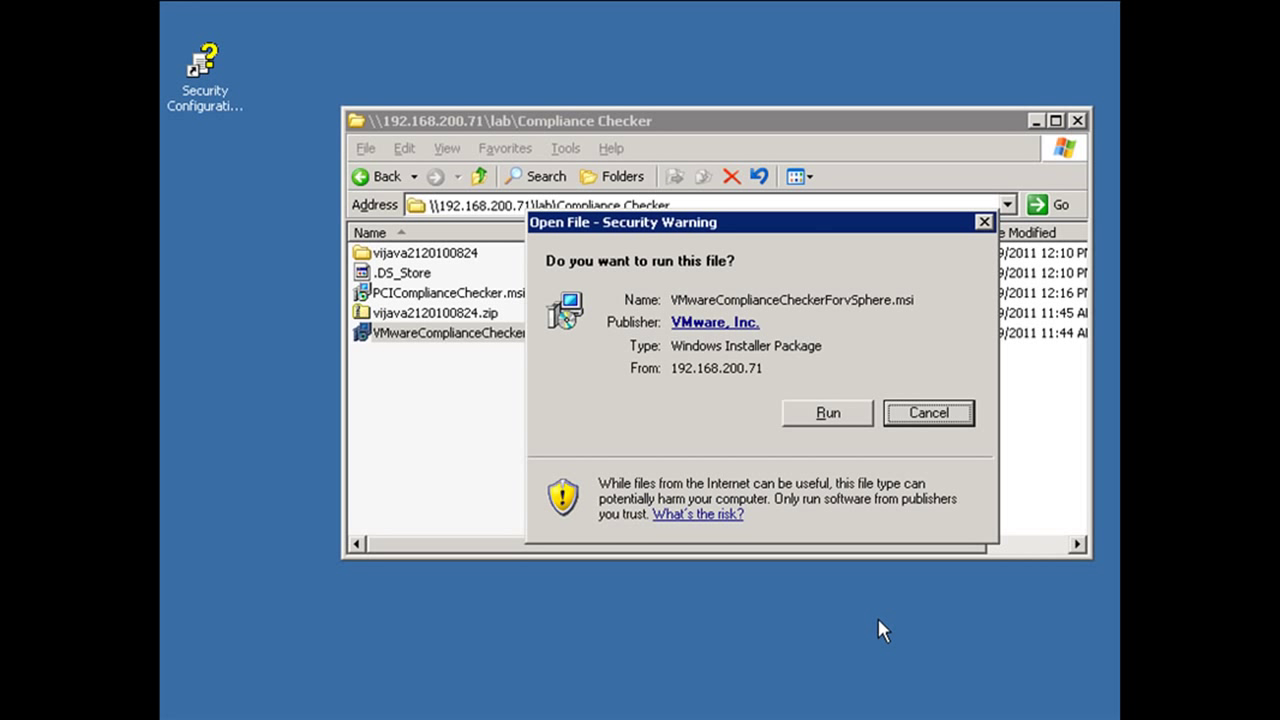
pyautogui.click(826, 412)
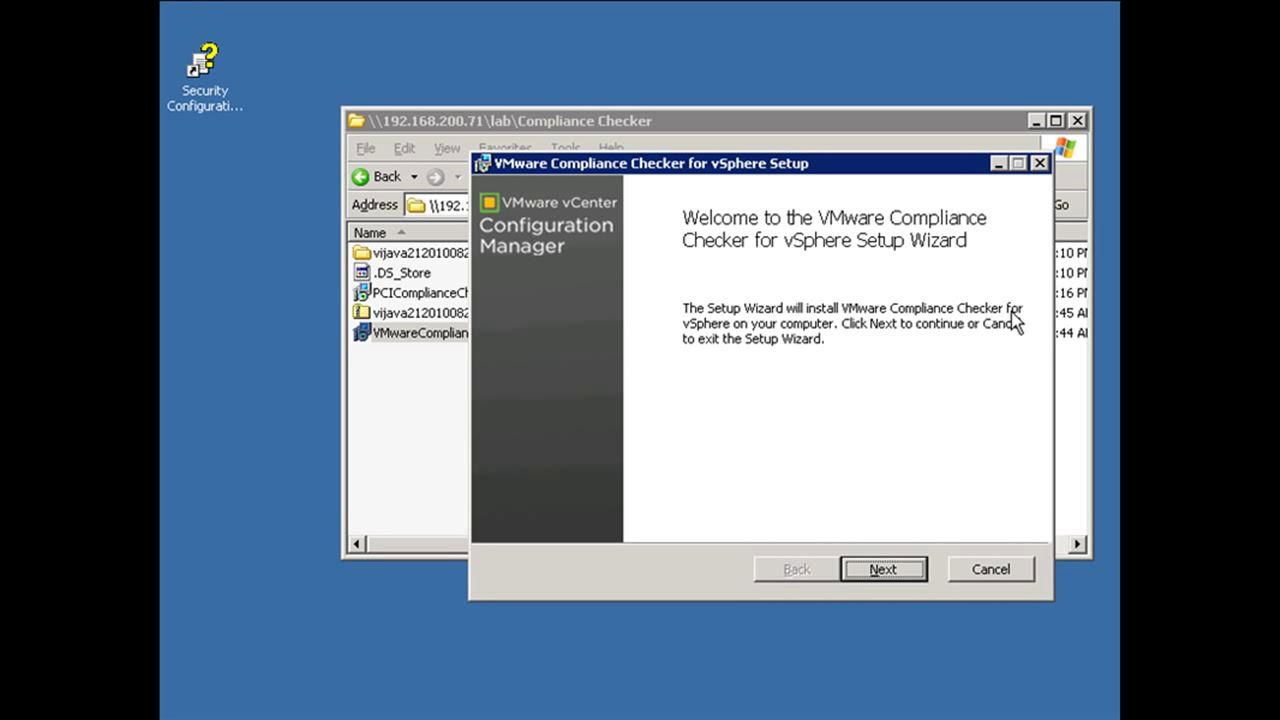
pyautogui.moveTo(882, 568)
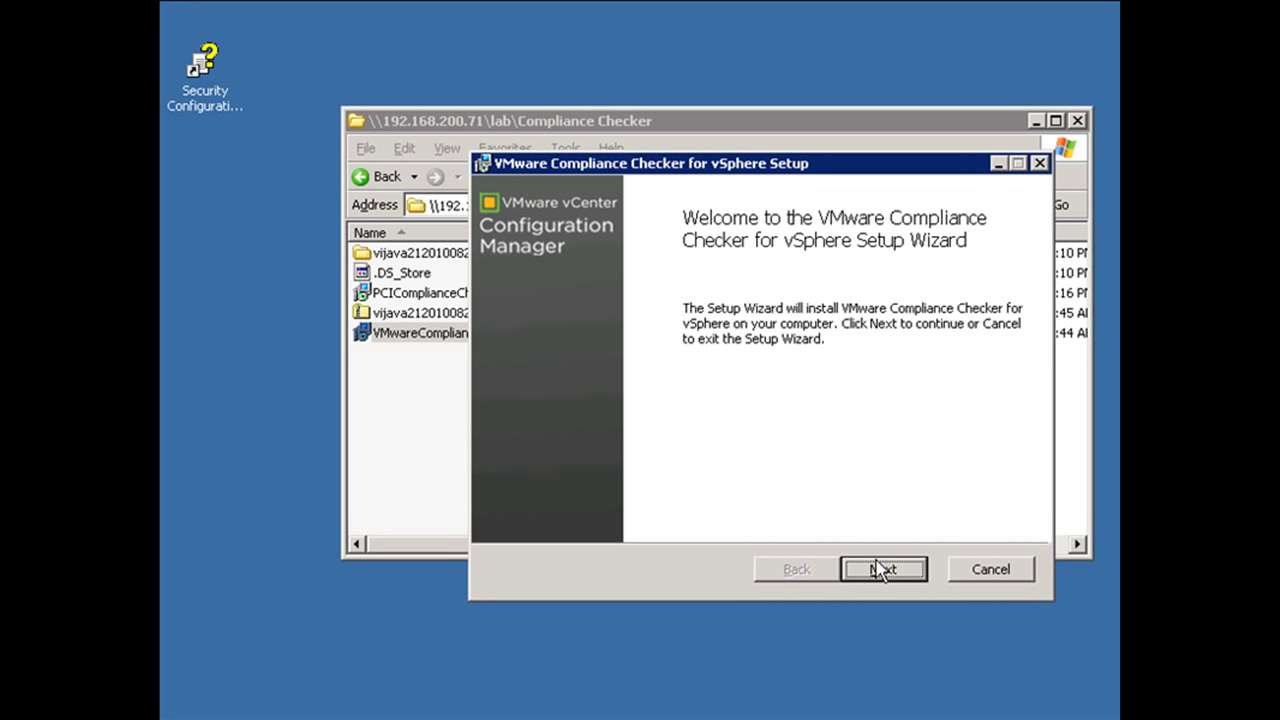
pyautogui.click(884, 568)
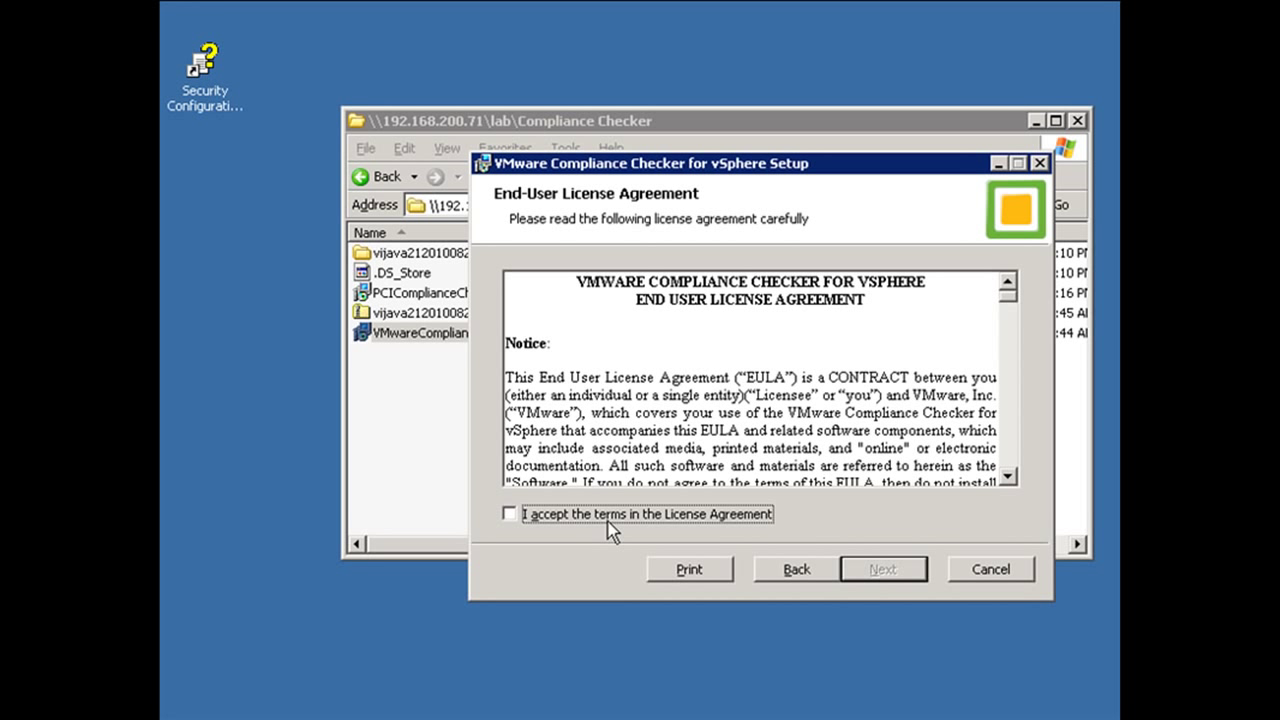
pyautogui.click(508, 514)
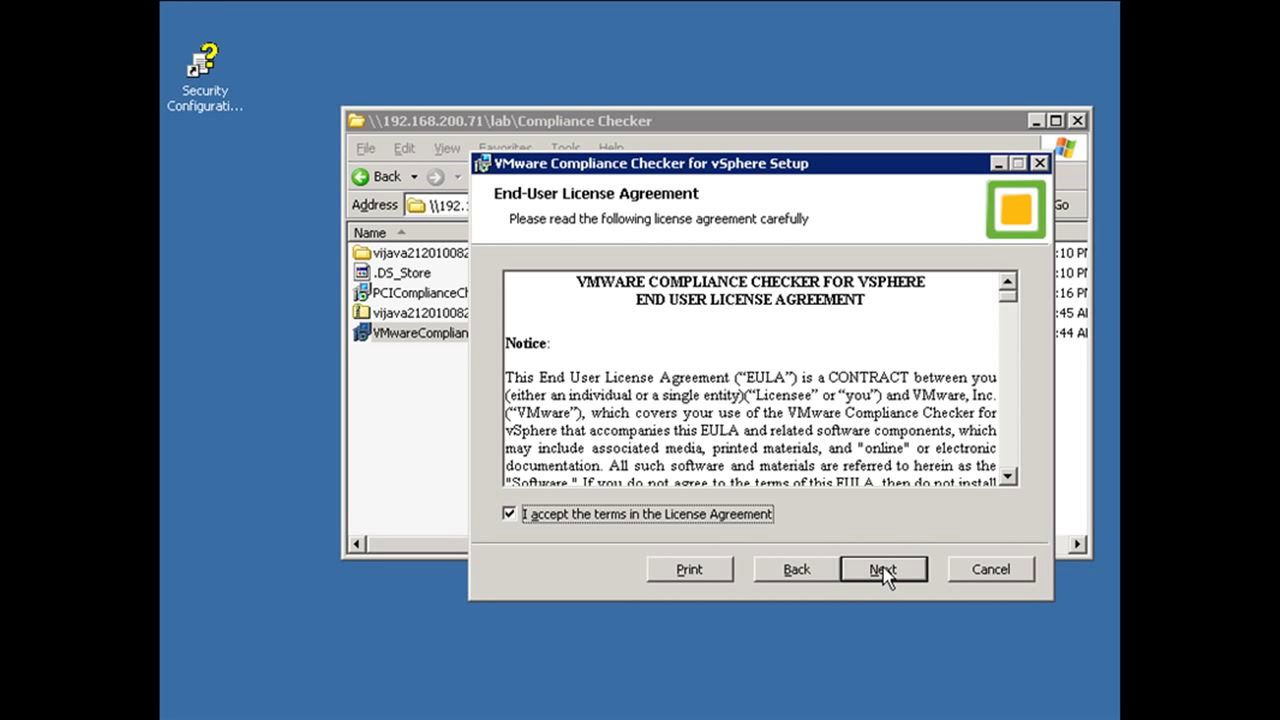
pyautogui.click(884, 568)
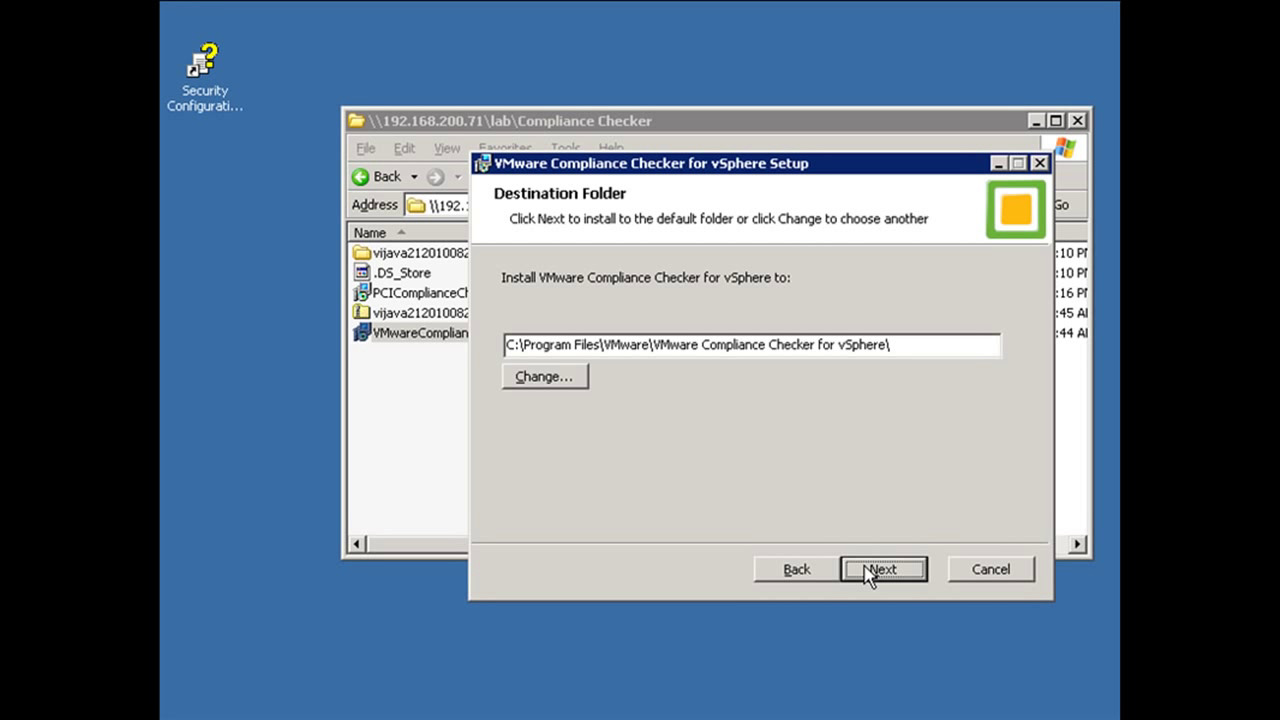
# - Keep the default folder and javaw path, install, and finish the wizard
pyautogui.click(884, 568)
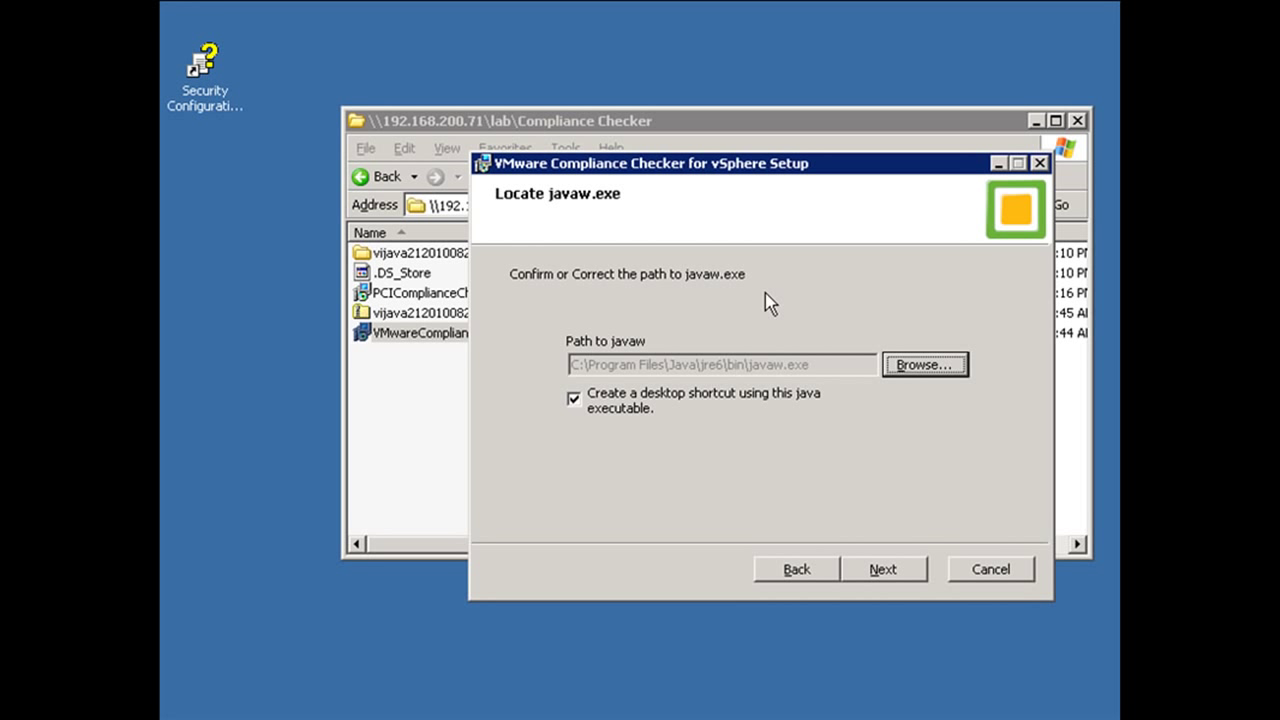
pyautogui.moveTo(752, 304)
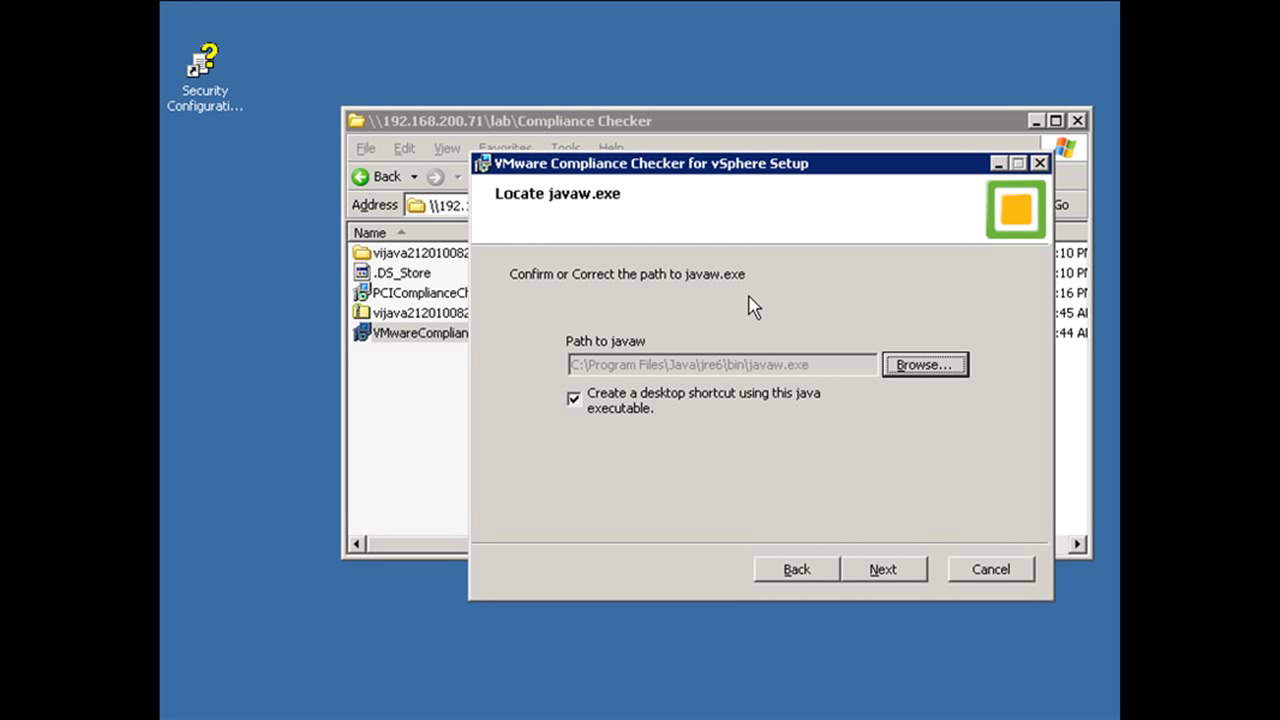
pyautogui.moveTo(722, 380)
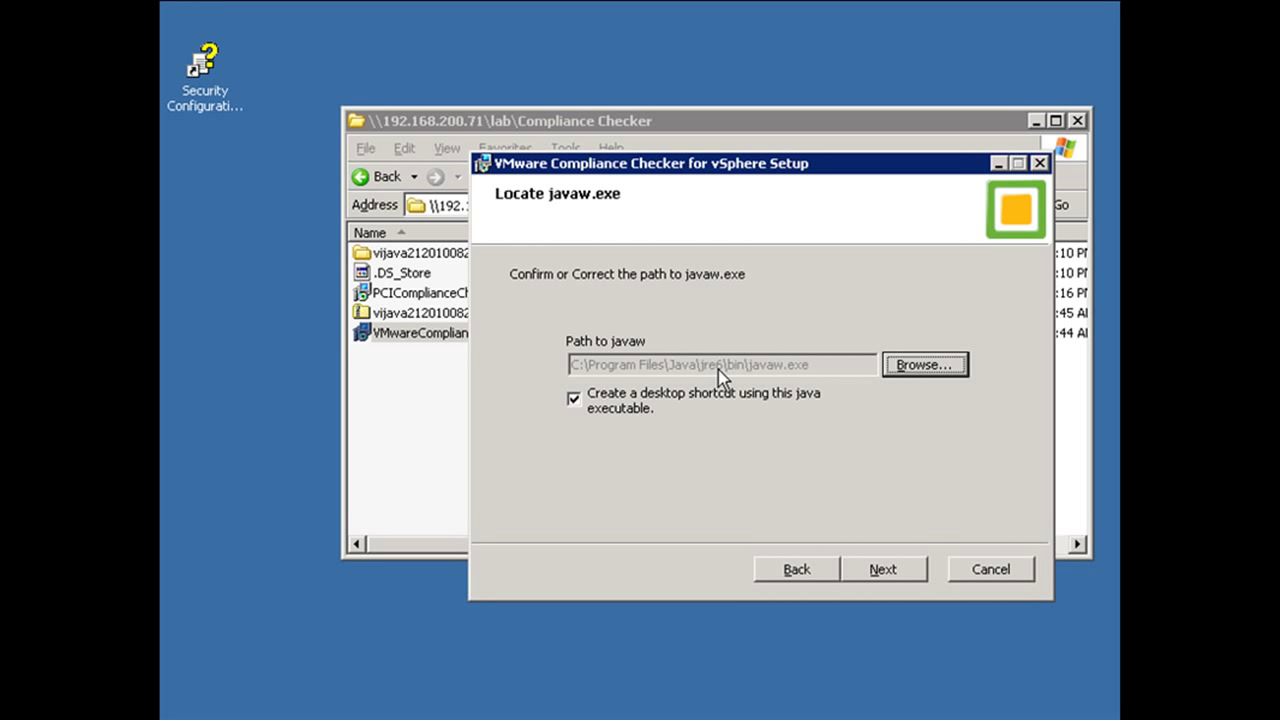
pyautogui.moveTo(850, 372)
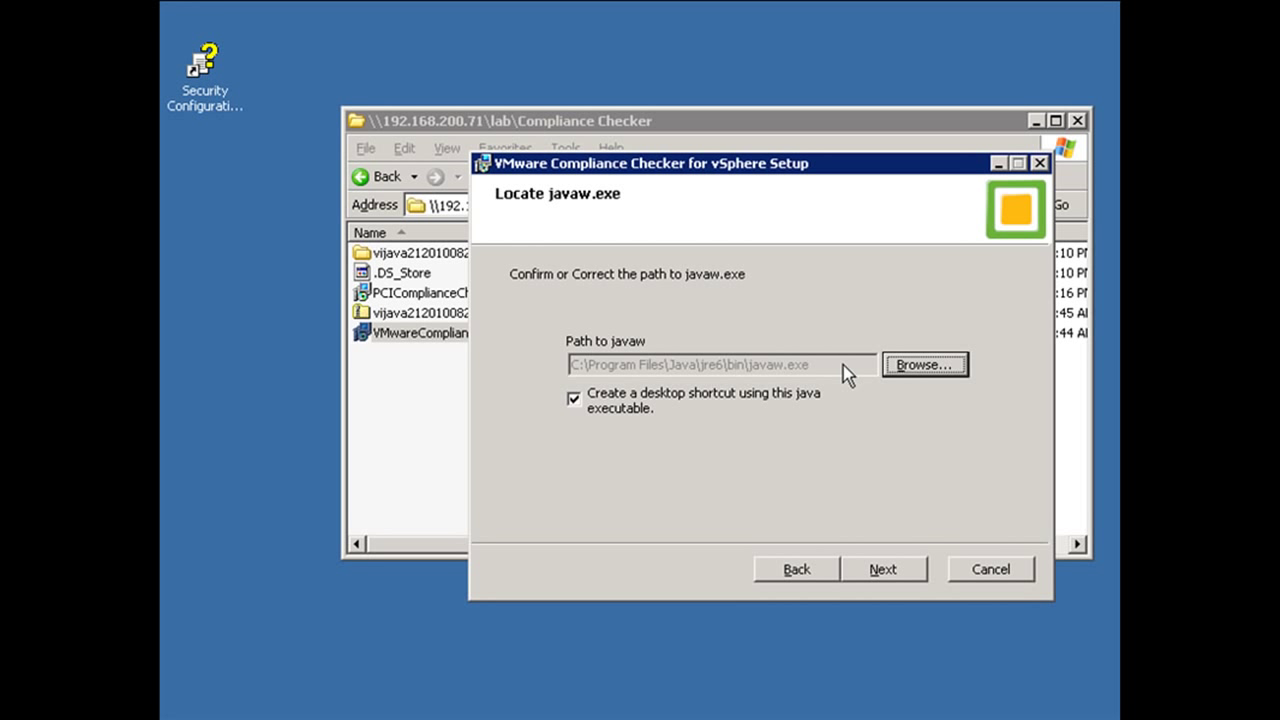
pyautogui.moveTo(900, 576)
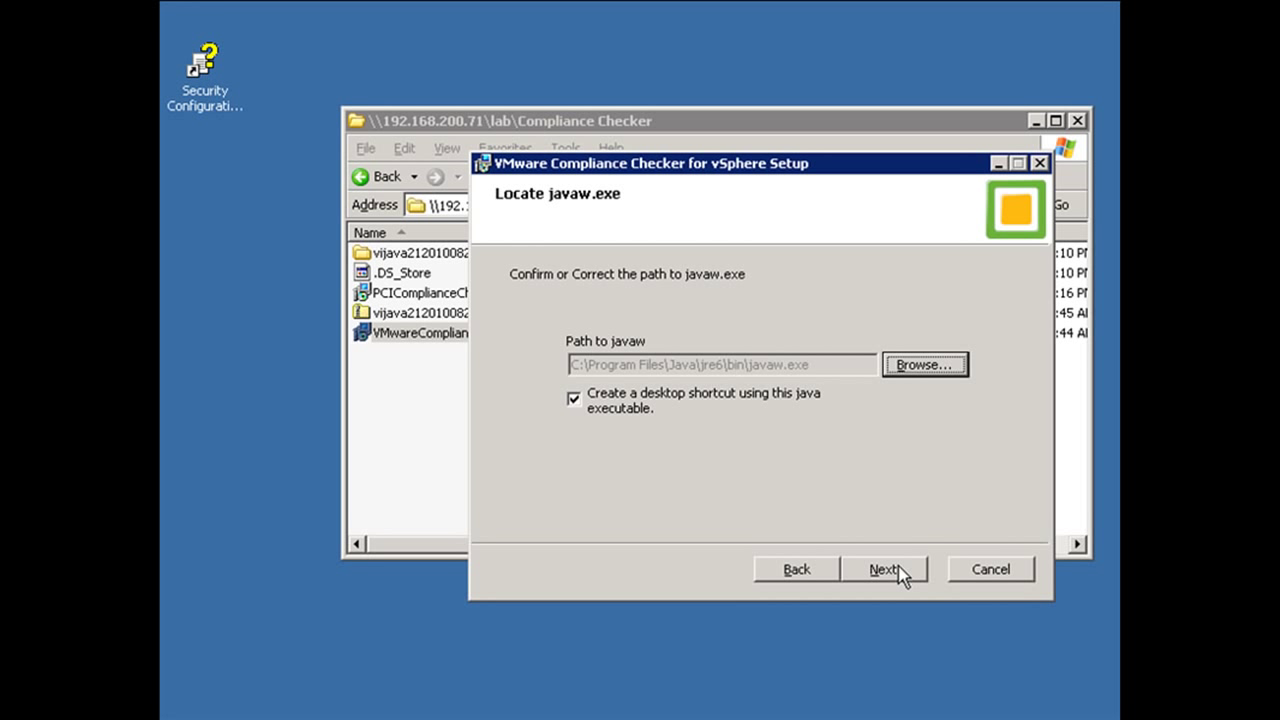
pyautogui.click(886, 568)
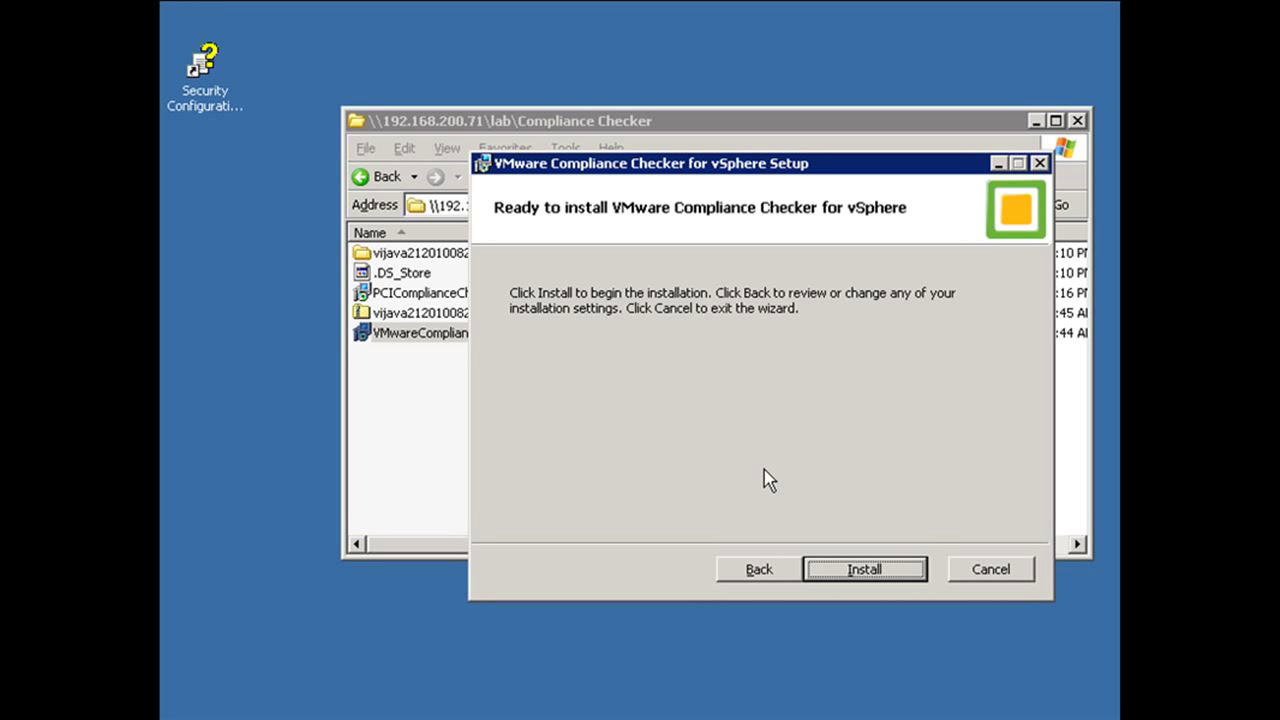
pyautogui.click(866, 568)
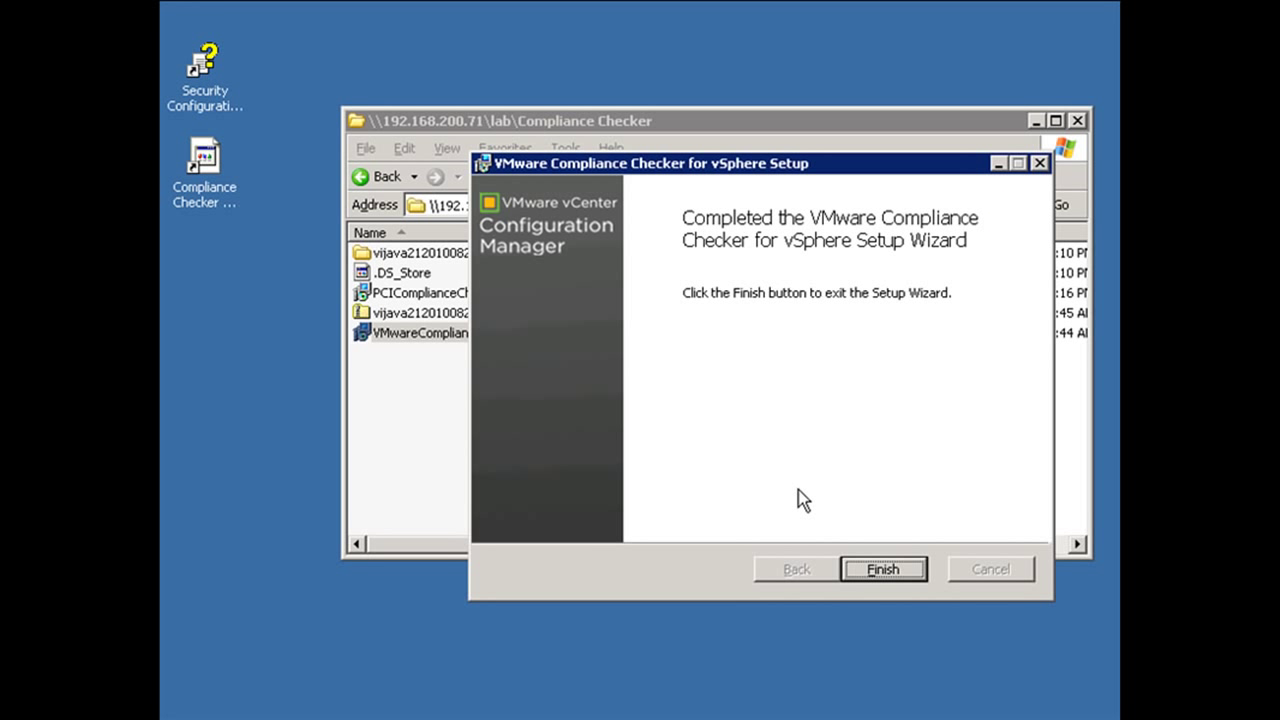
pyautogui.click(884, 568)
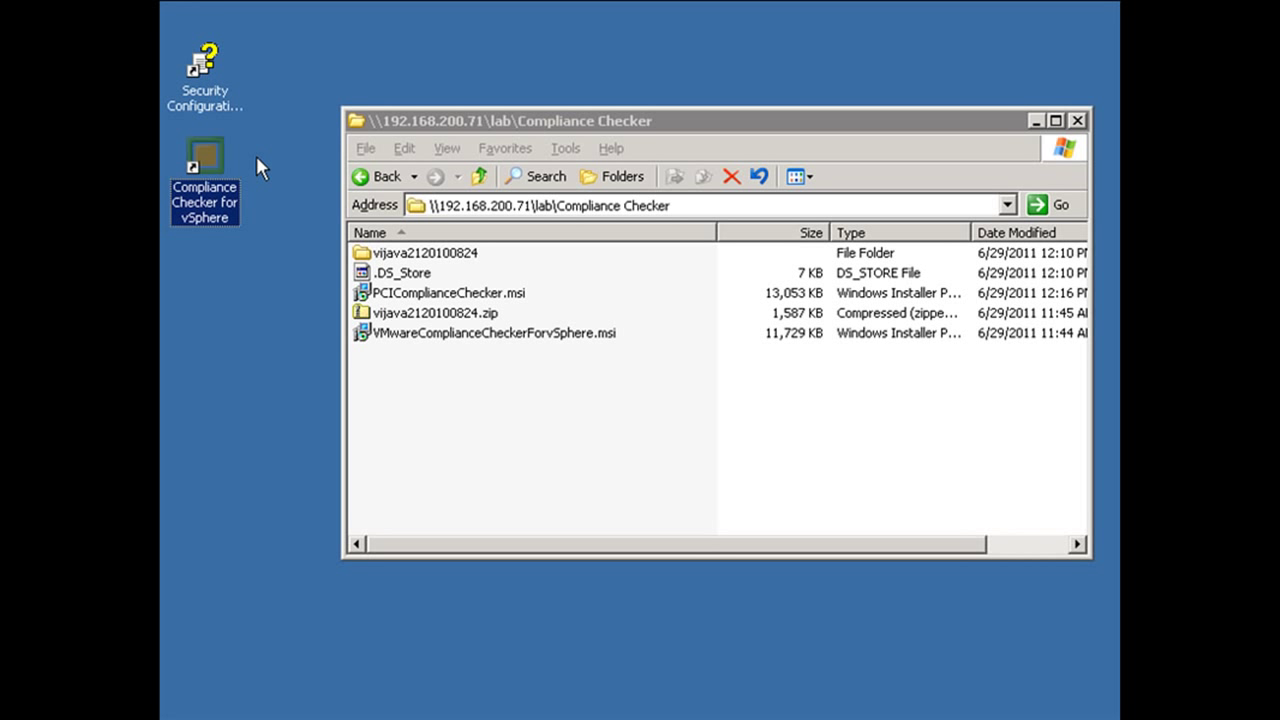
pyautogui.moveTo(780, 240)
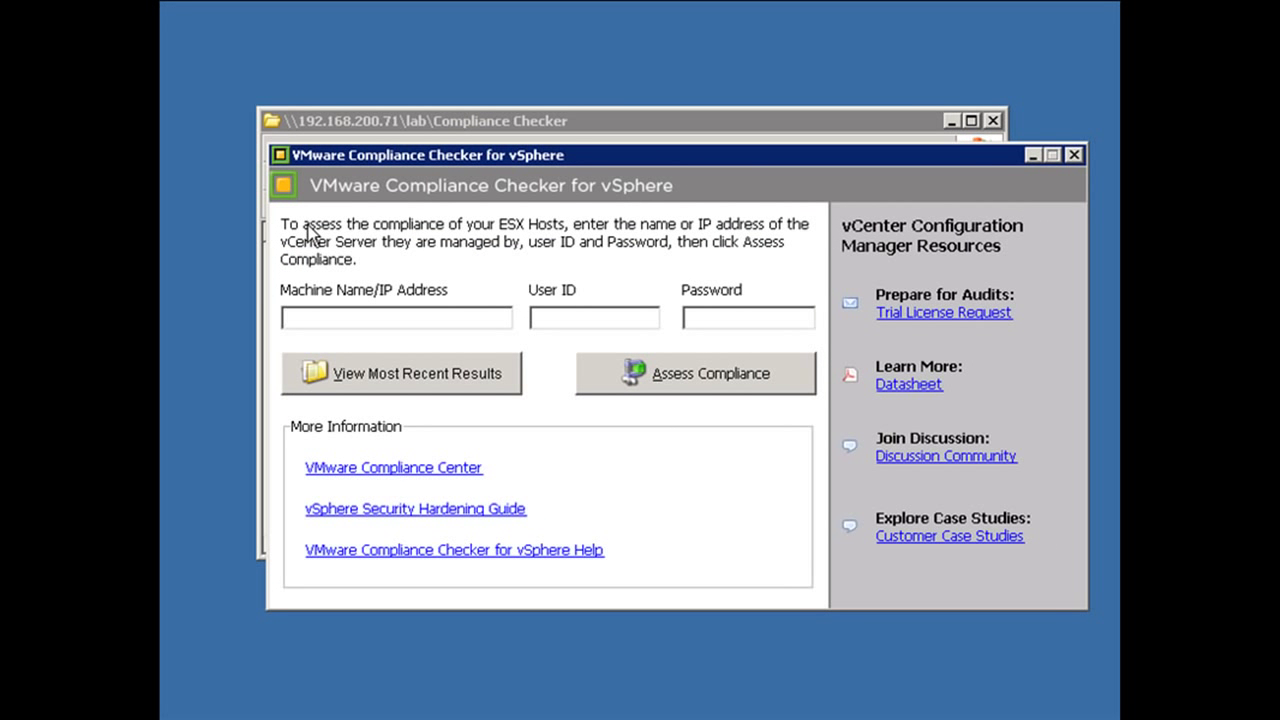
pyautogui.moveTo(408, 256)
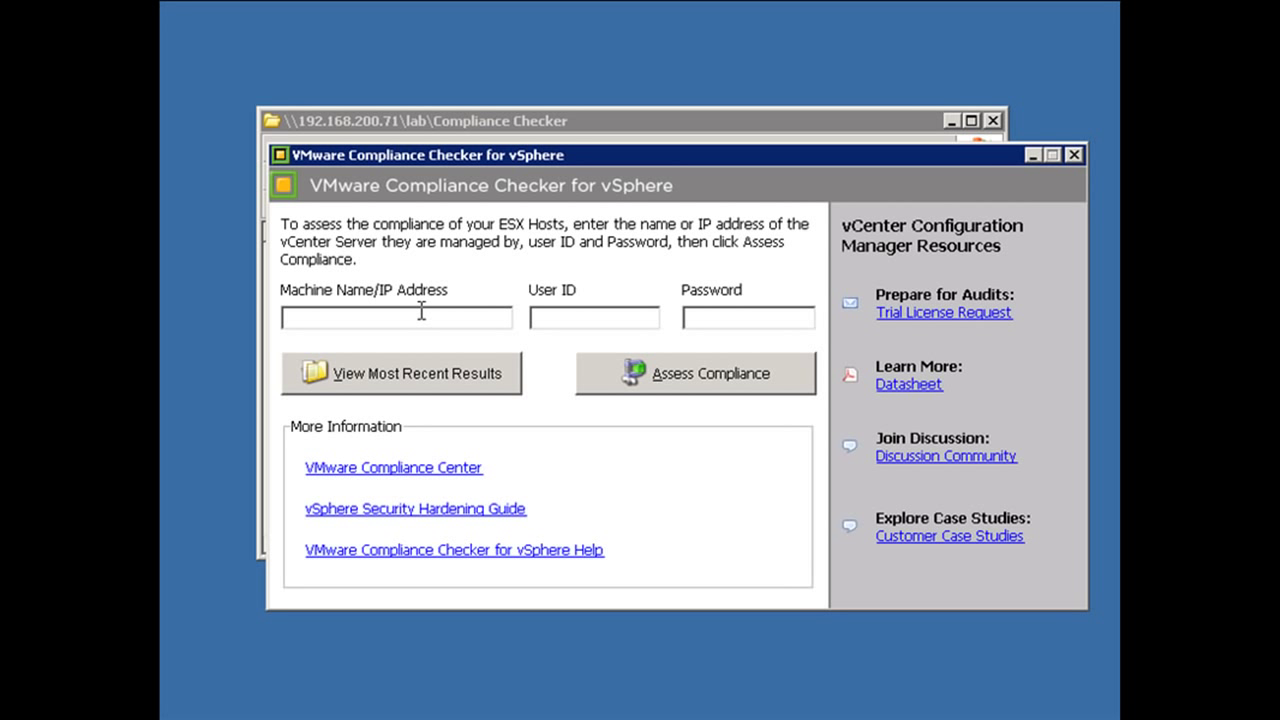
# - Enter vcenter.nashlab.local with the nashlab administrator user ID and password
pyautogui.write('vcen')
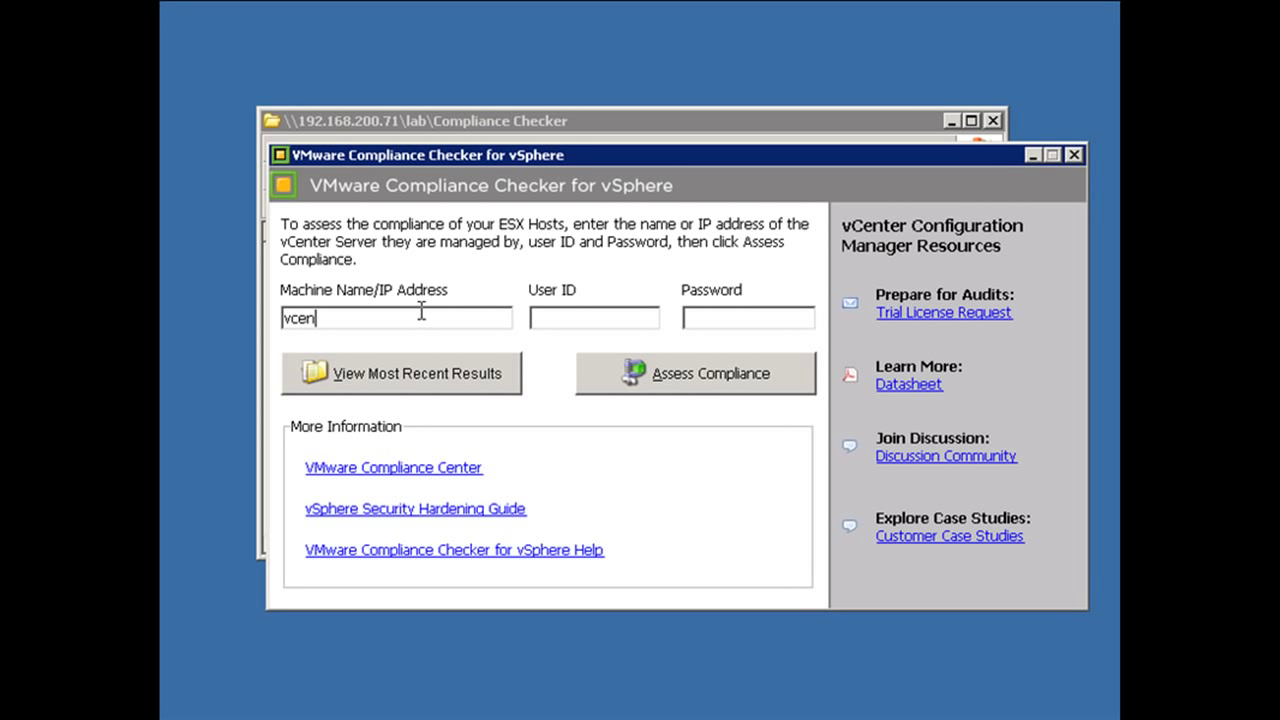
pyautogui.write('ter.nashlab.local')
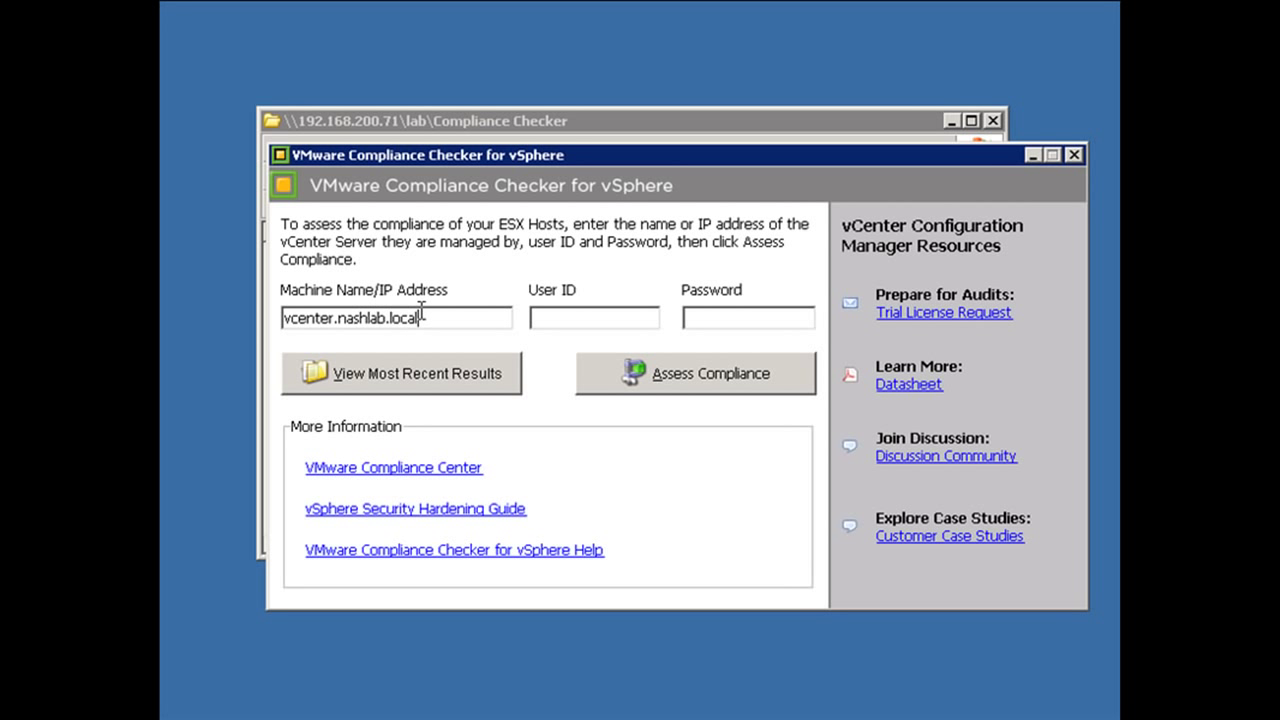
pyautogui.write('nashlab\\admini')
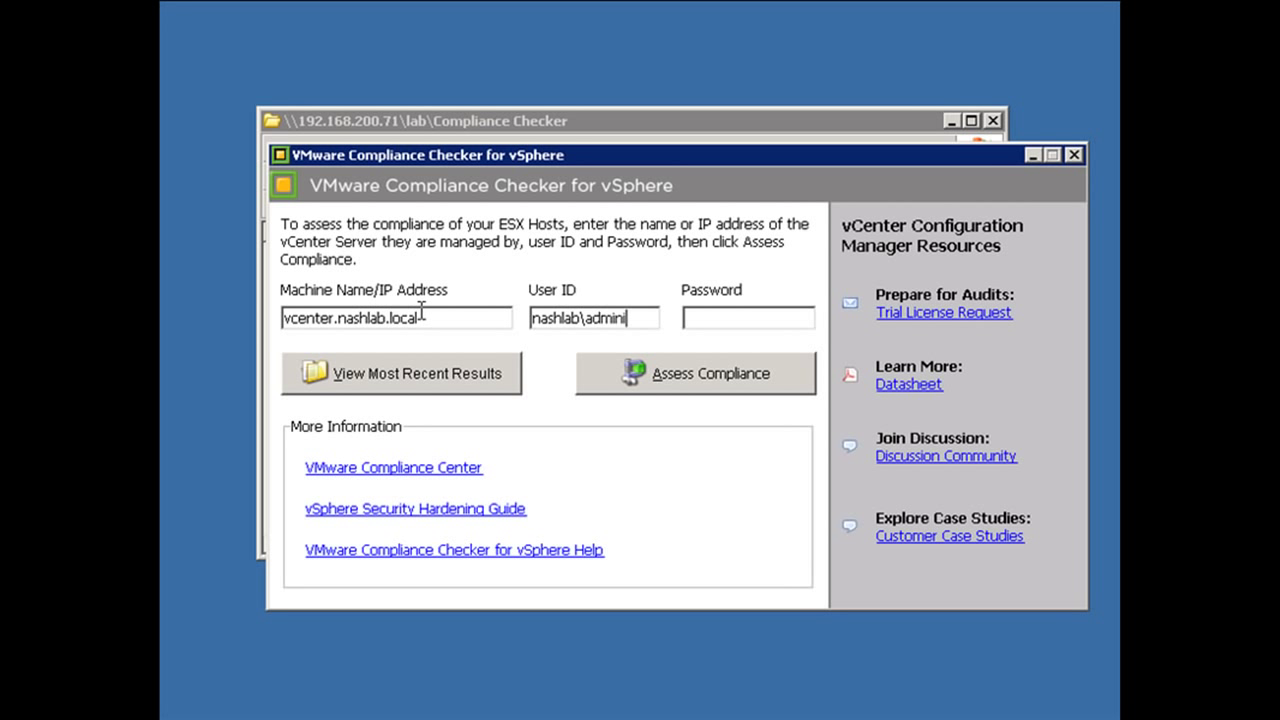
pyautogui.write('***')
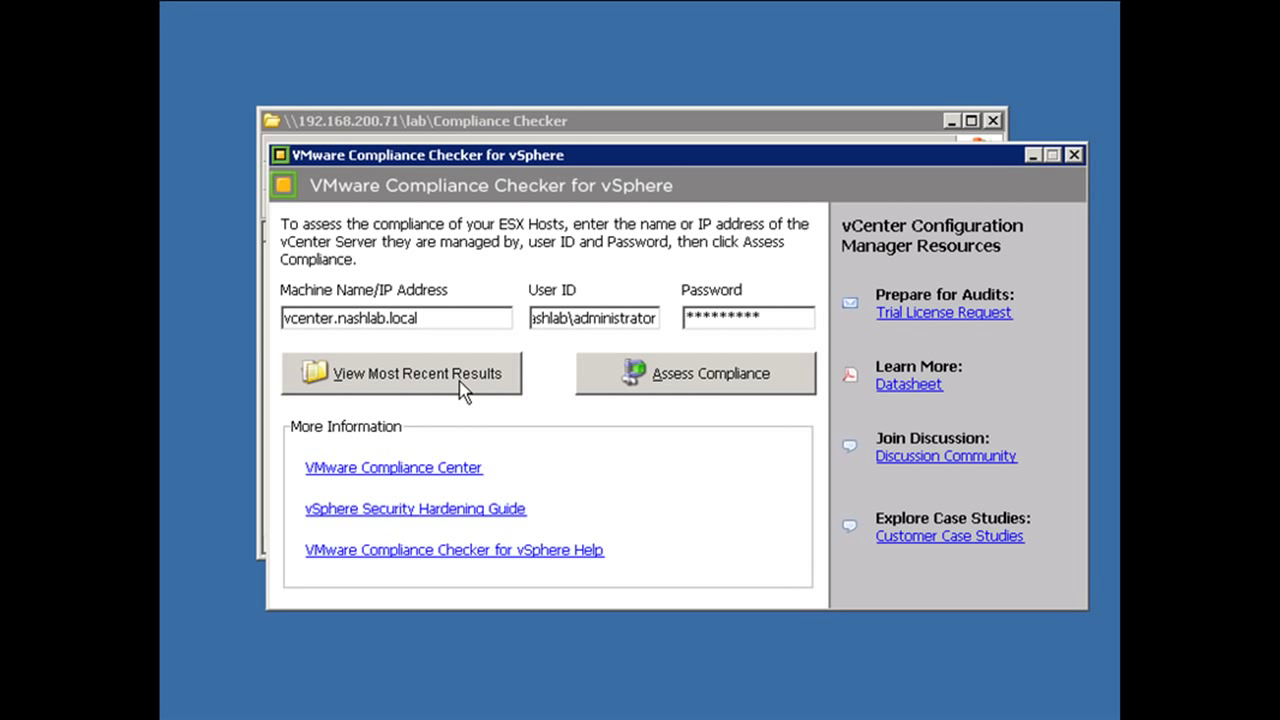
pyautogui.moveTo(432, 536)
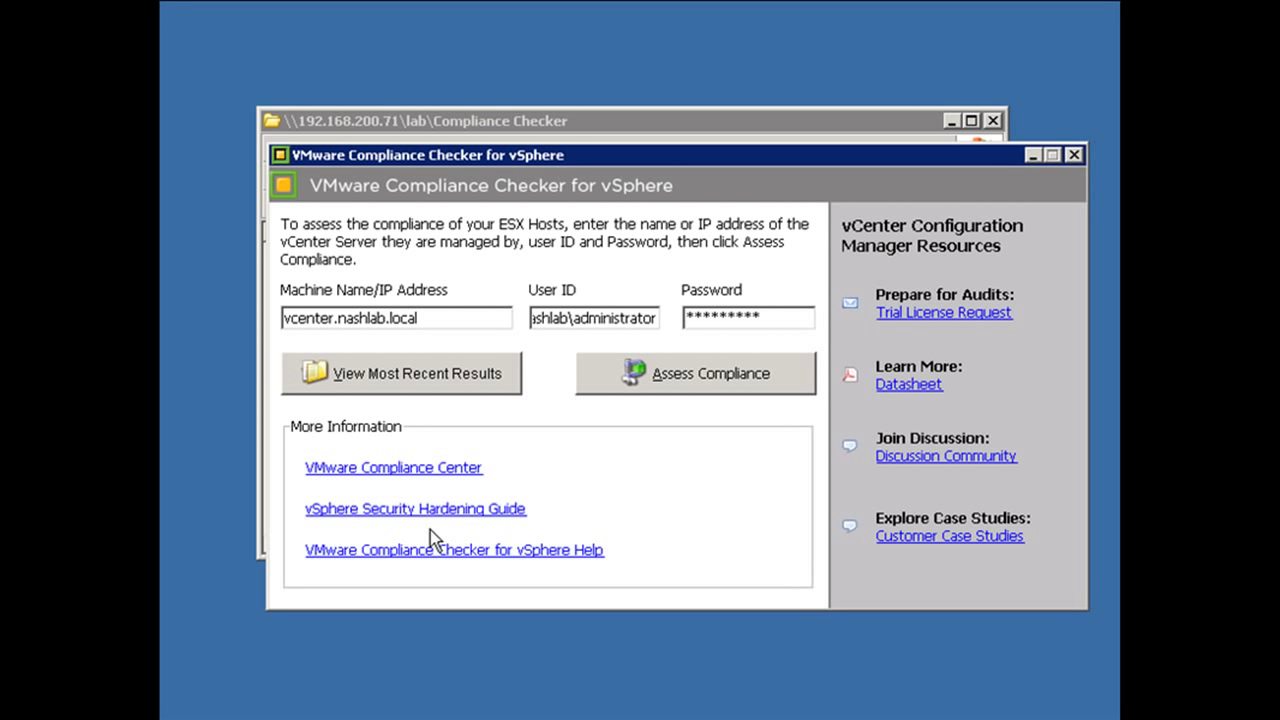
pyautogui.moveTo(440, 476)
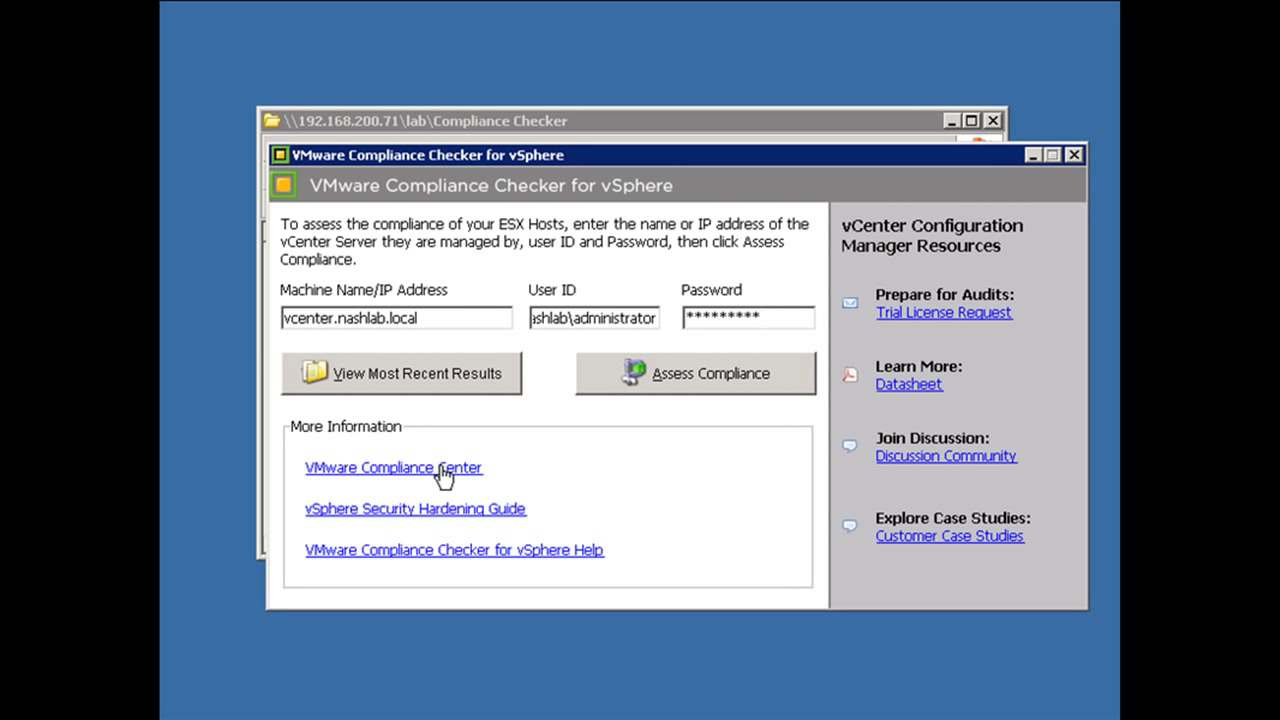
pyautogui.moveTo(450, 520)
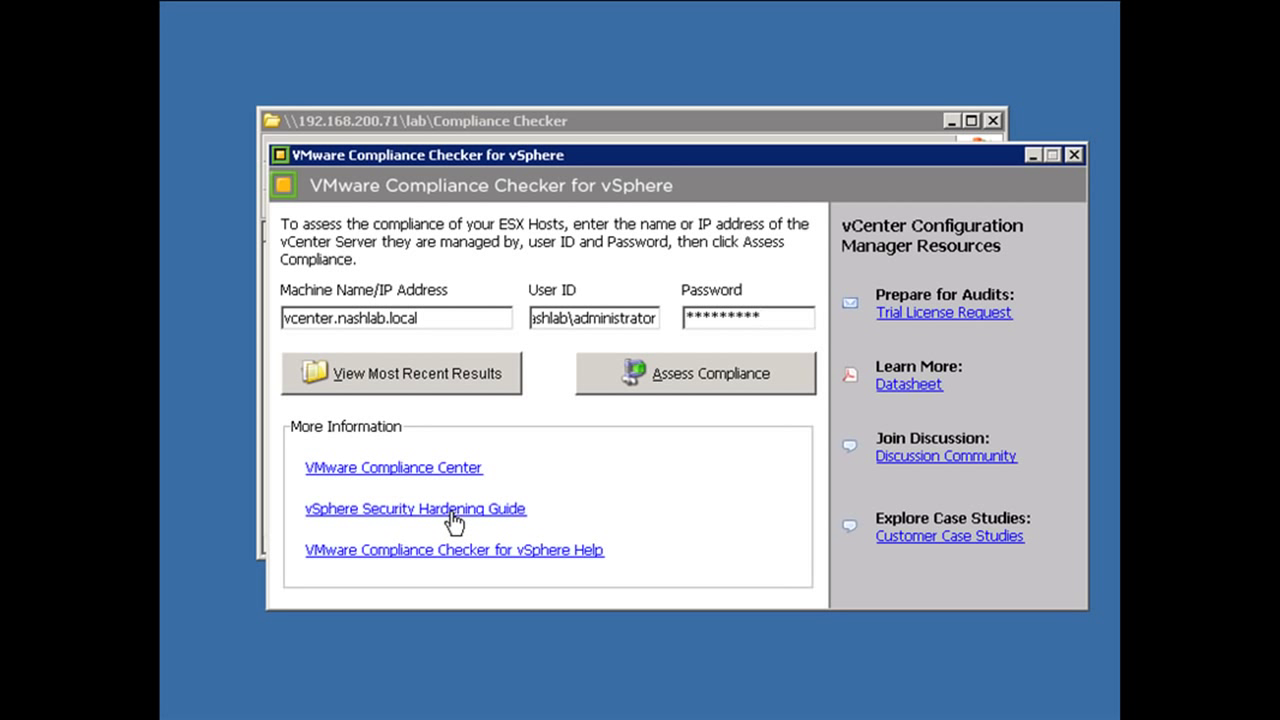
pyautogui.moveTo(456, 556)
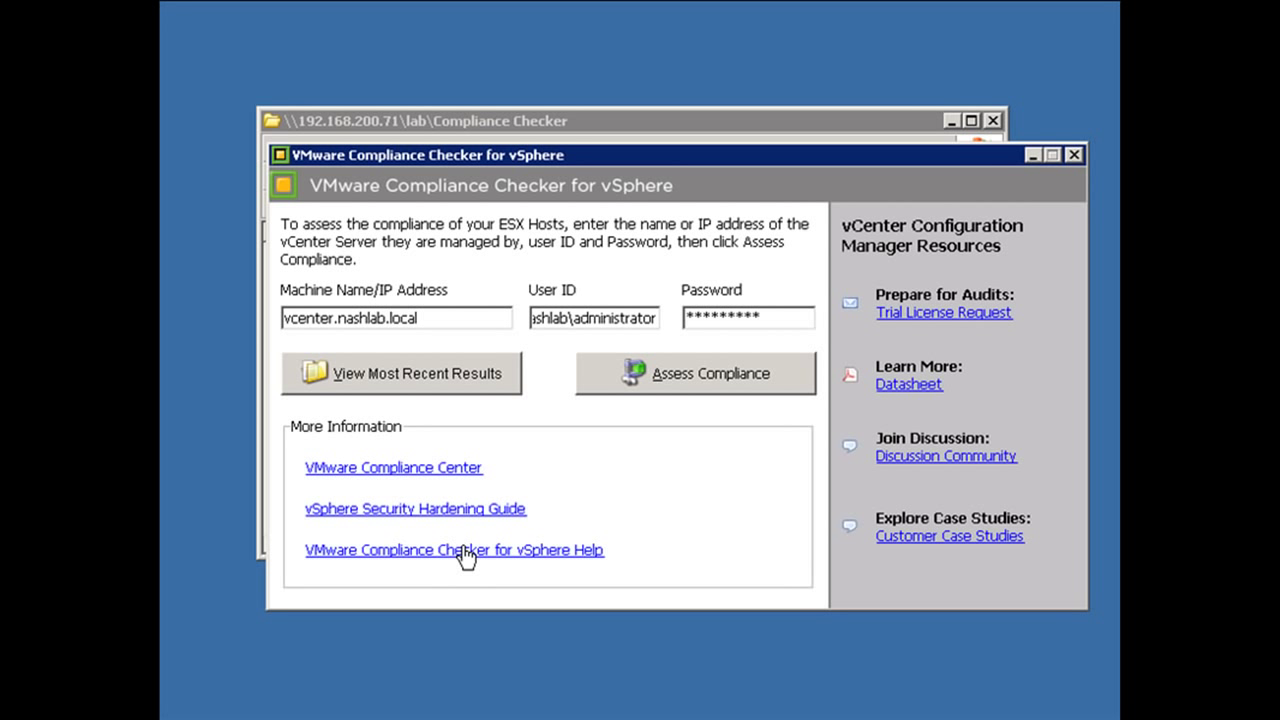
pyautogui.moveTo(424, 584)
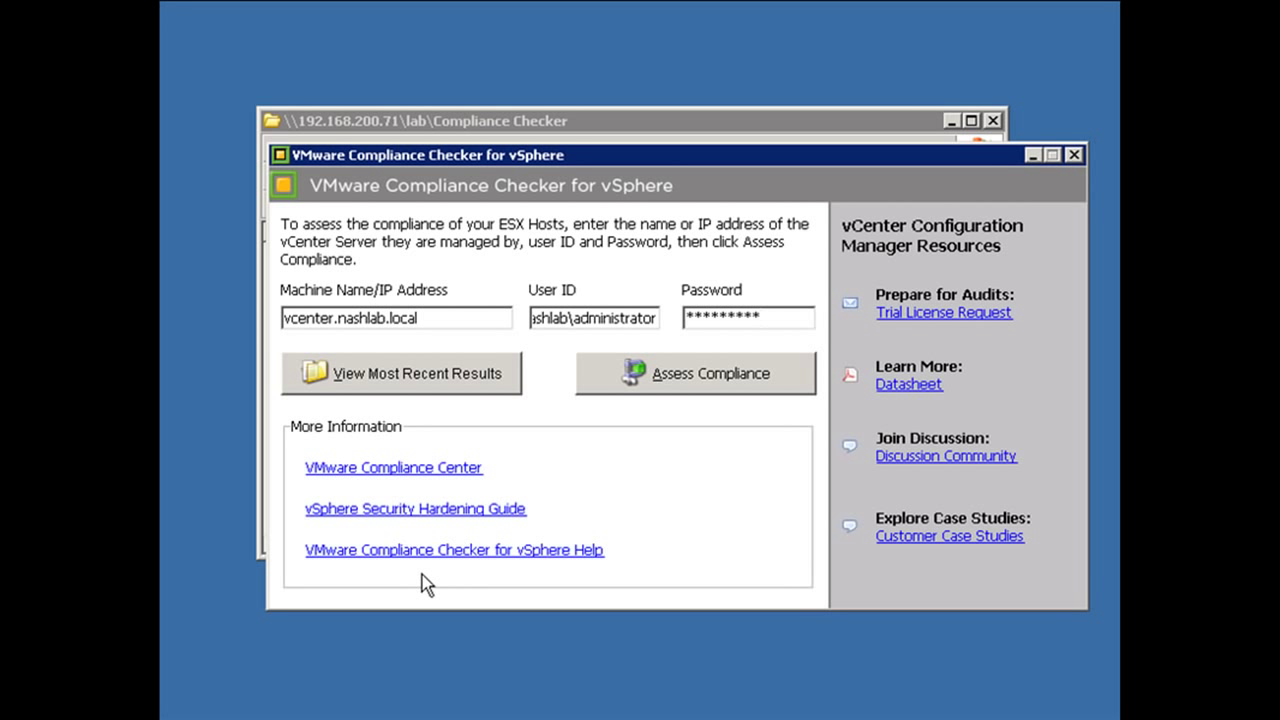
pyautogui.moveTo(1072, 380)
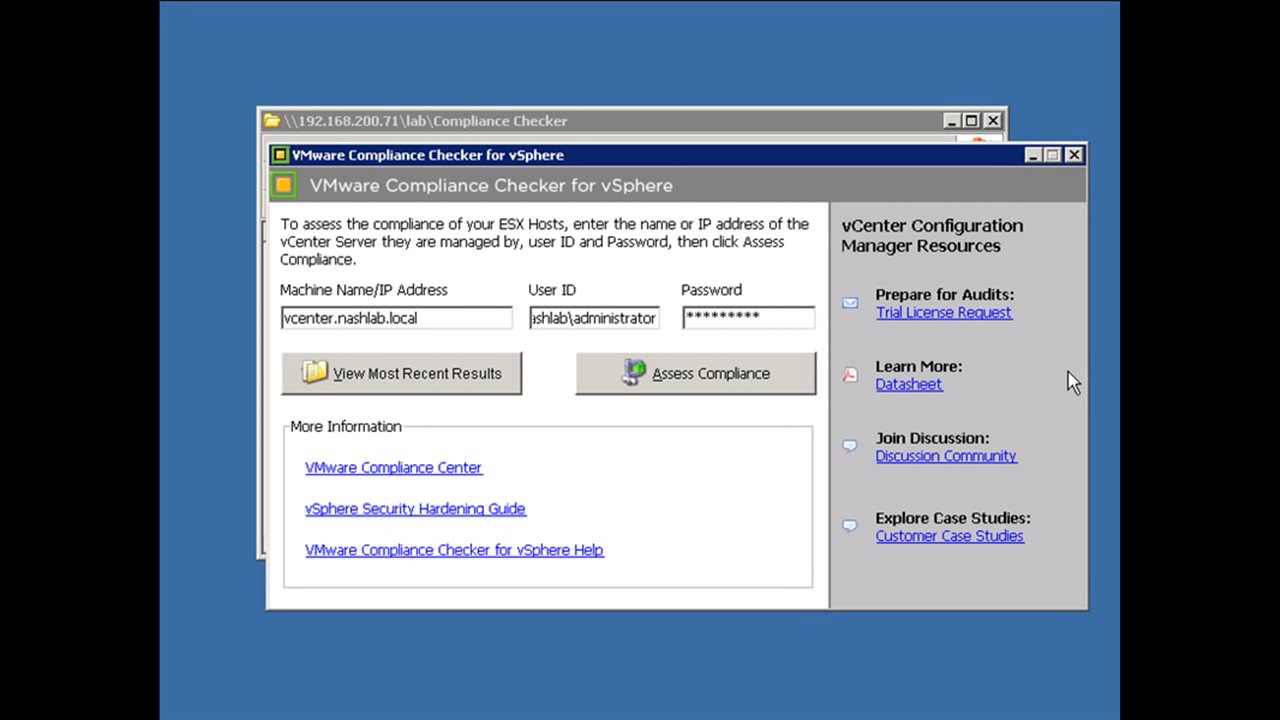
pyautogui.moveTo(970, 238)
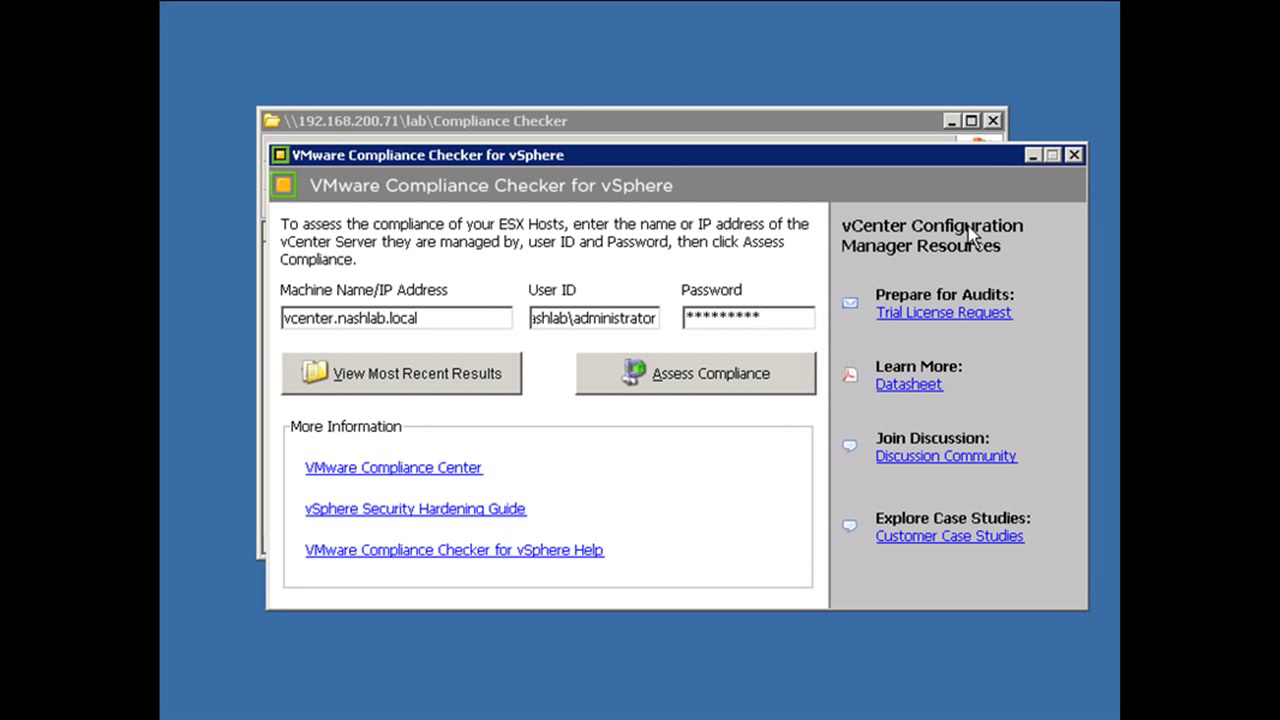
pyautogui.moveTo(964, 336)
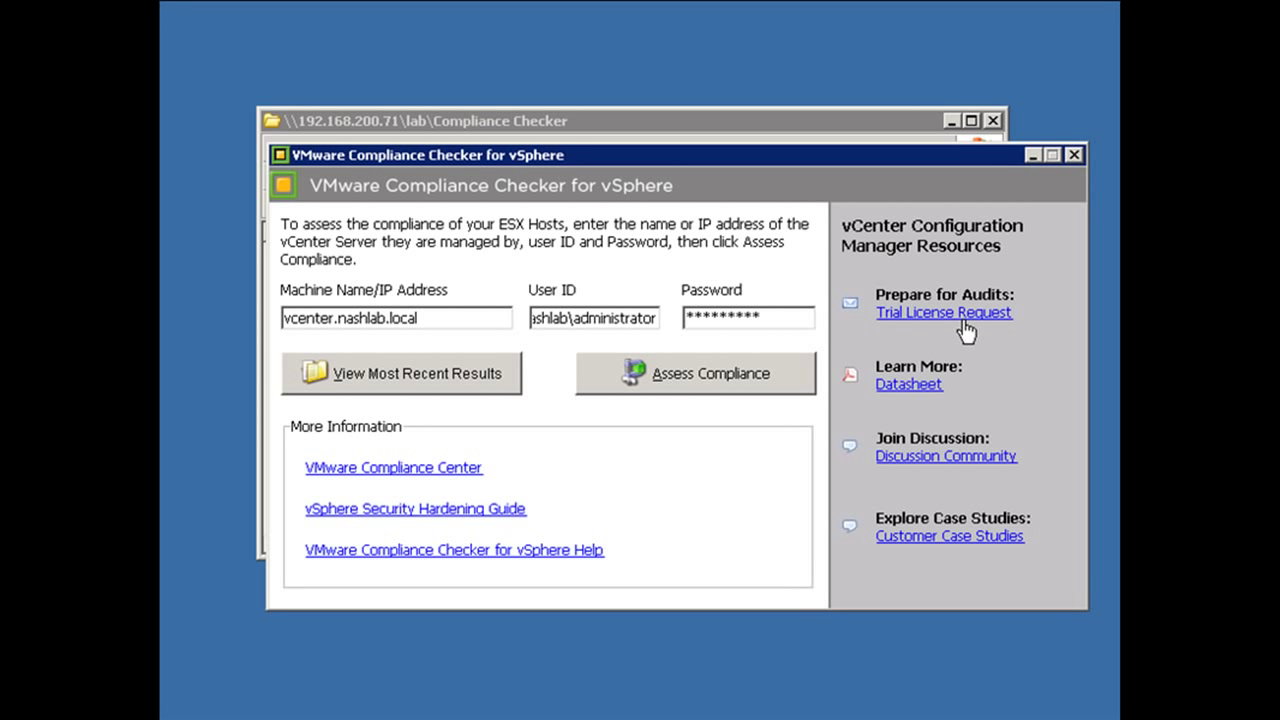
pyautogui.moveTo(988, 356)
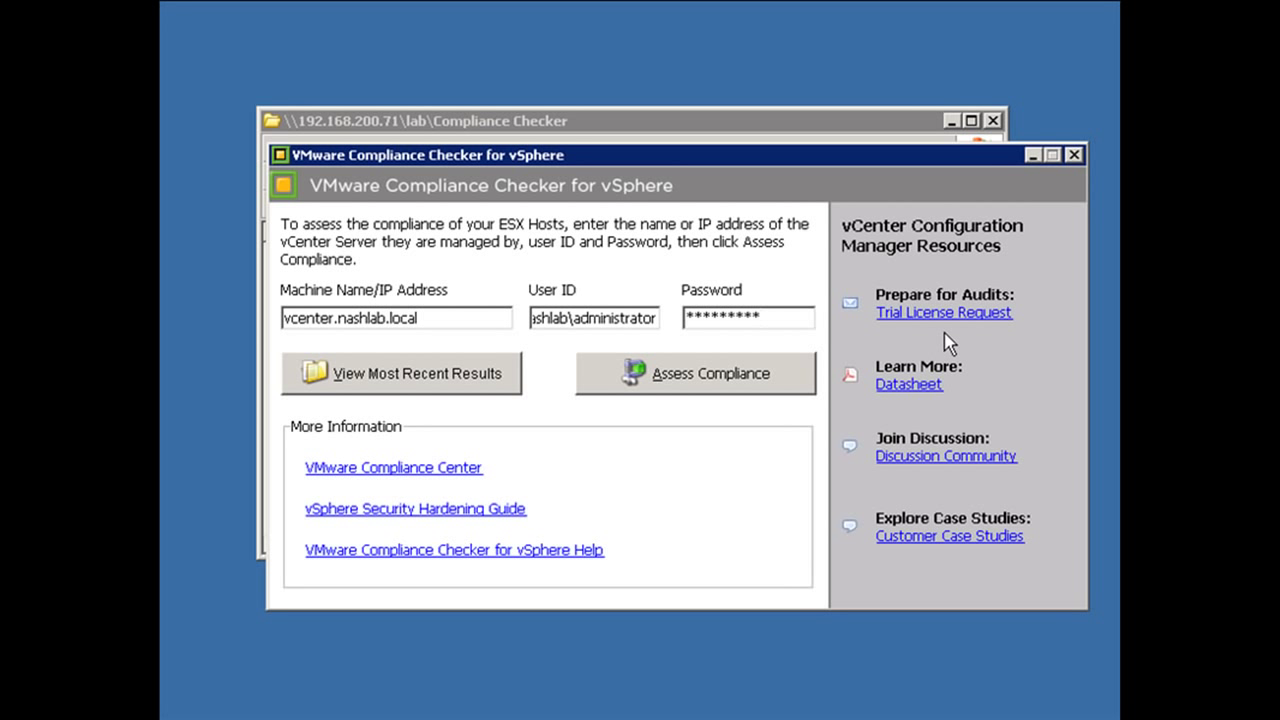
pyautogui.moveTo(904, 358)
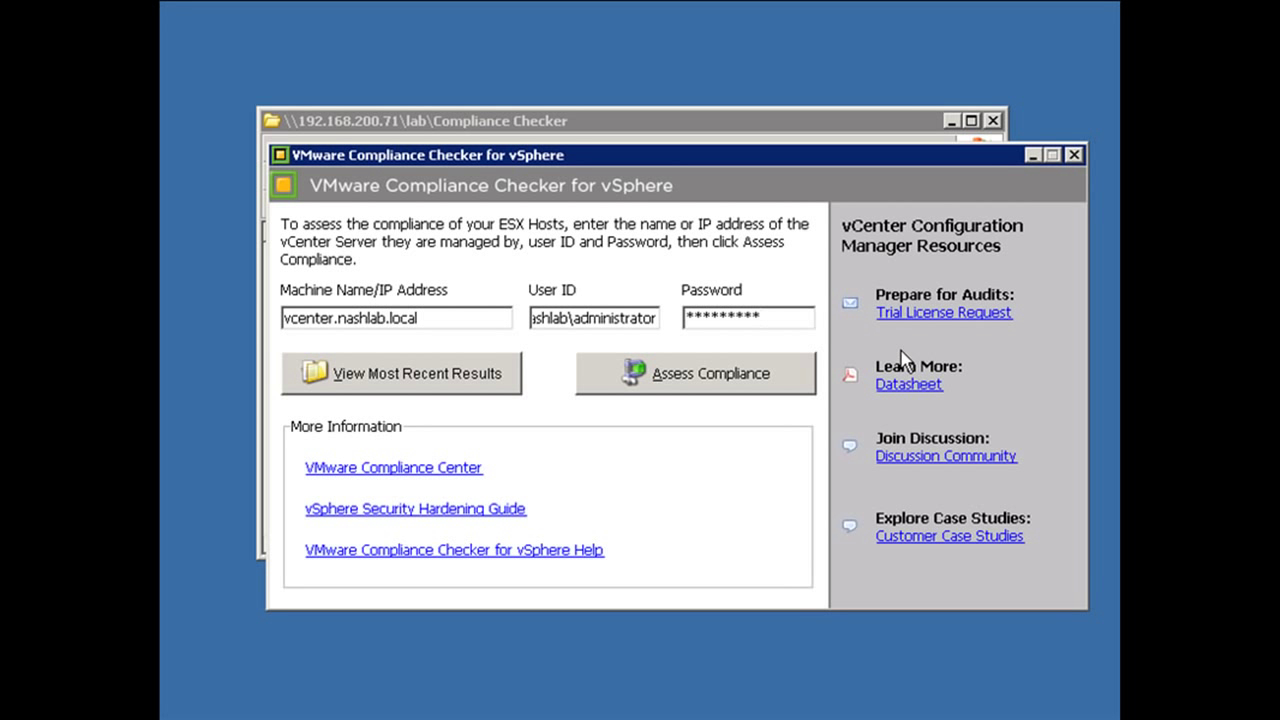
pyautogui.moveTo(810, 478)
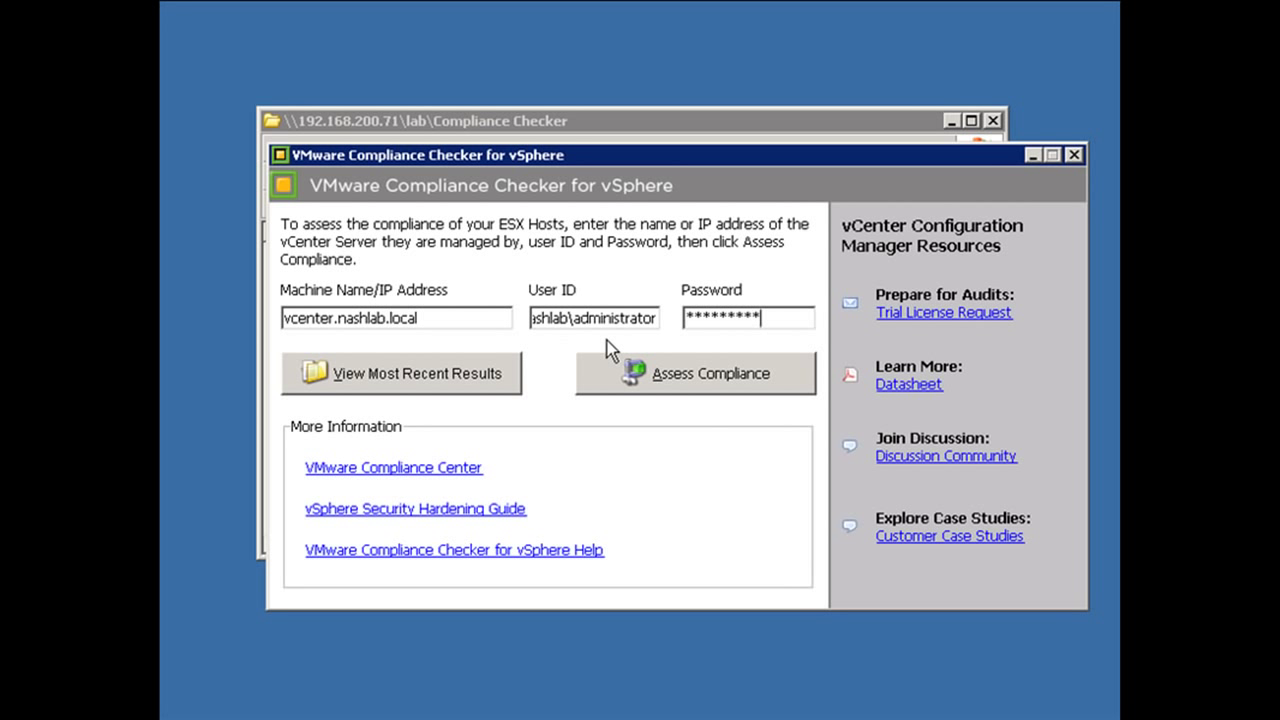
# - Run the assessment, allow the report's blocked content, and view the hosts' results with the lockdown-mode rule expanded
pyautogui.click(712, 374)
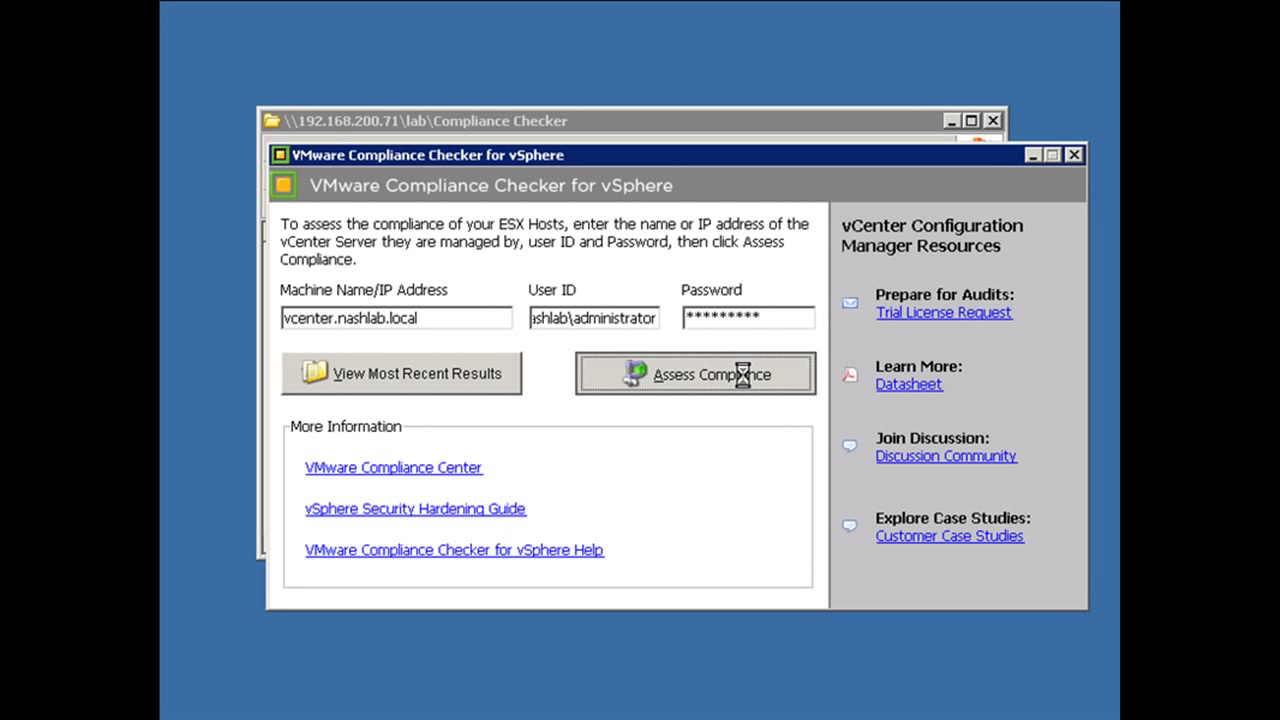
pyautogui.click(696, 374)
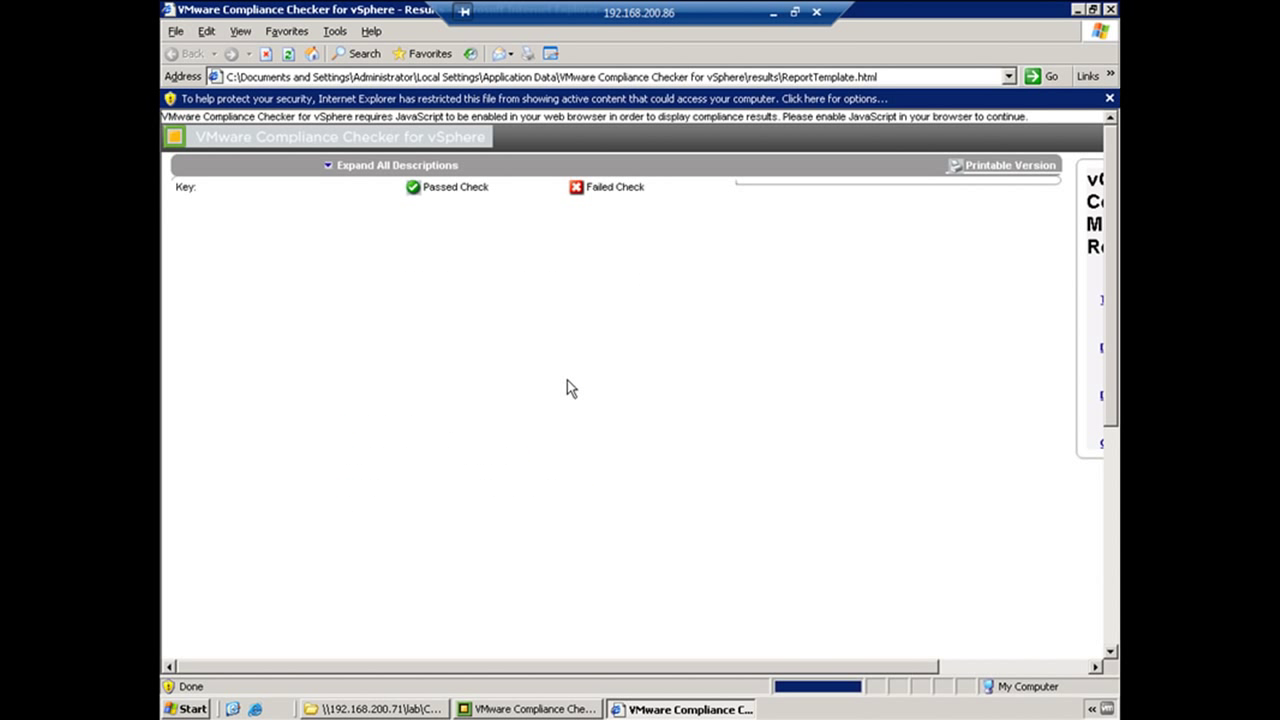
pyautogui.moveTo(692, 176)
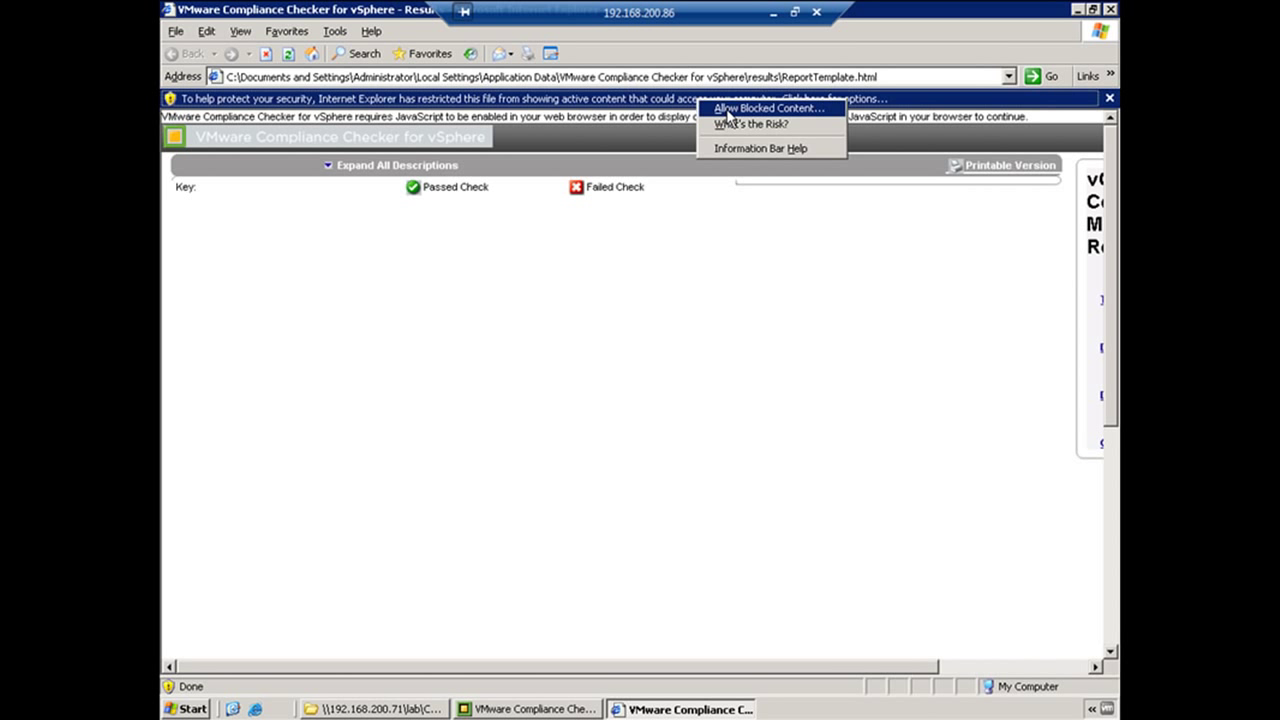
pyautogui.click(766, 108)
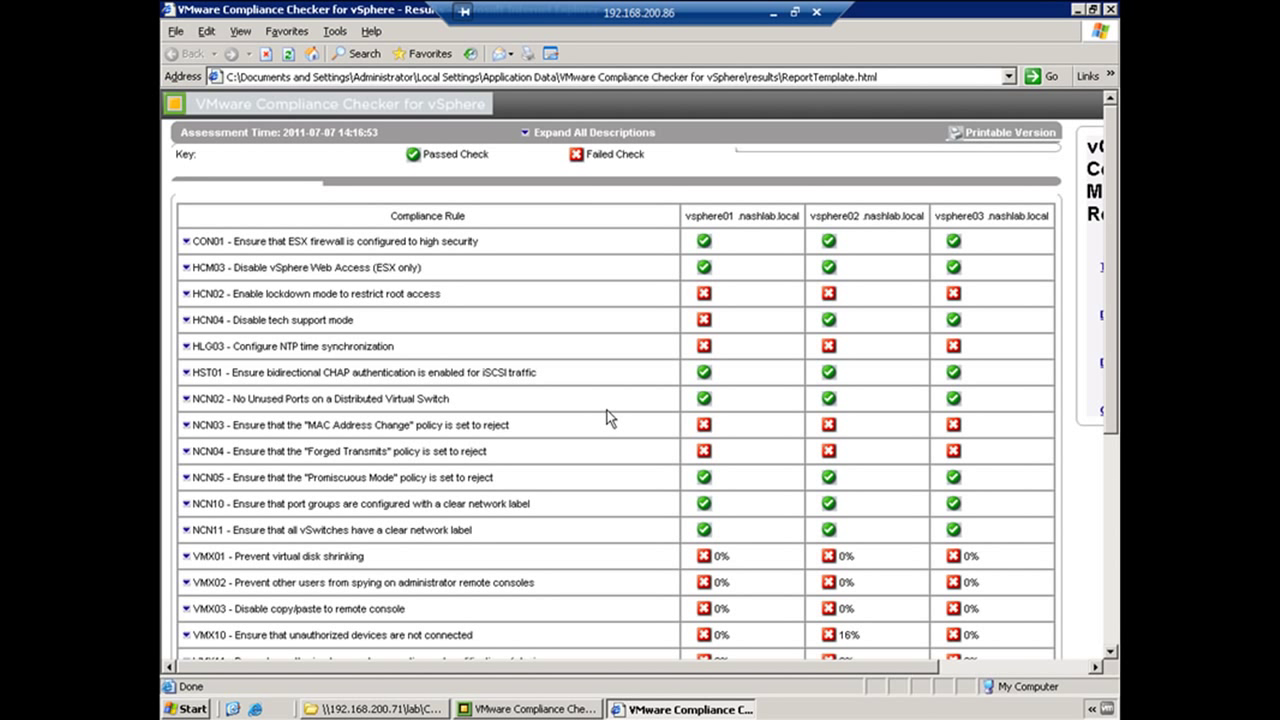
pyautogui.moveTo(610, 418)
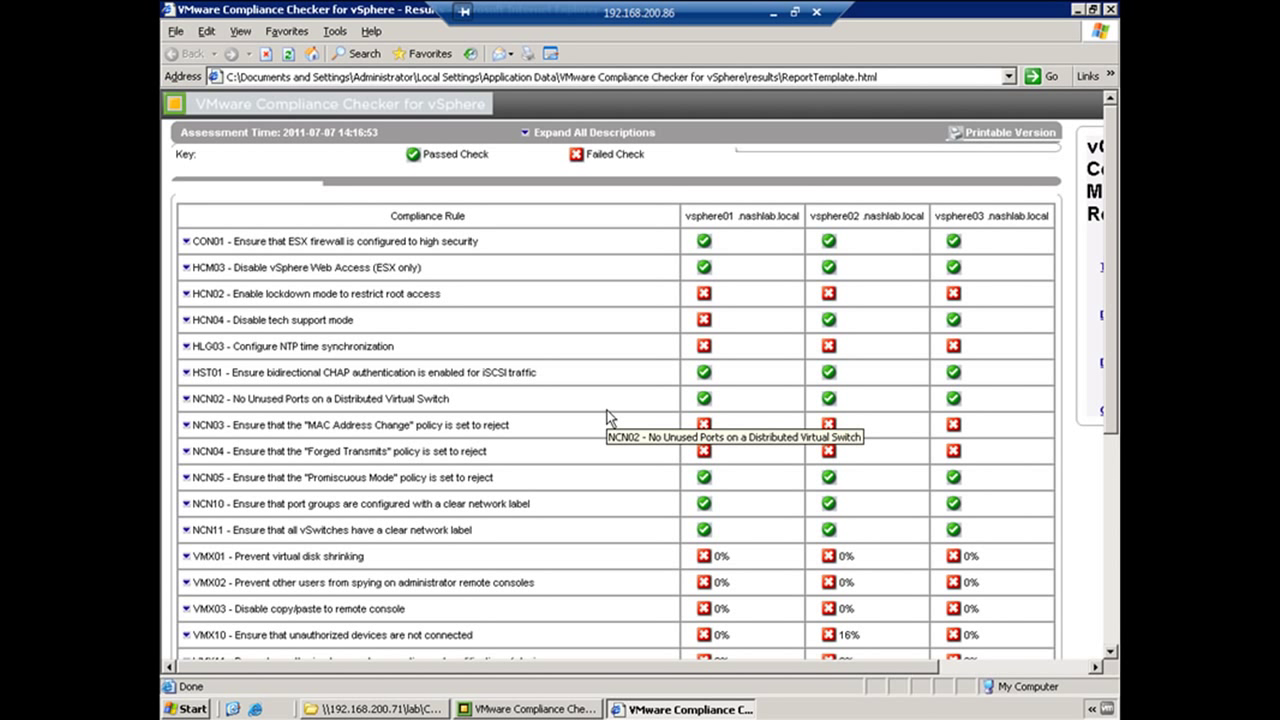
pyautogui.moveTo(970, 244)
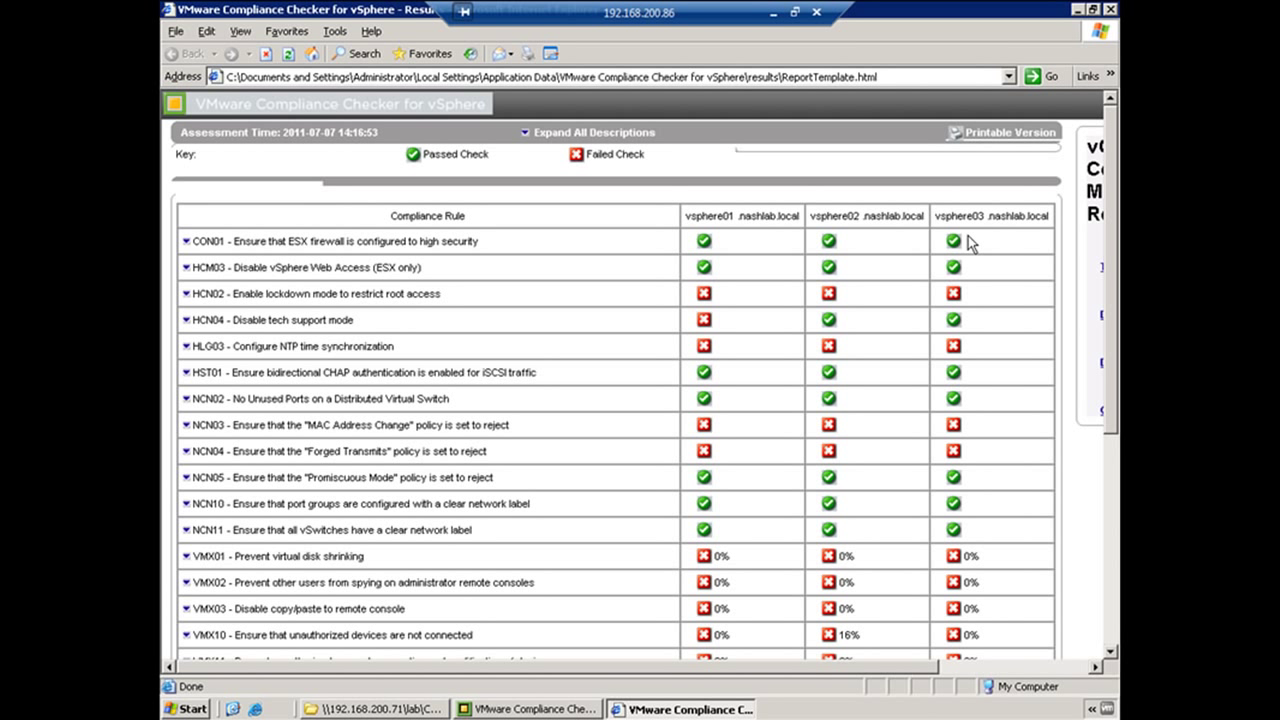
pyautogui.moveTo(710, 316)
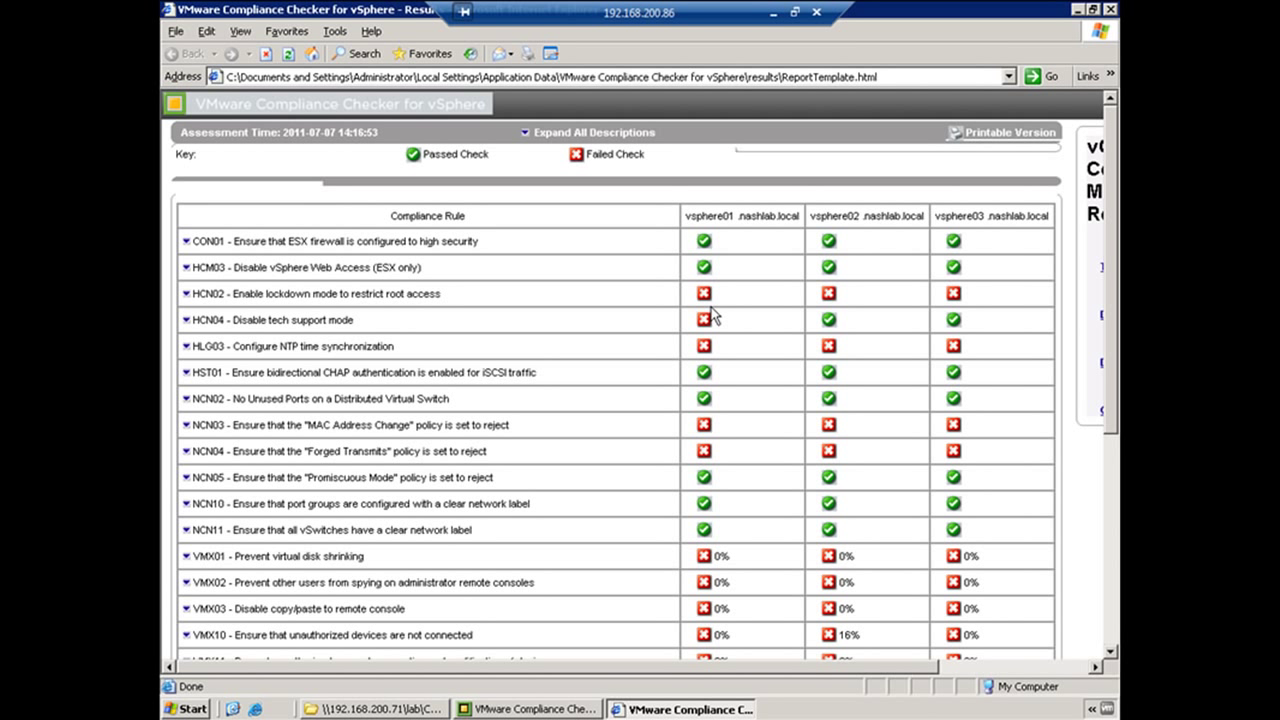
pyautogui.moveTo(698, 370)
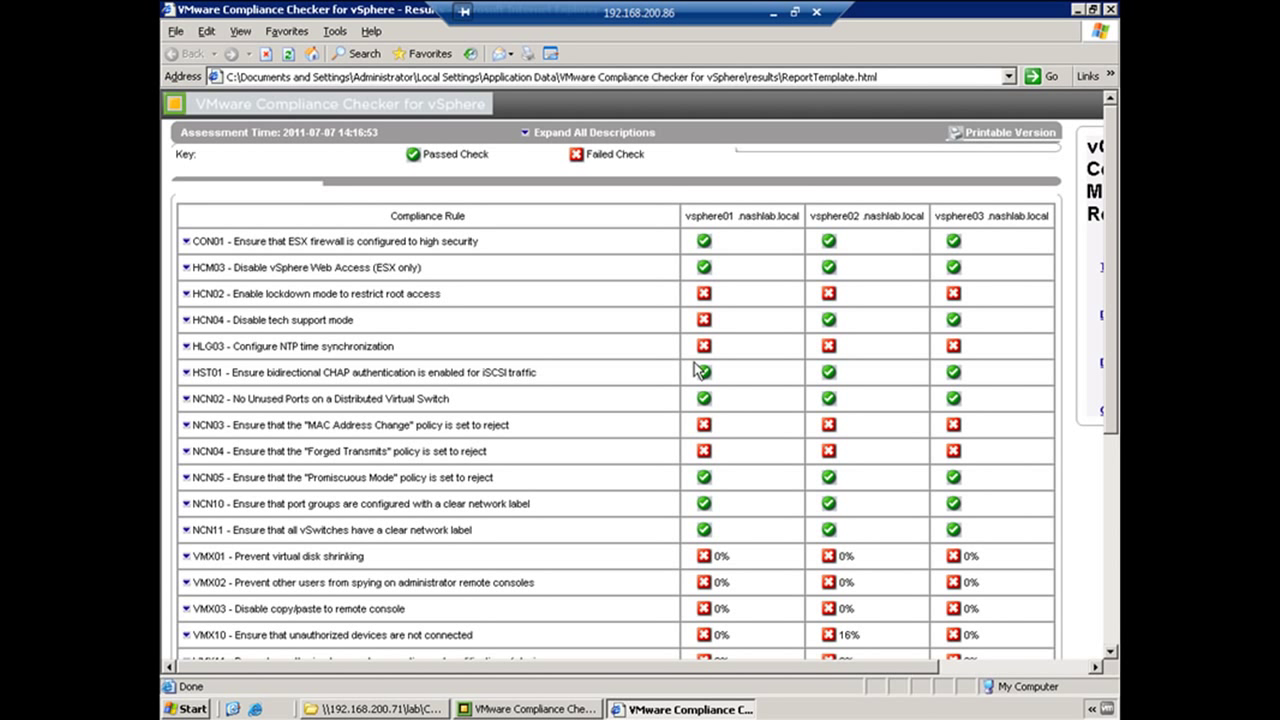
pyautogui.moveTo(810, 672)
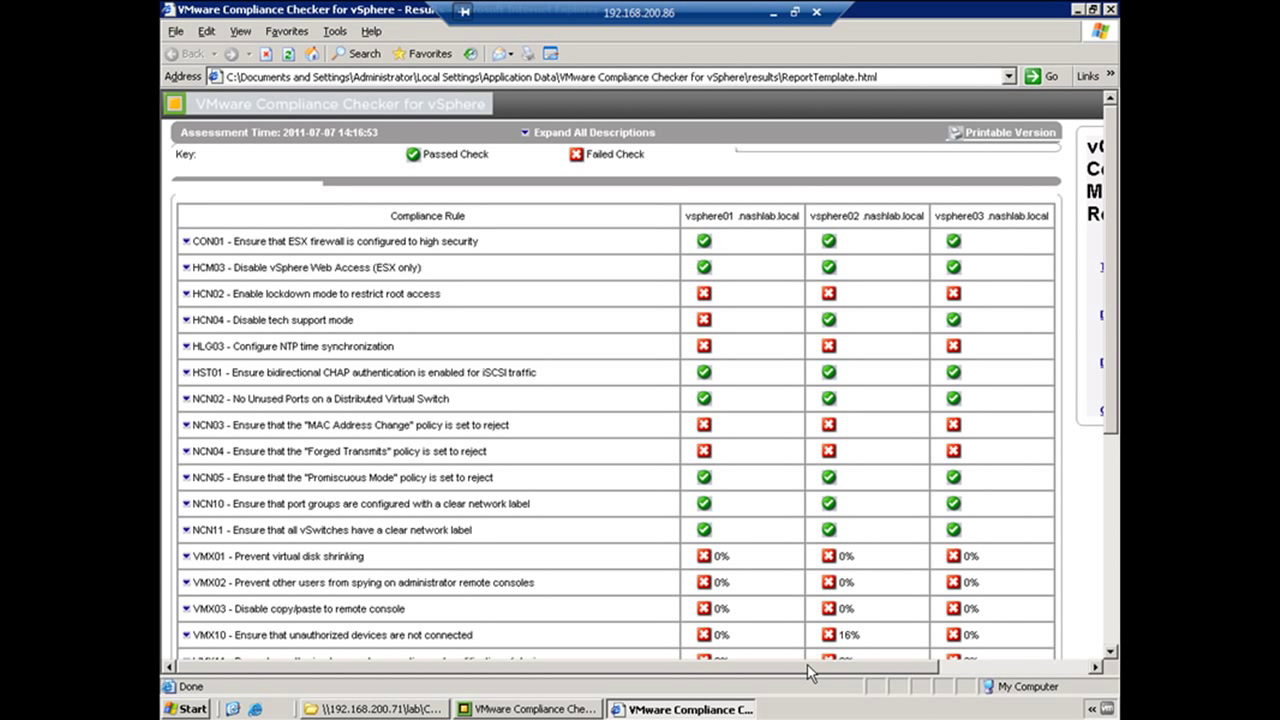
pyautogui.hscroll(3)
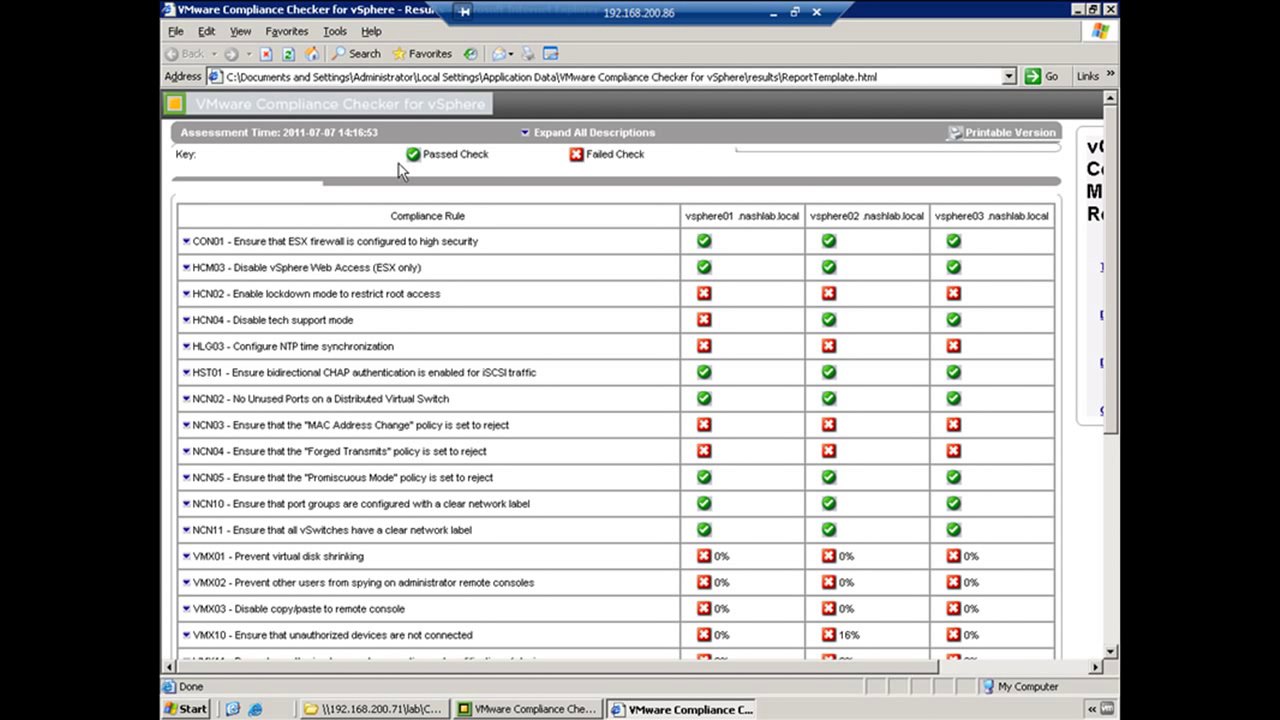
pyautogui.moveTo(642, 176)
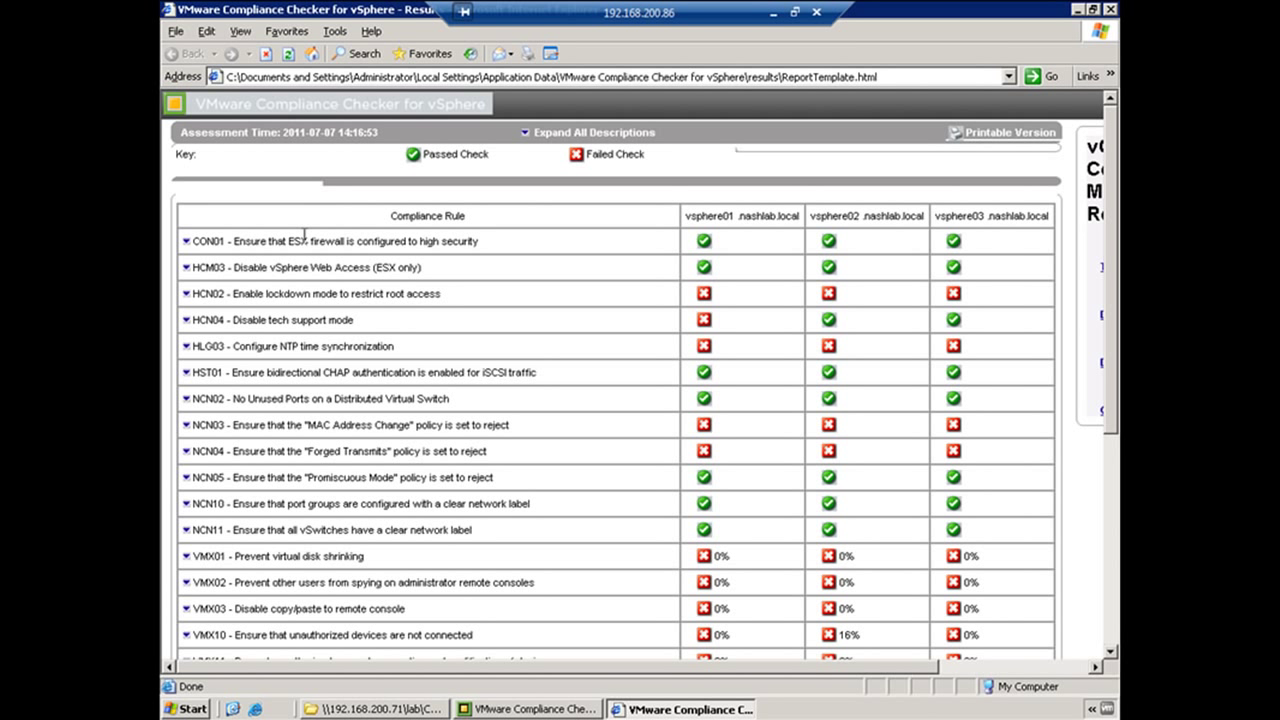
pyautogui.moveTo(190, 216)
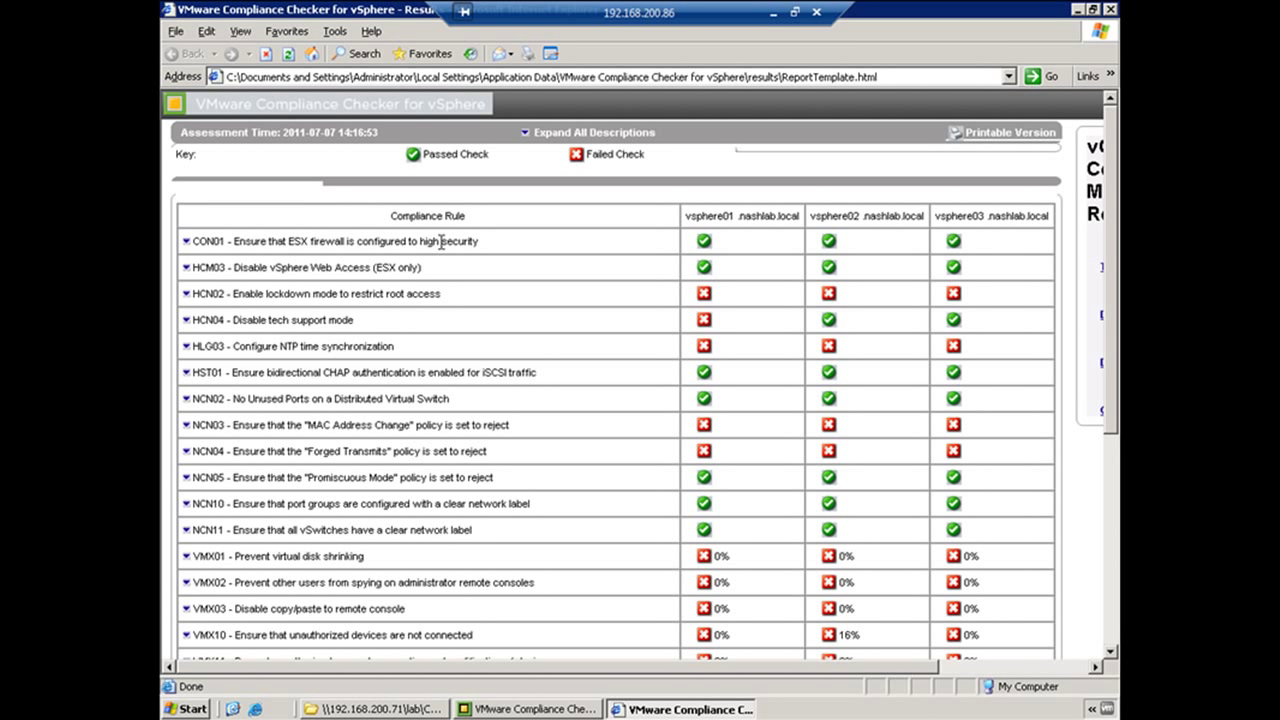
pyautogui.moveTo(258, 258)
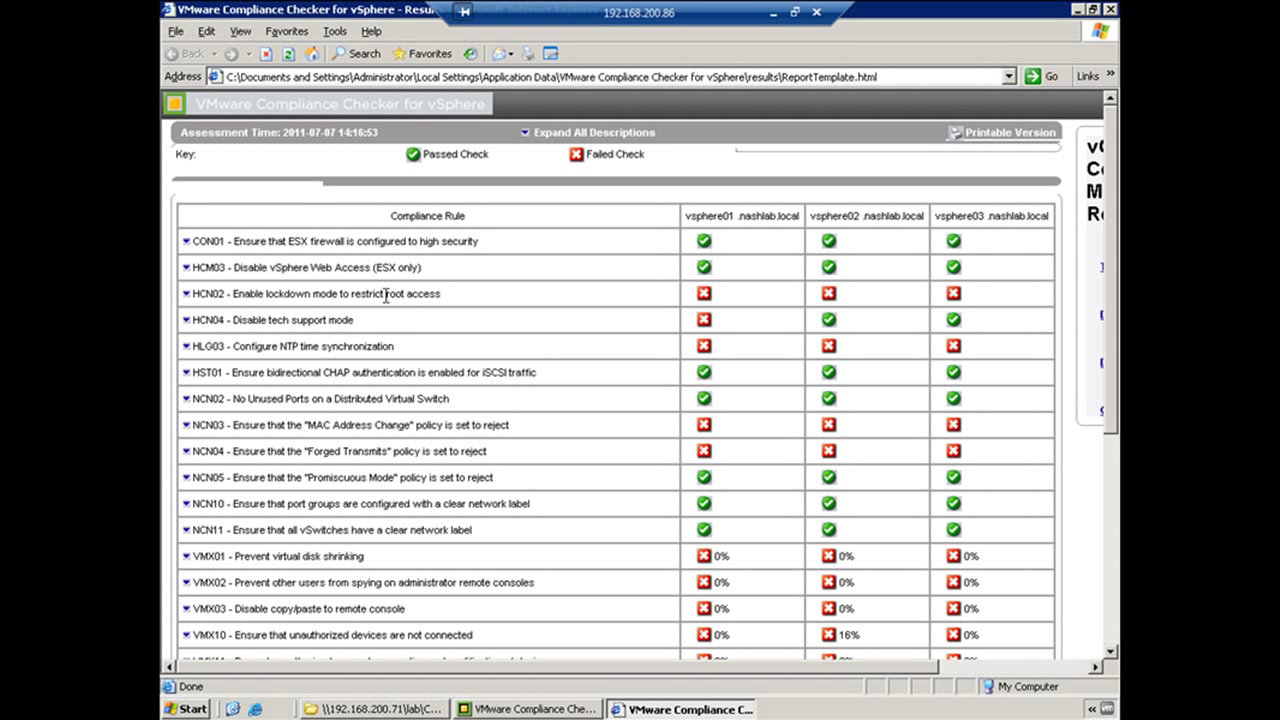
pyautogui.moveTo(800, 300)
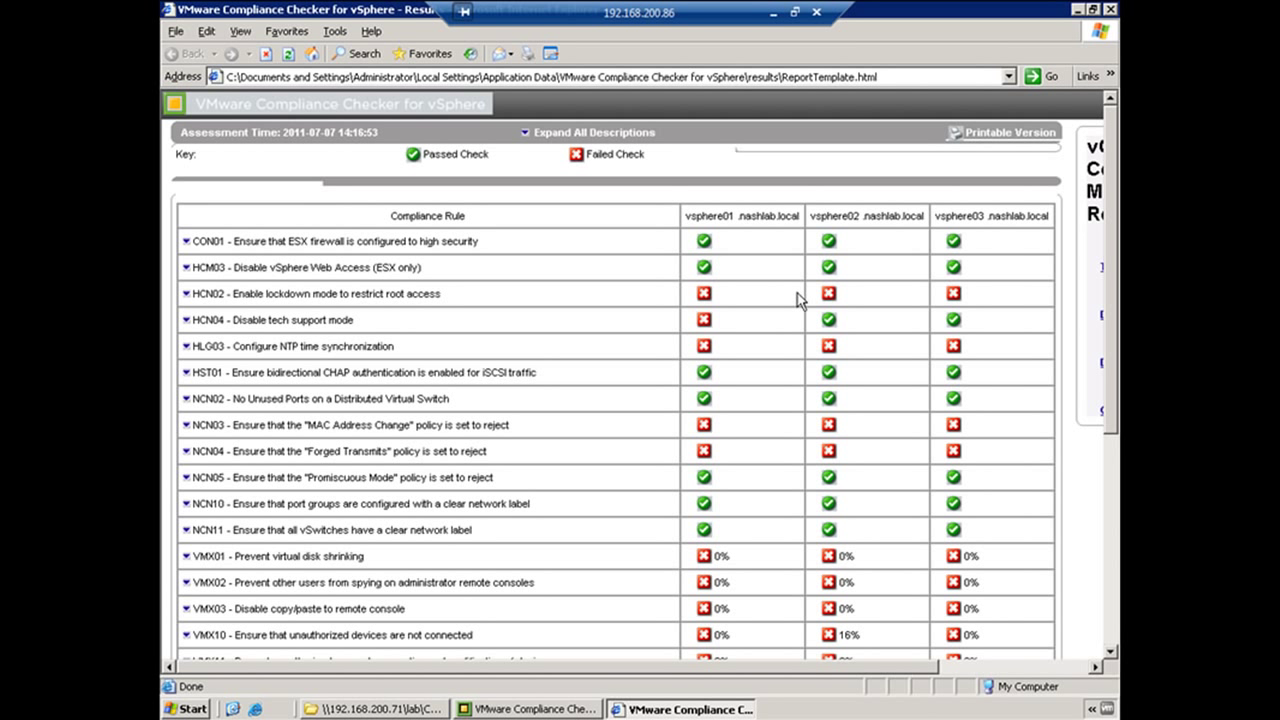
pyautogui.moveTo(618, 296)
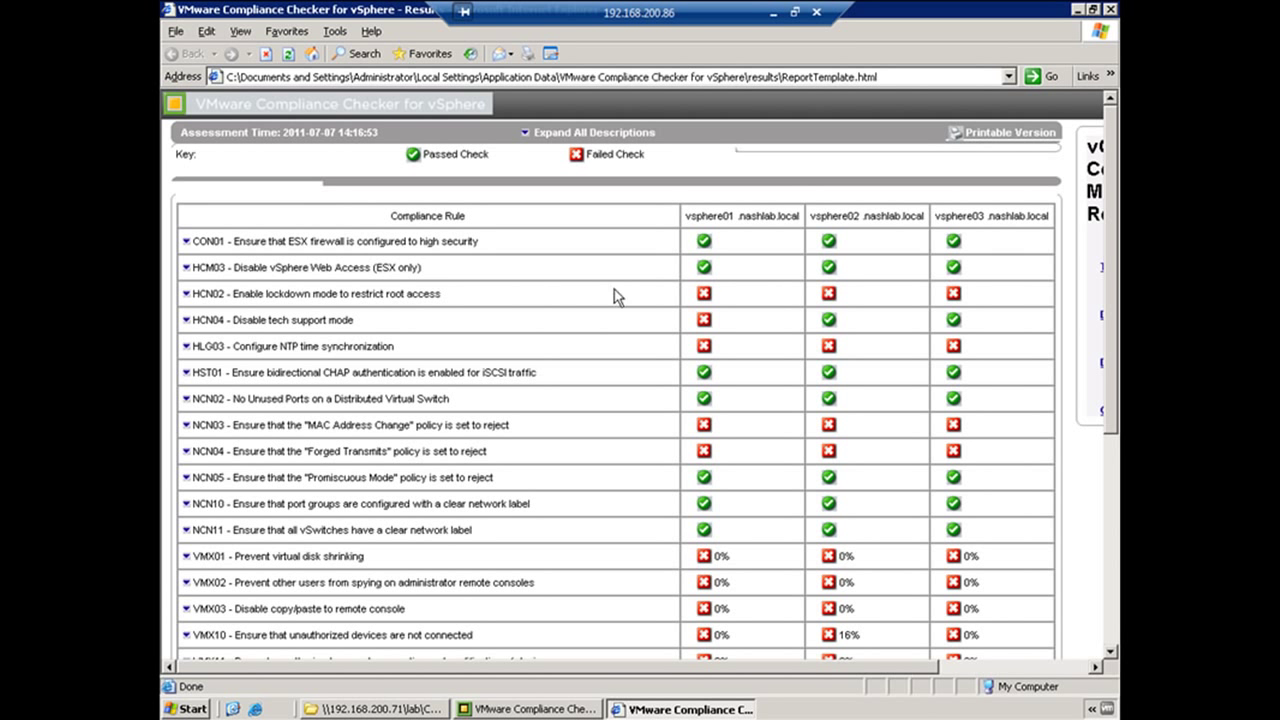
pyautogui.scroll(-3)
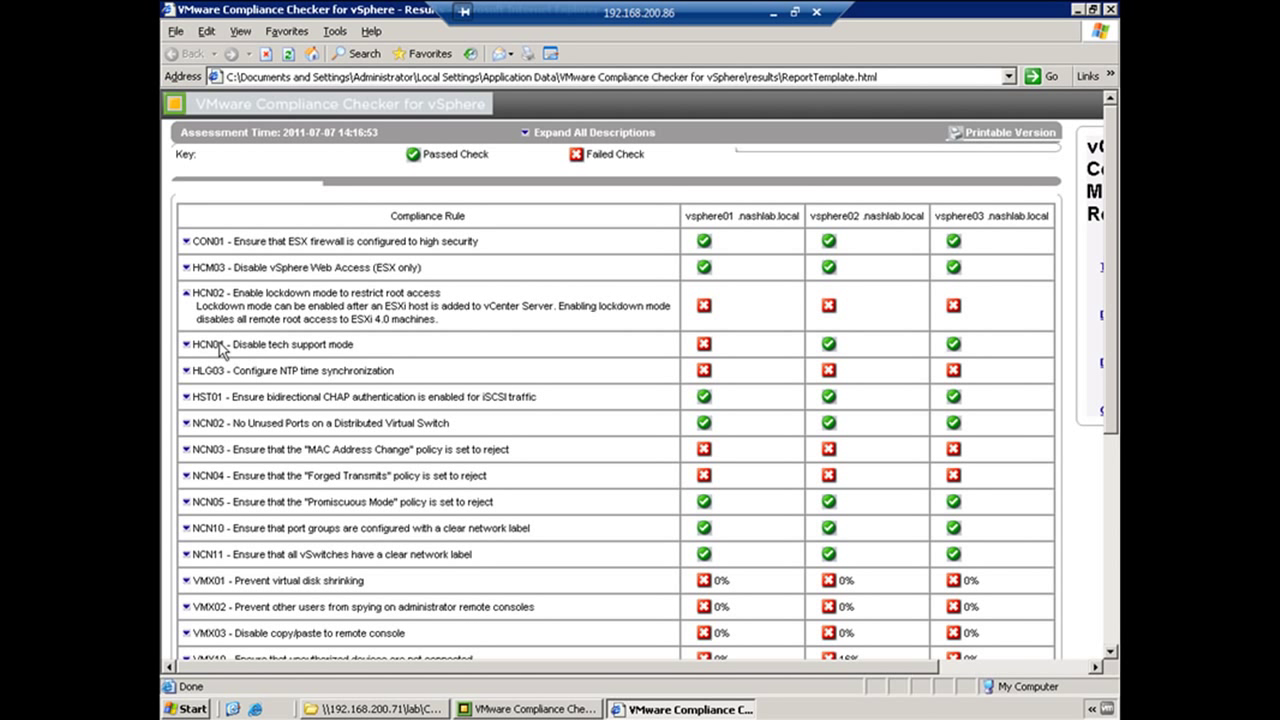
pyautogui.click(186, 370)
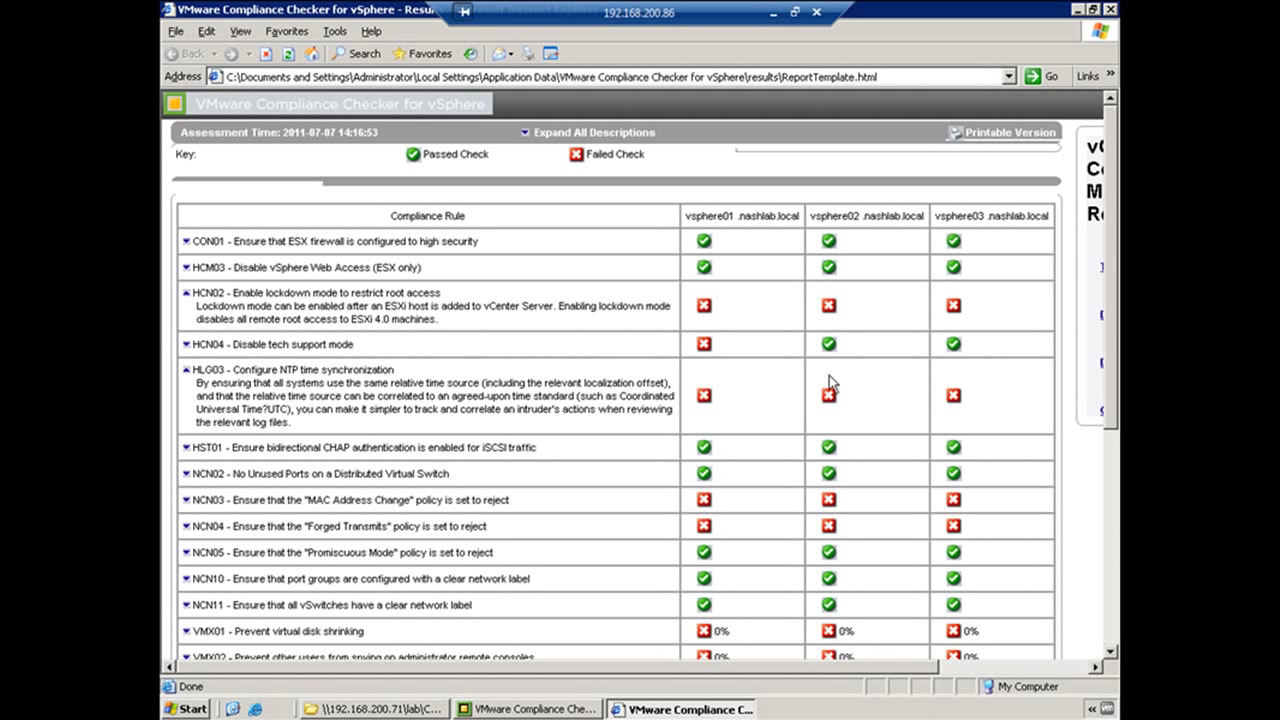
pyautogui.moveTo(340, 412)
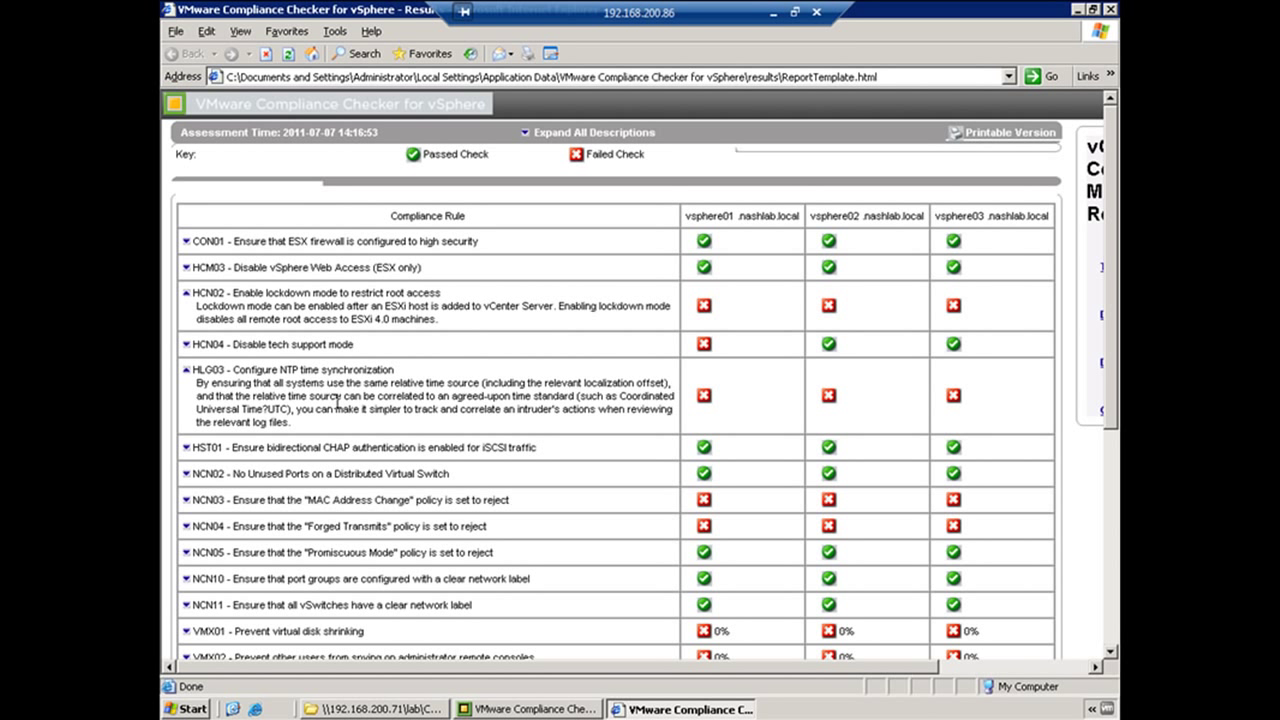
pyautogui.moveTo(334, 464)
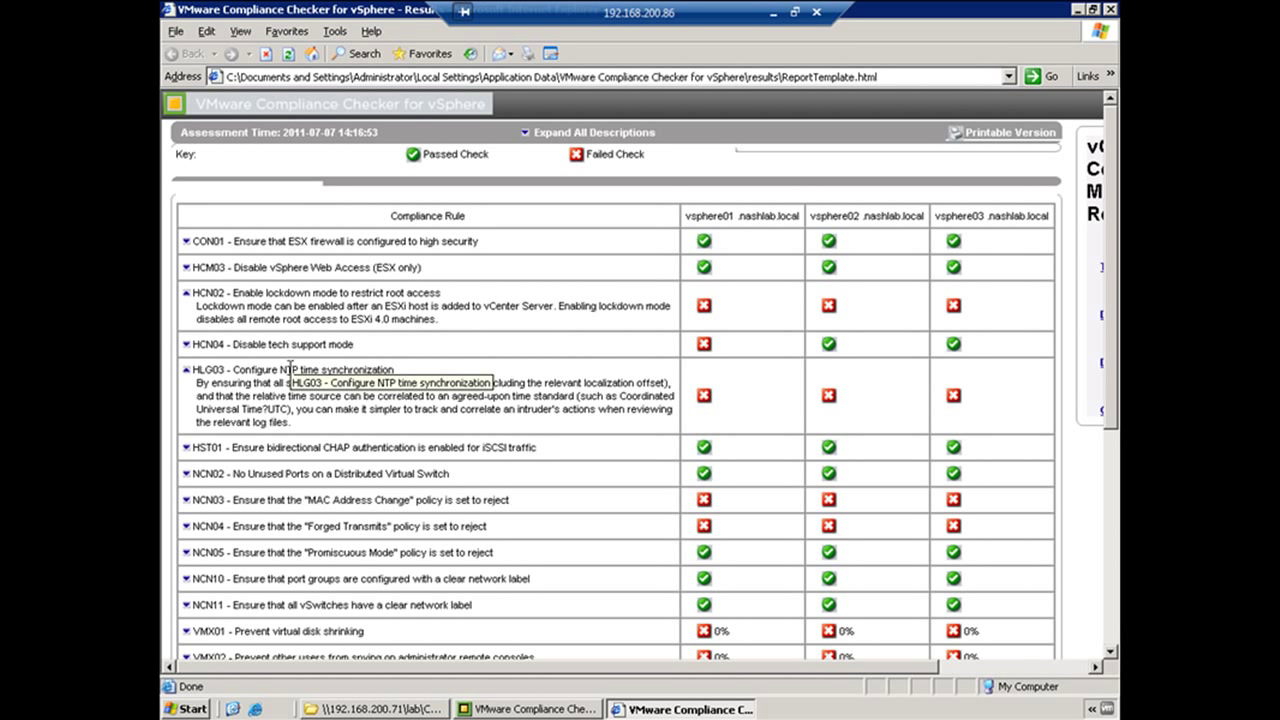
pyautogui.moveTo(206, 358)
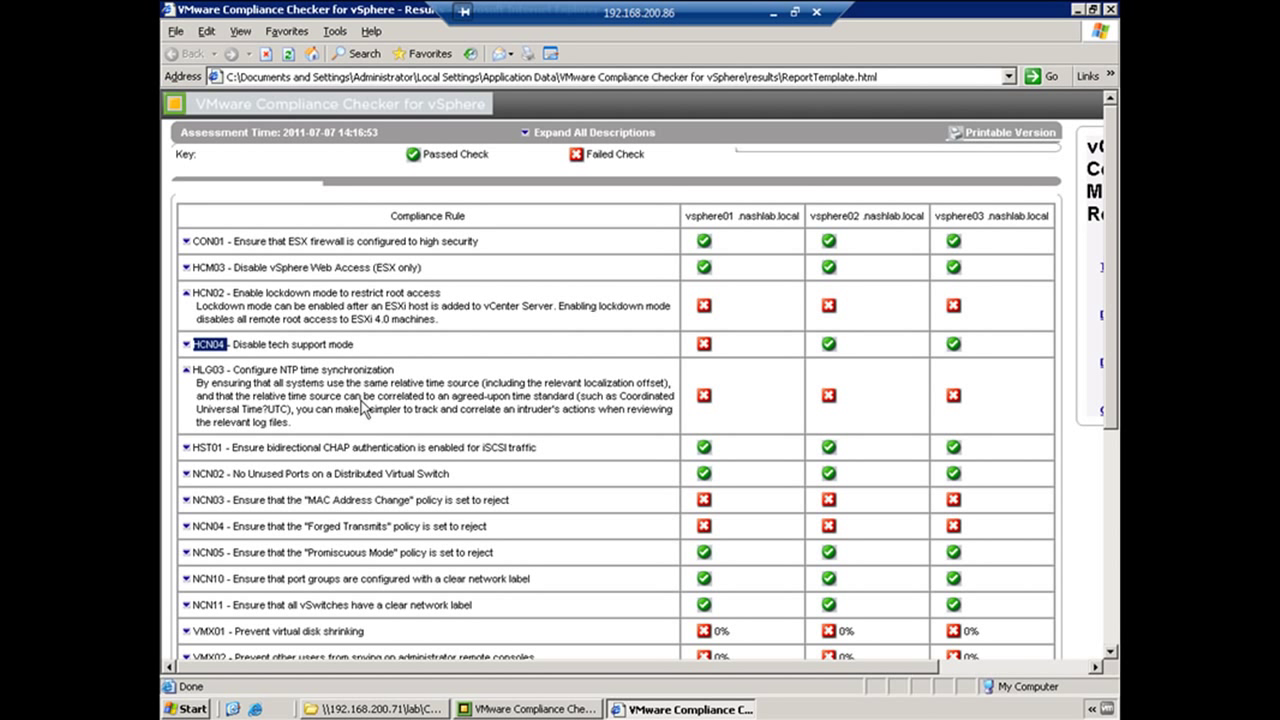
pyautogui.moveTo(472, 482)
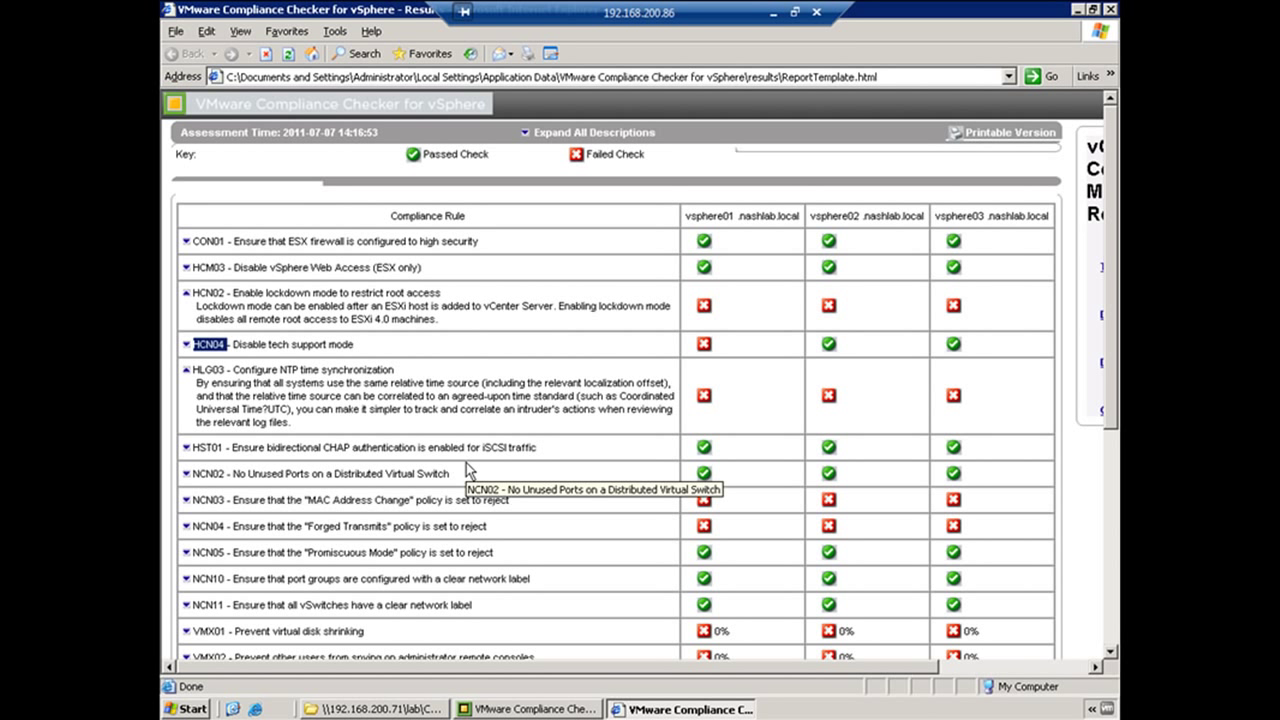
pyautogui.moveTo(288, 370)
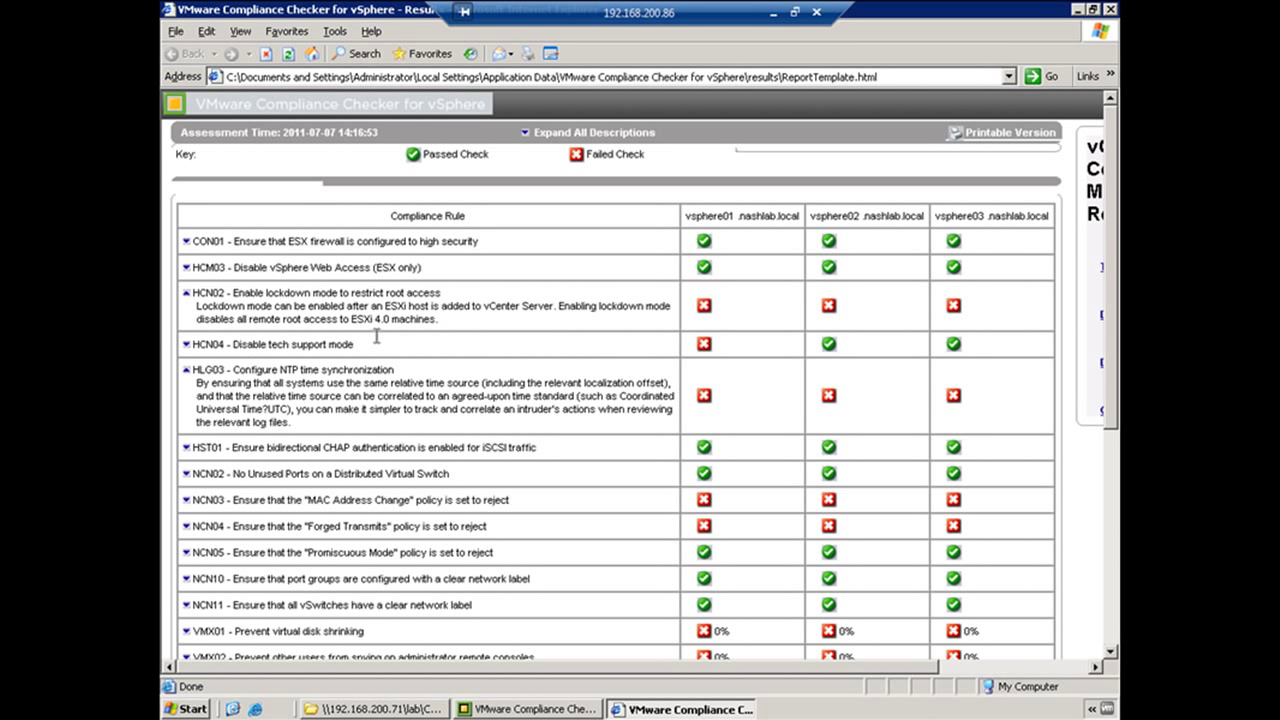
pyautogui.moveTo(470, 448)
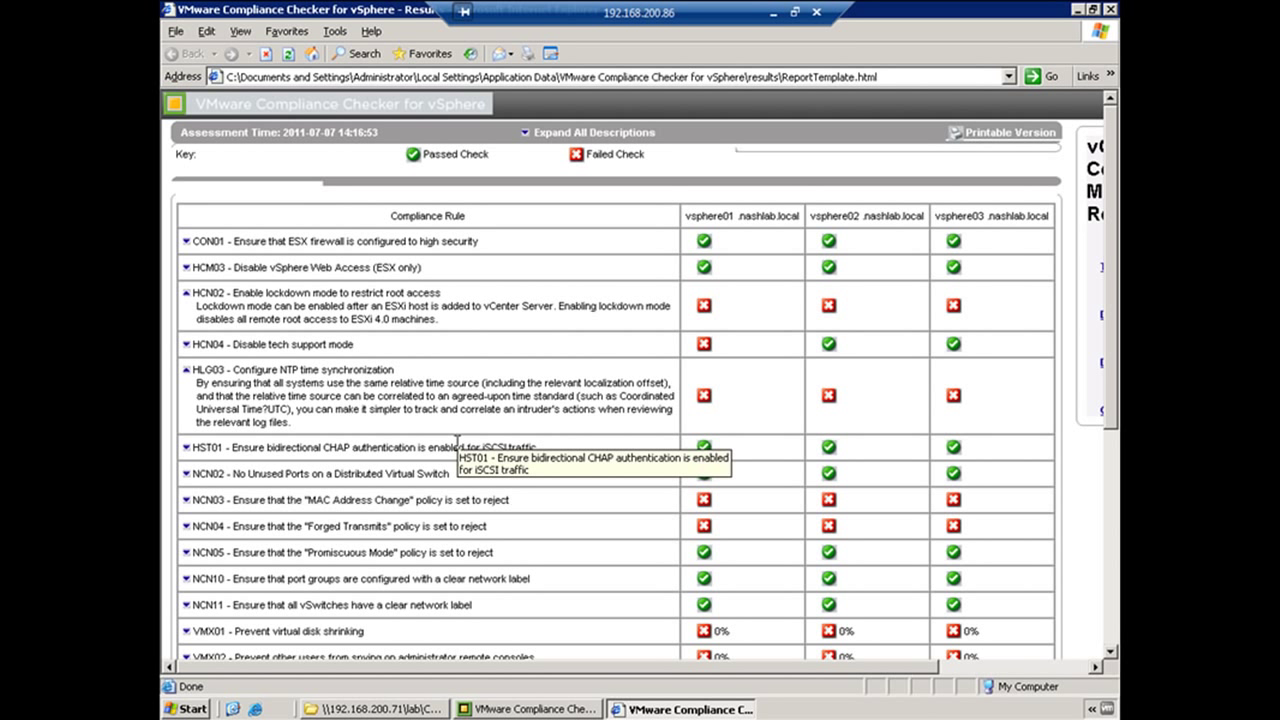
pyautogui.moveTo(270, 428)
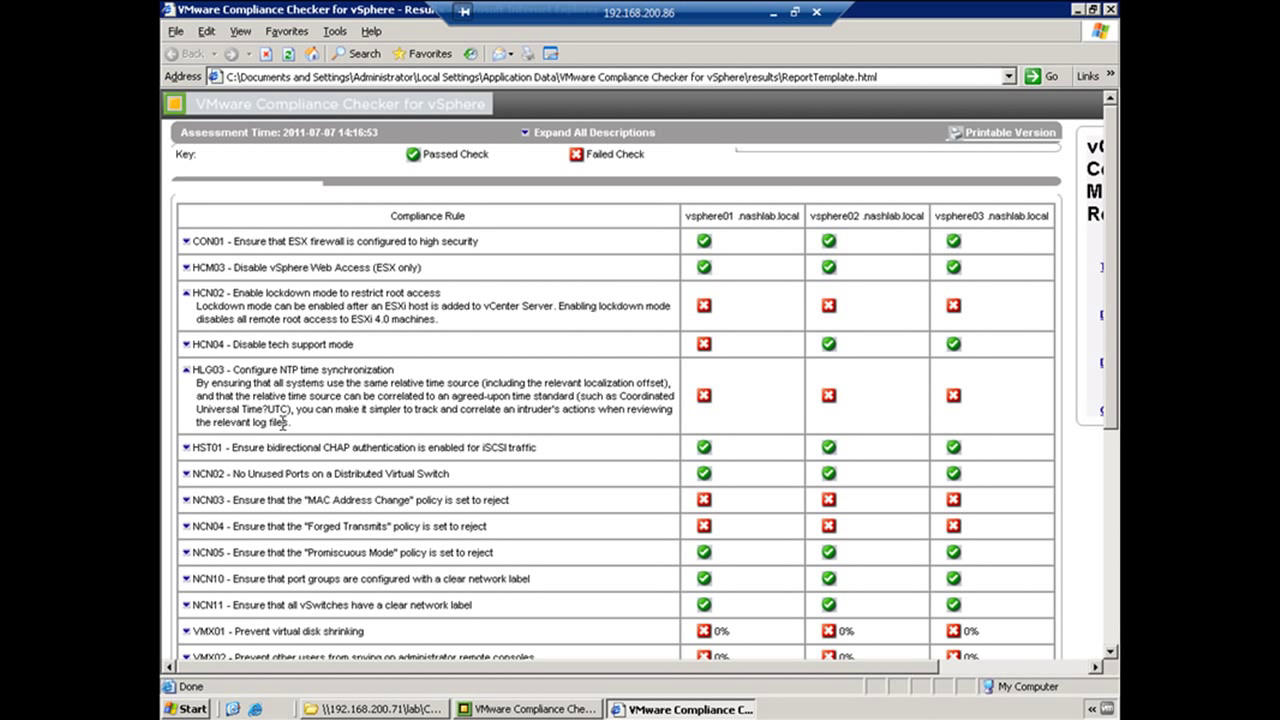
pyautogui.scroll(-3)
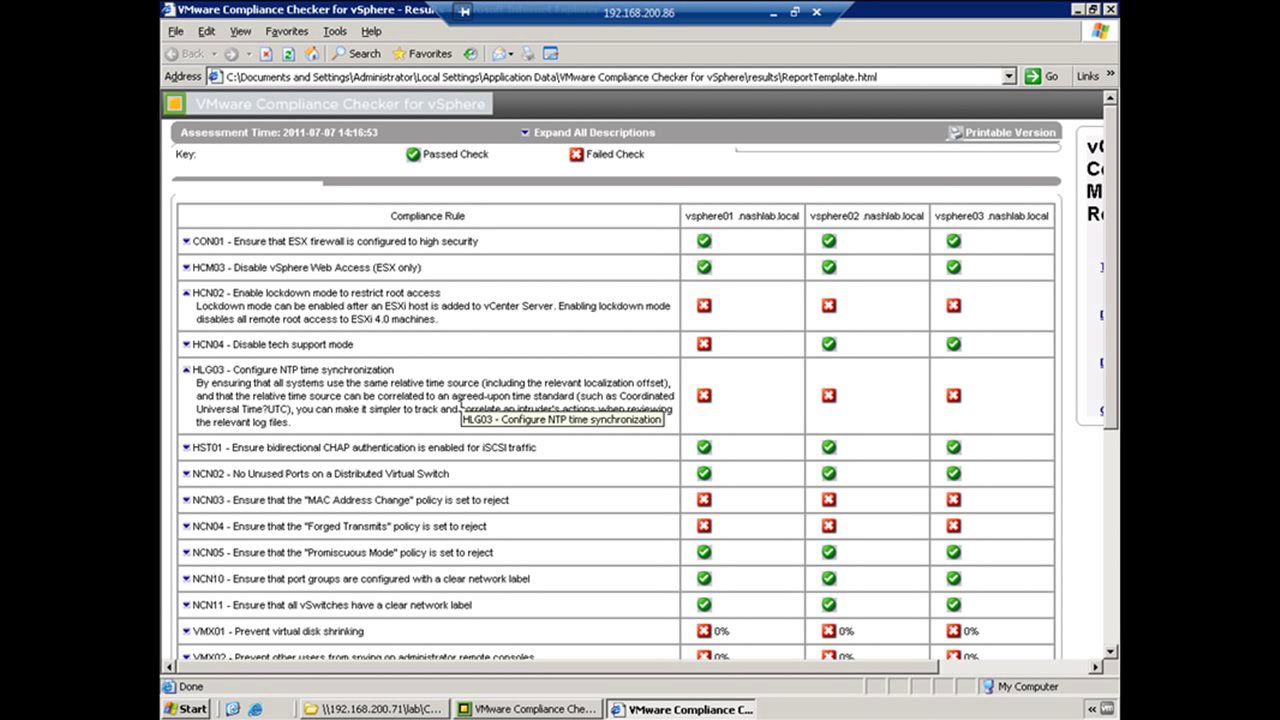
pyautogui.moveTo(1104, 20)
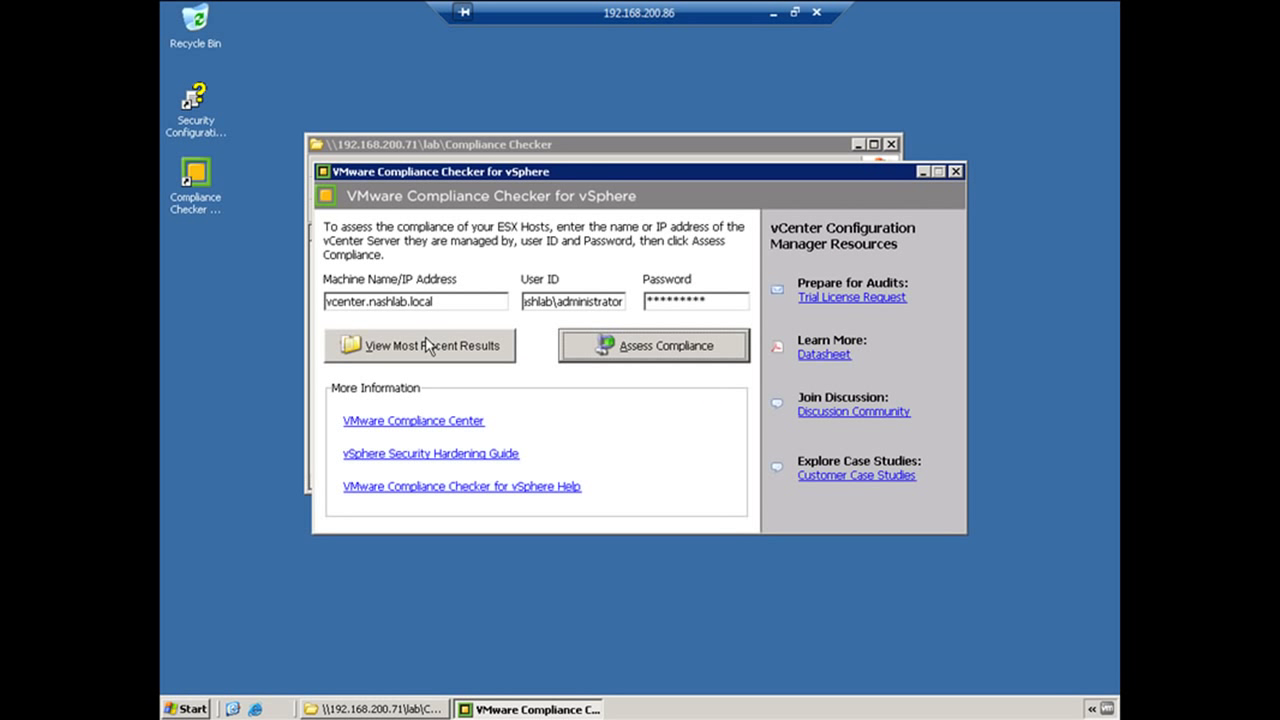
pyautogui.click(420, 344)
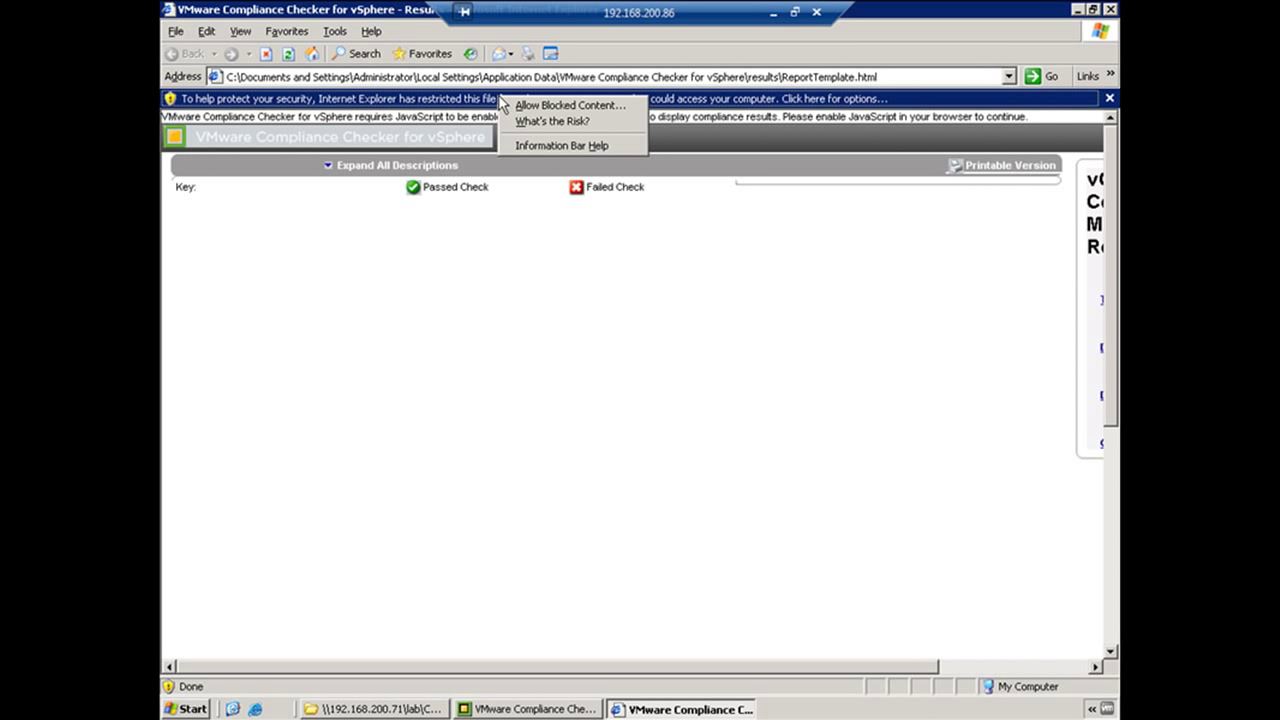
pyautogui.click(576, 104)
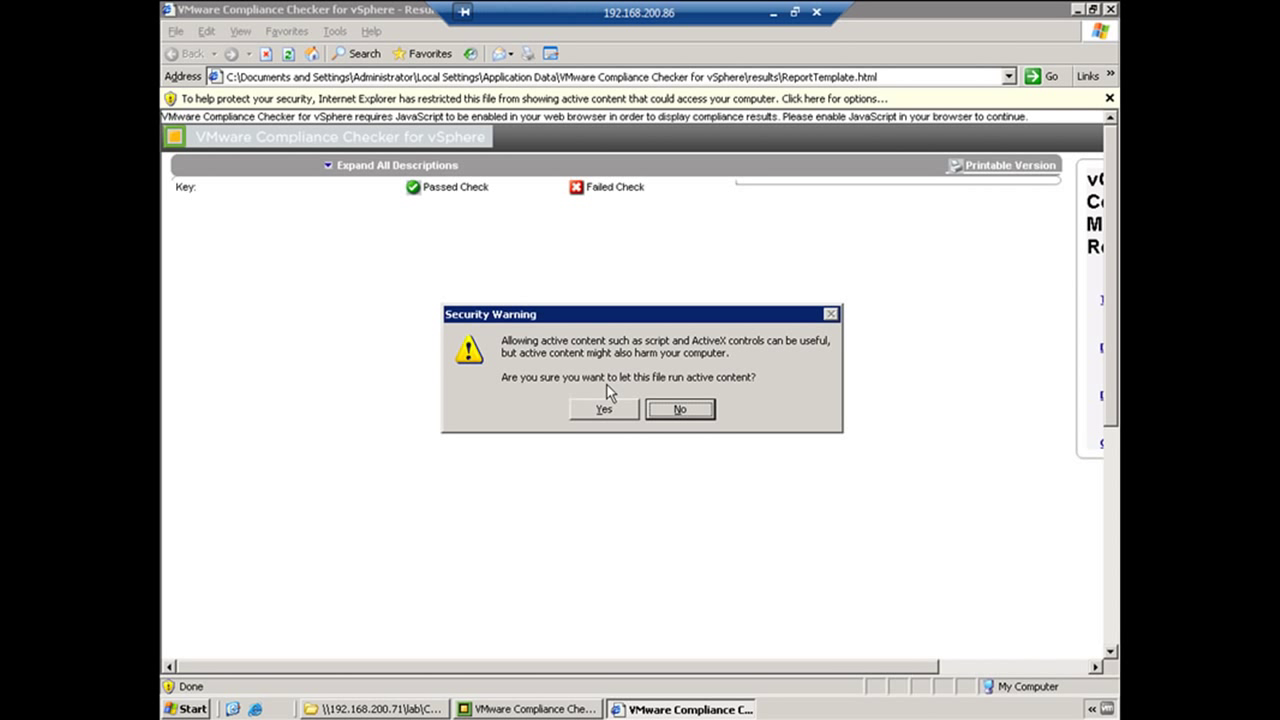
pyautogui.click(604, 408)
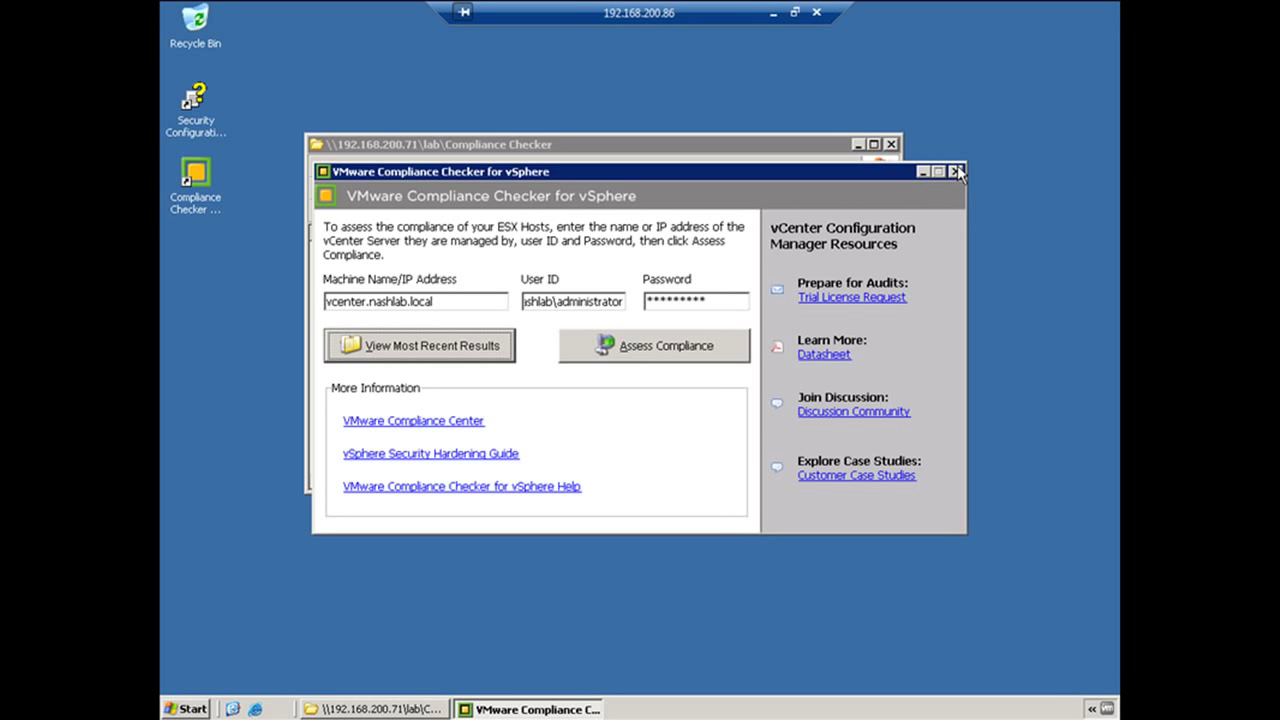
# - Close the vSphere checker and launch PCIComplianceChecker.msi, running it despite the warning
pyautogui.click(956, 170)
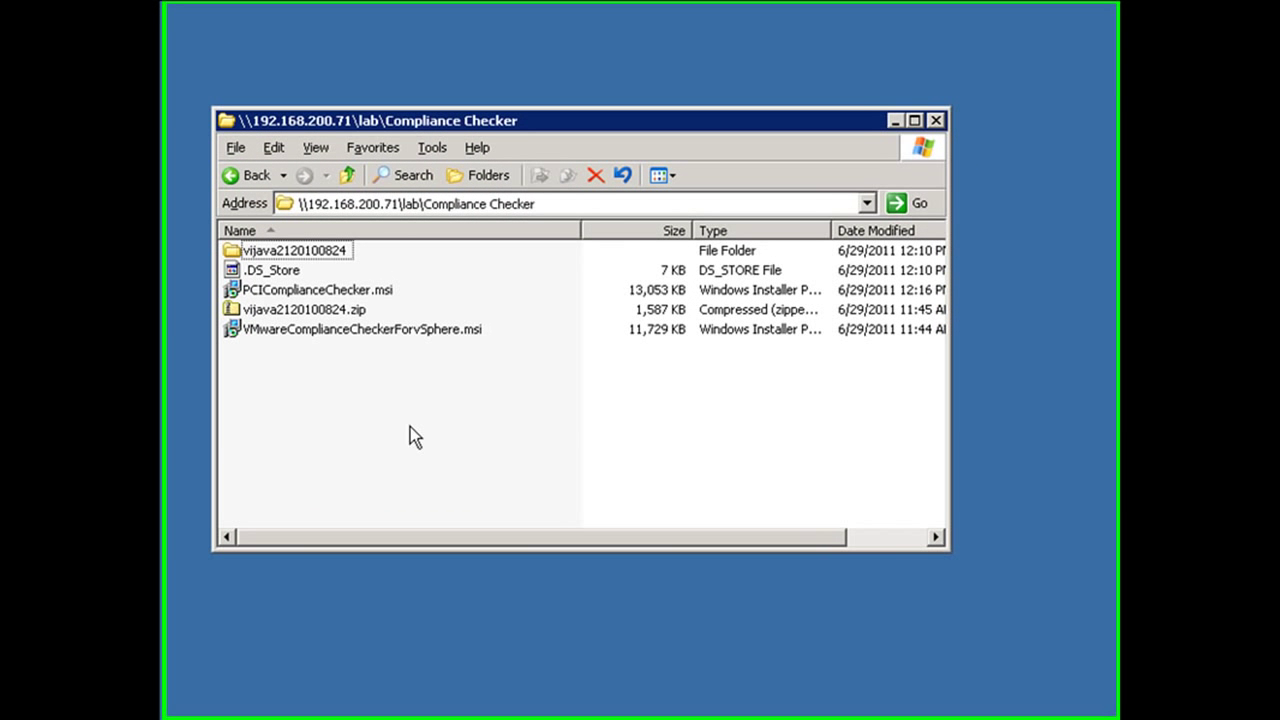
pyautogui.click(312, 290)
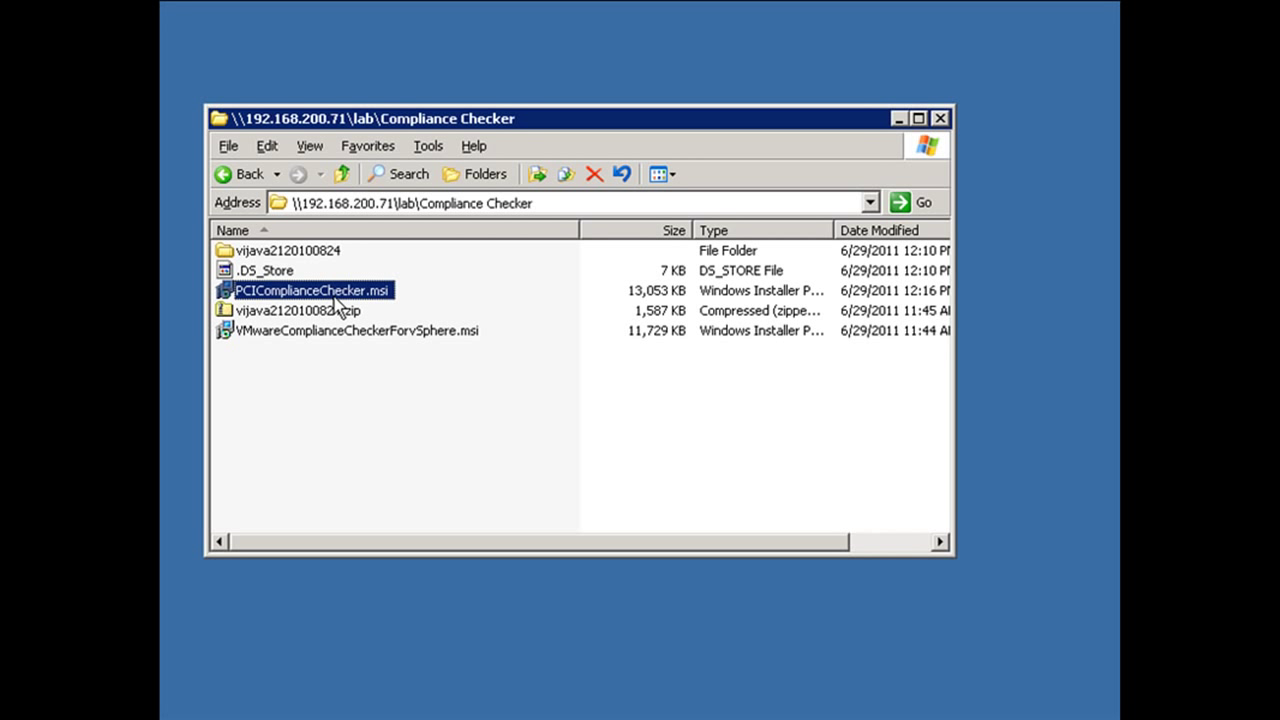
pyautogui.moveTo(548, 390)
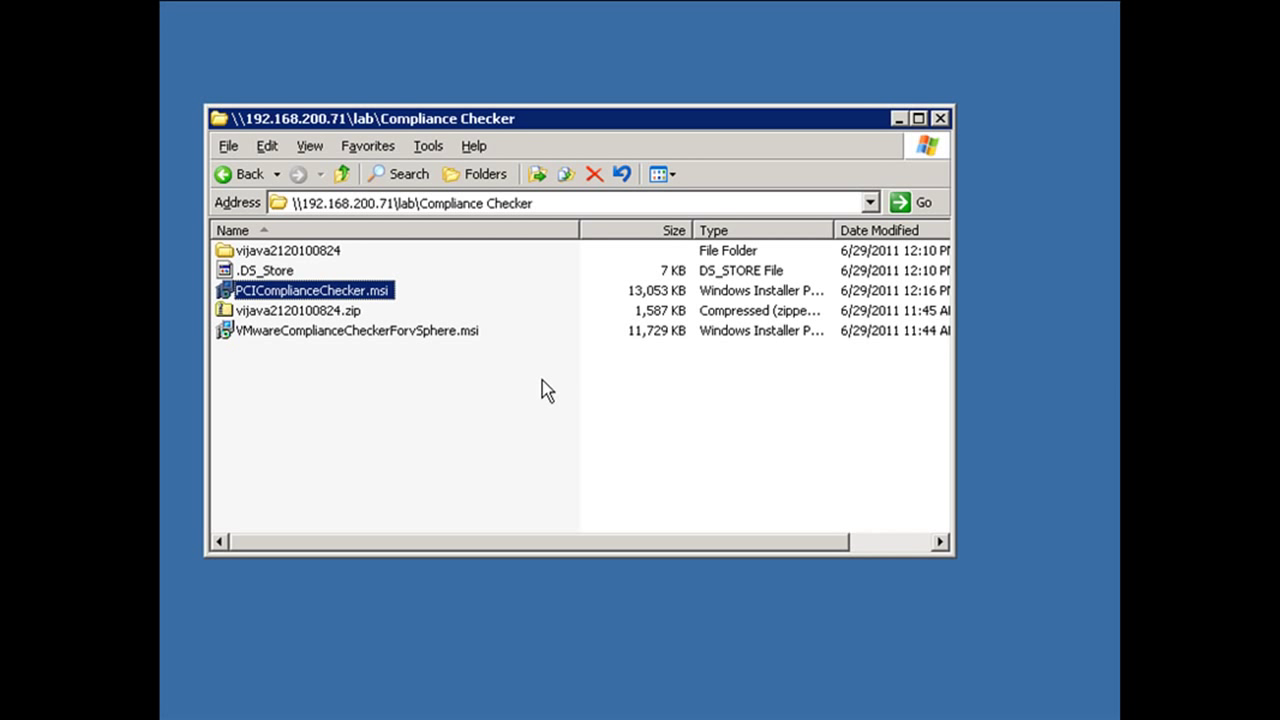
pyautogui.doubleClick(310, 290)
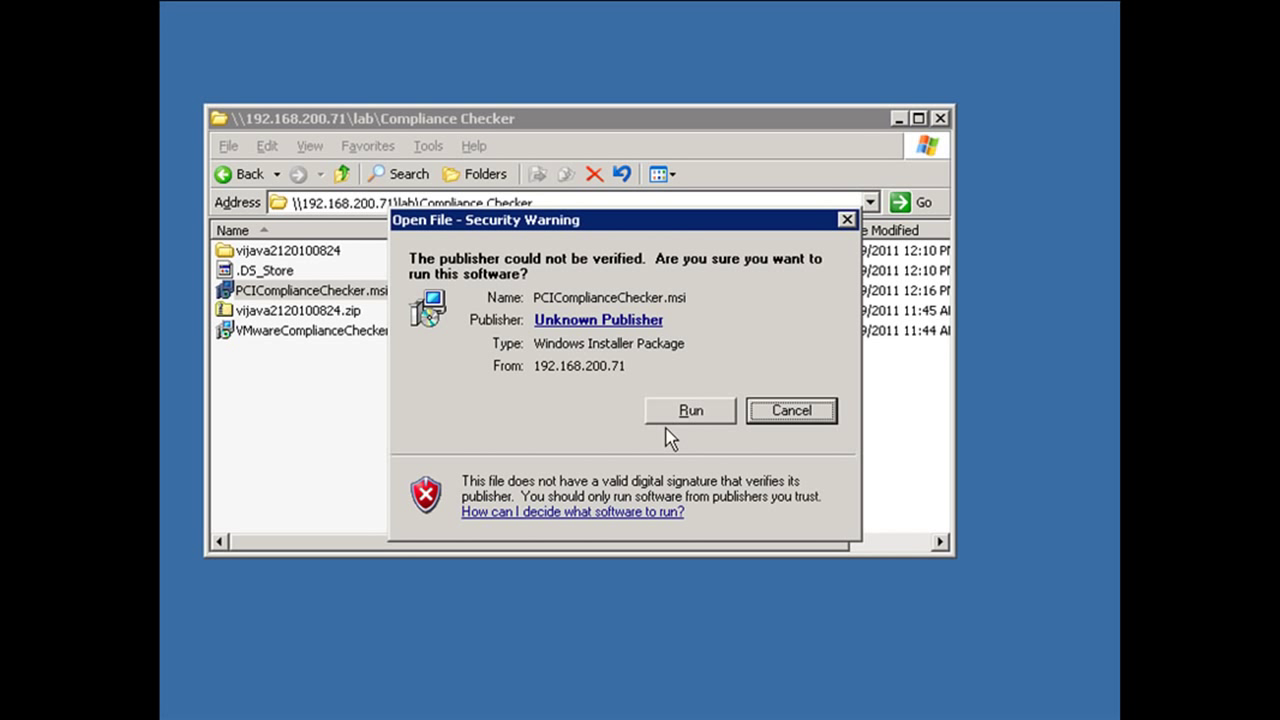
pyautogui.click(688, 410)
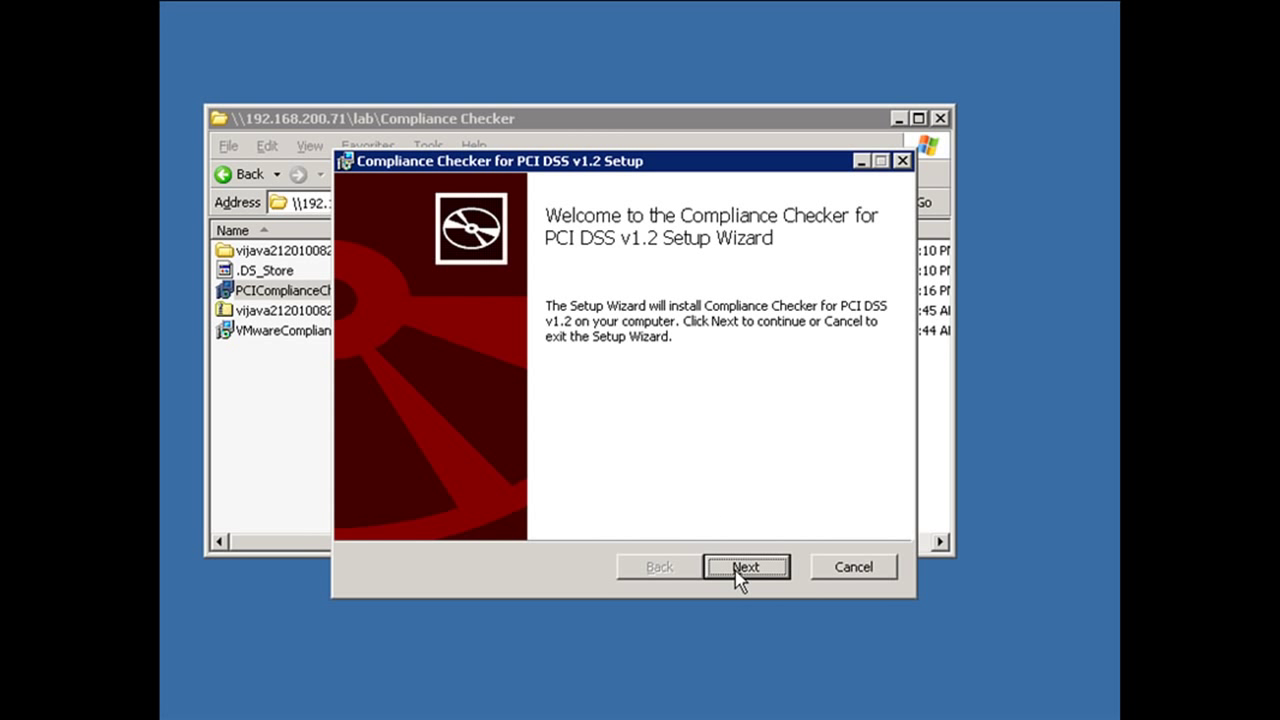
# - Accept the license, install PCI DSS v1.2 checker, and tick Launch after setup
pyautogui.click(746, 566)
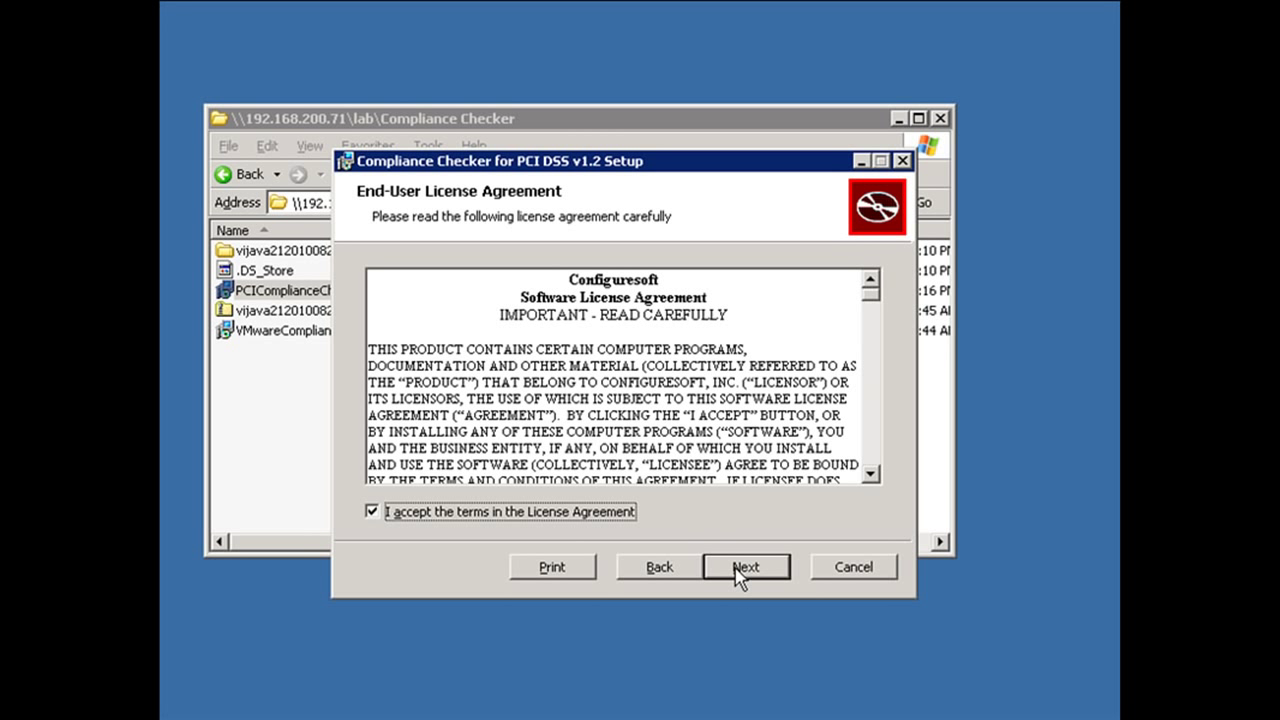
pyautogui.click(748, 566)
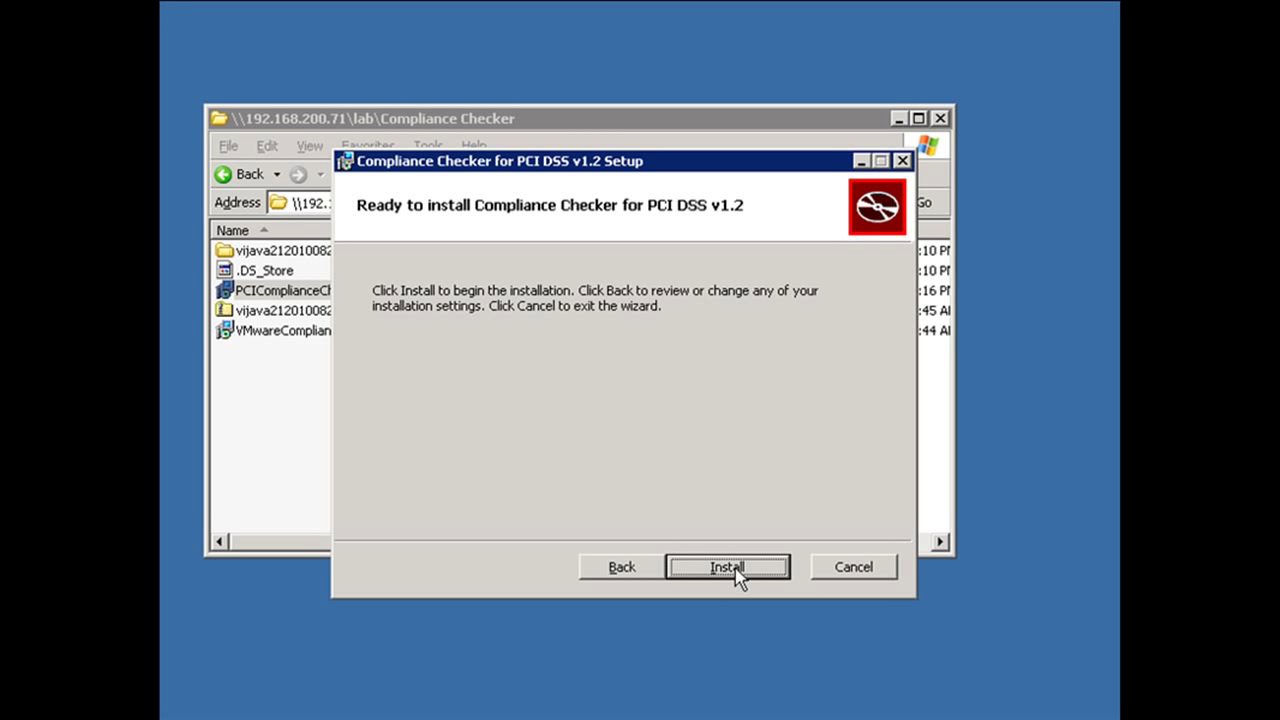
pyautogui.click(728, 568)
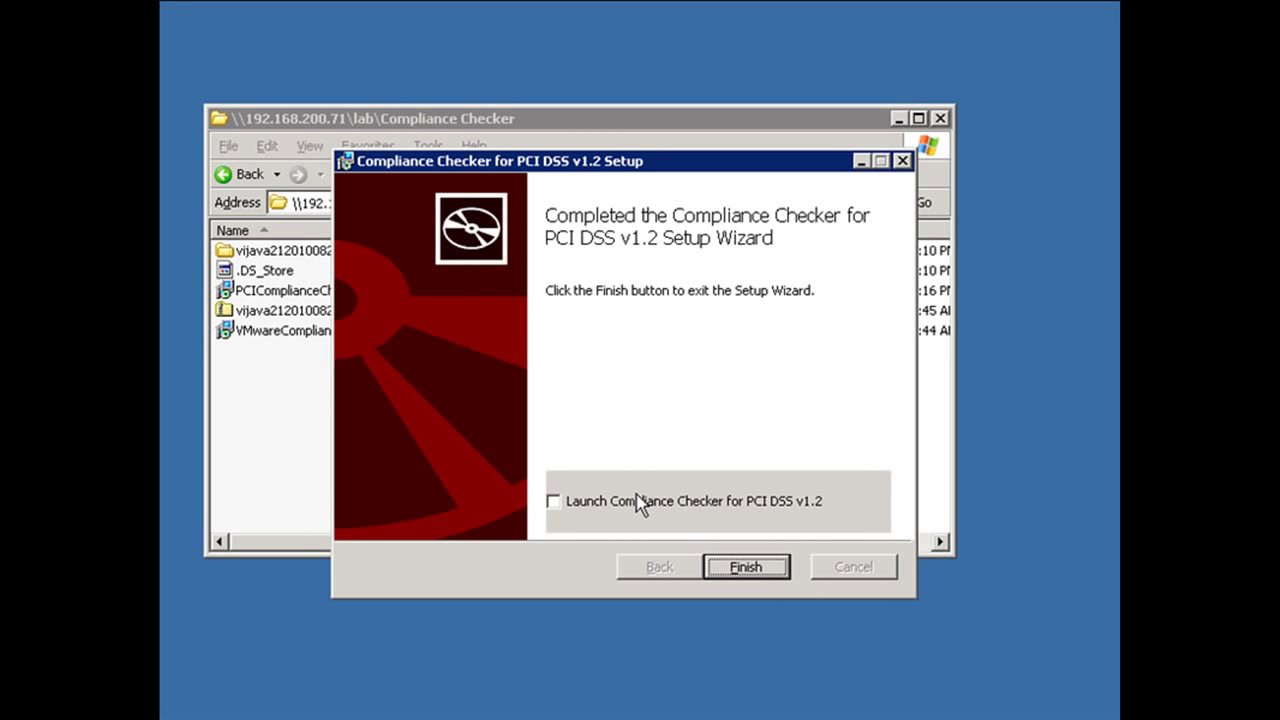
pyautogui.click(552, 500)
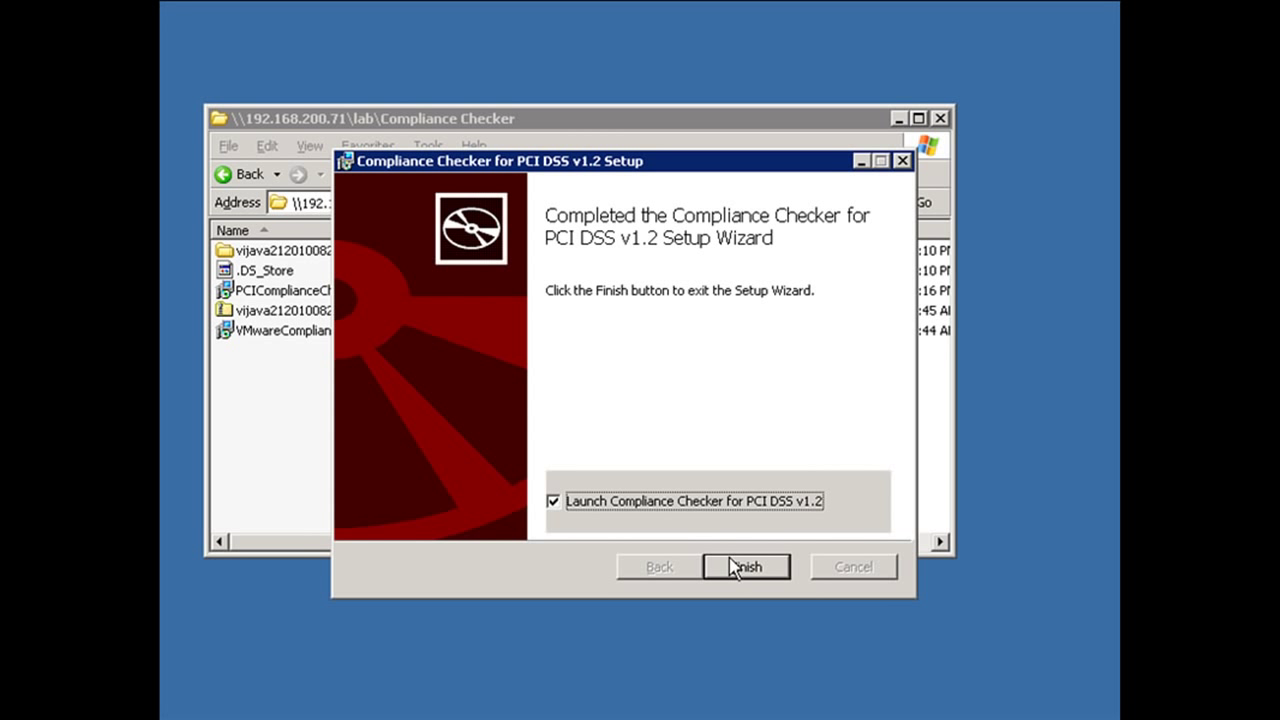
# - Assess dc.nashlab.local on share c$ with the nashlab administrator credentials
pyautogui.click(748, 566)
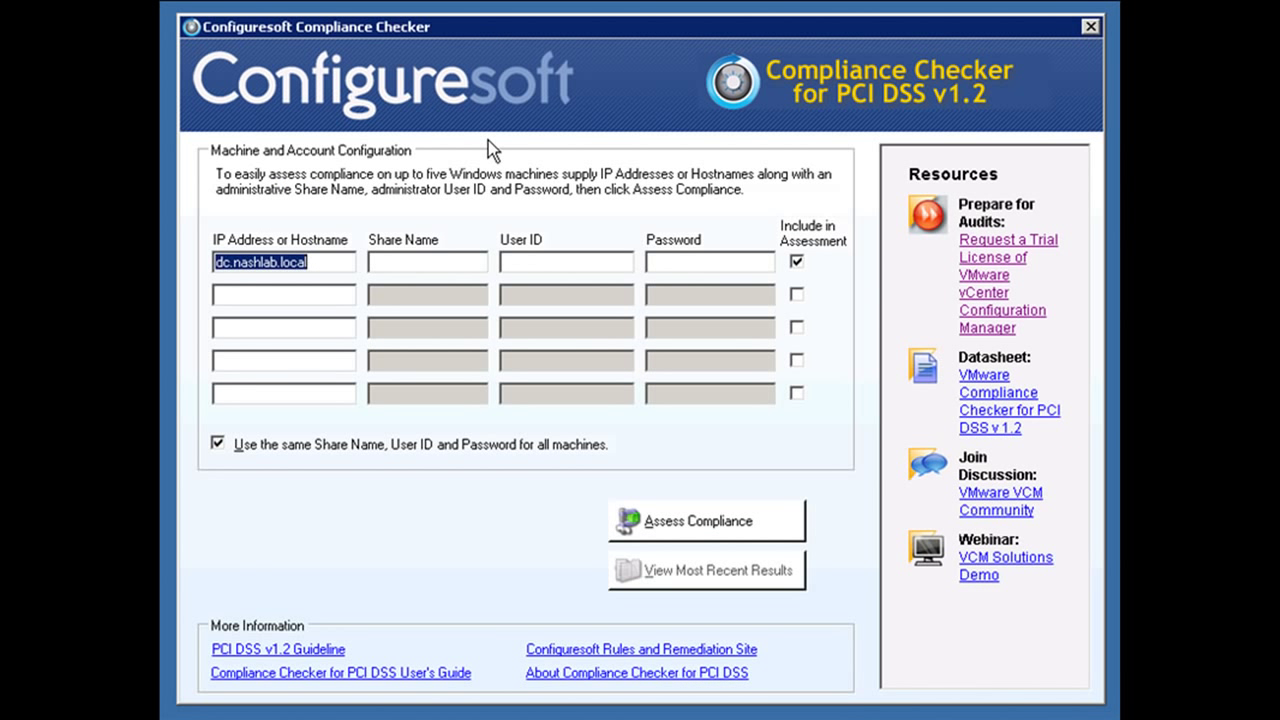
pyautogui.moveTo(308, 192)
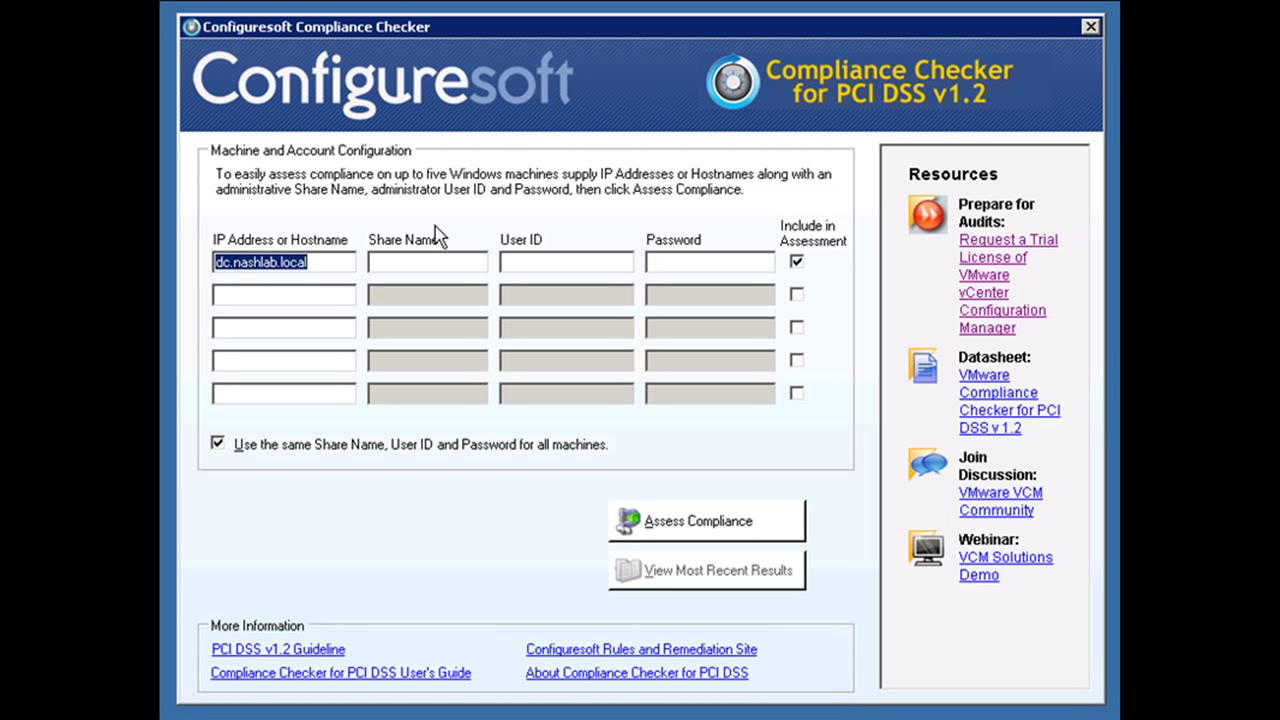
pyautogui.moveTo(832, 260)
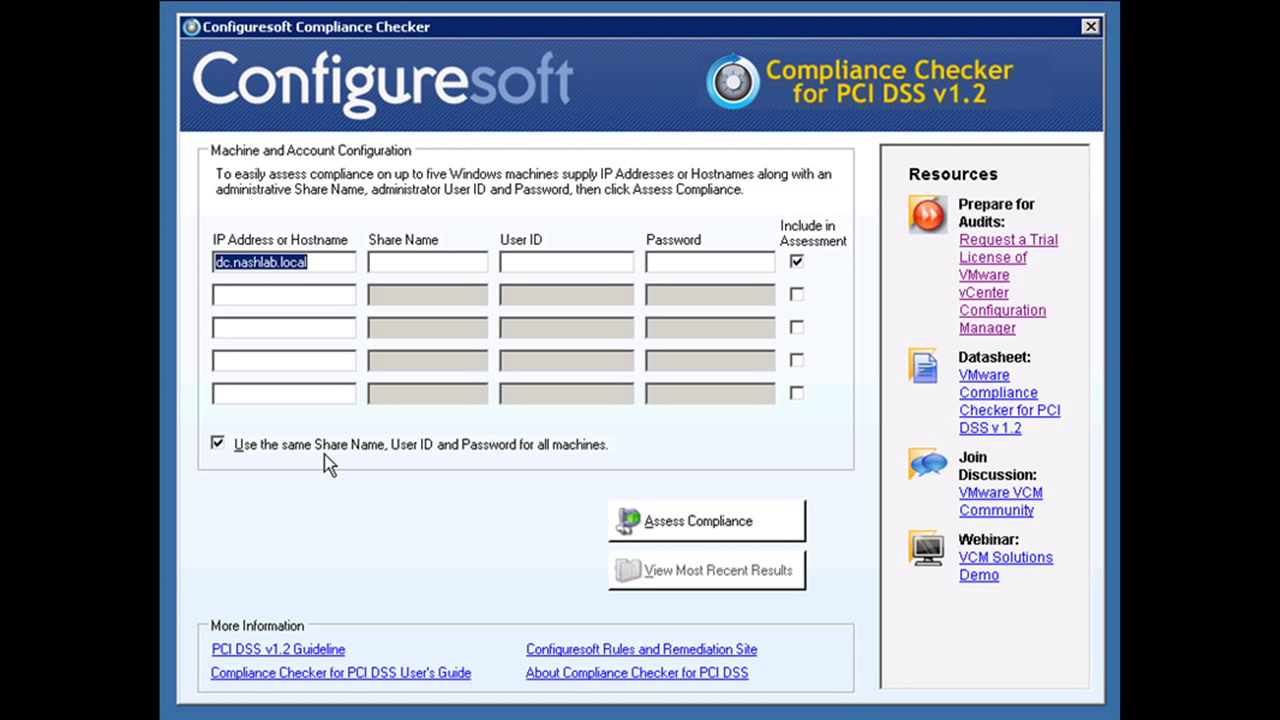
pyautogui.moveTo(370, 286)
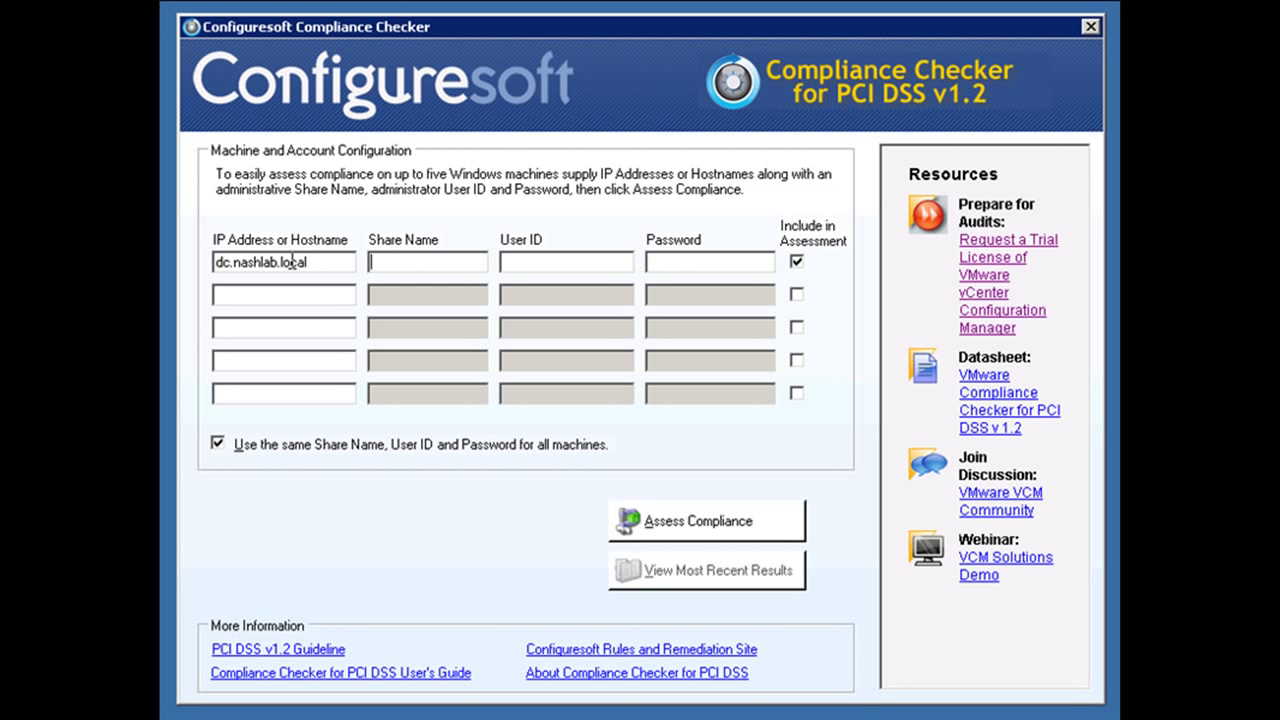
pyautogui.write('\\\\')
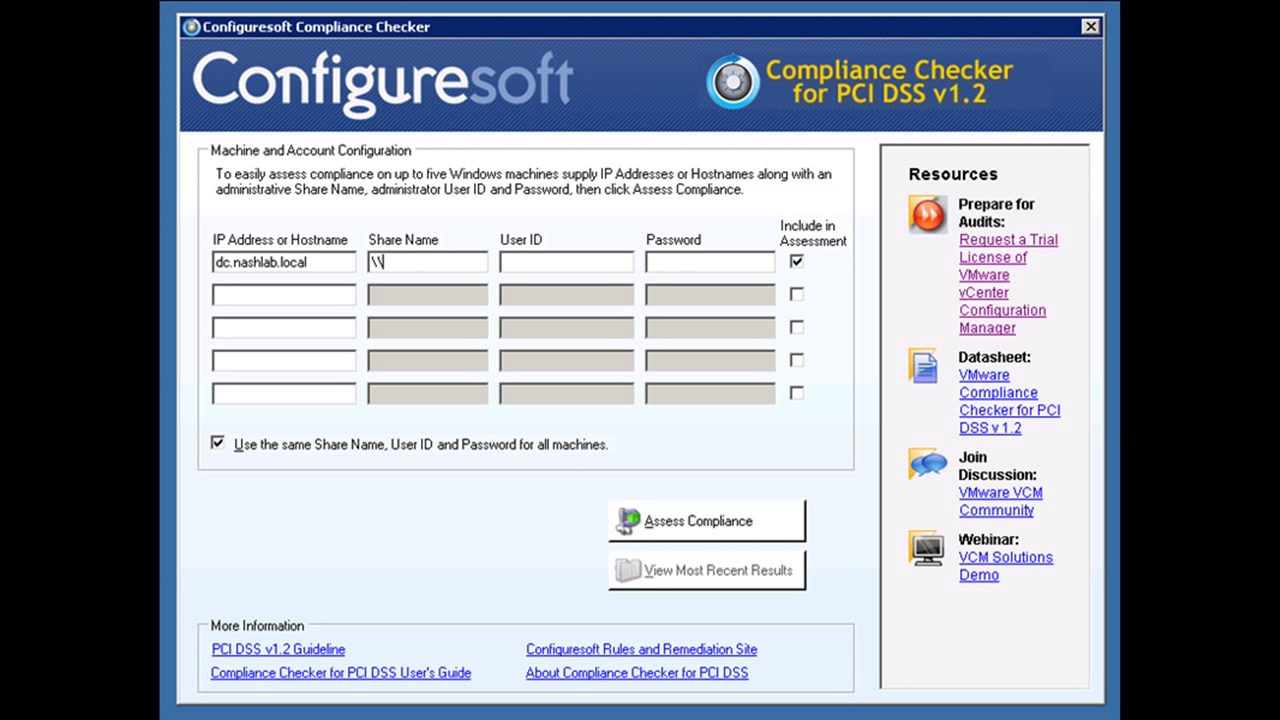
pyautogui.write('c$')
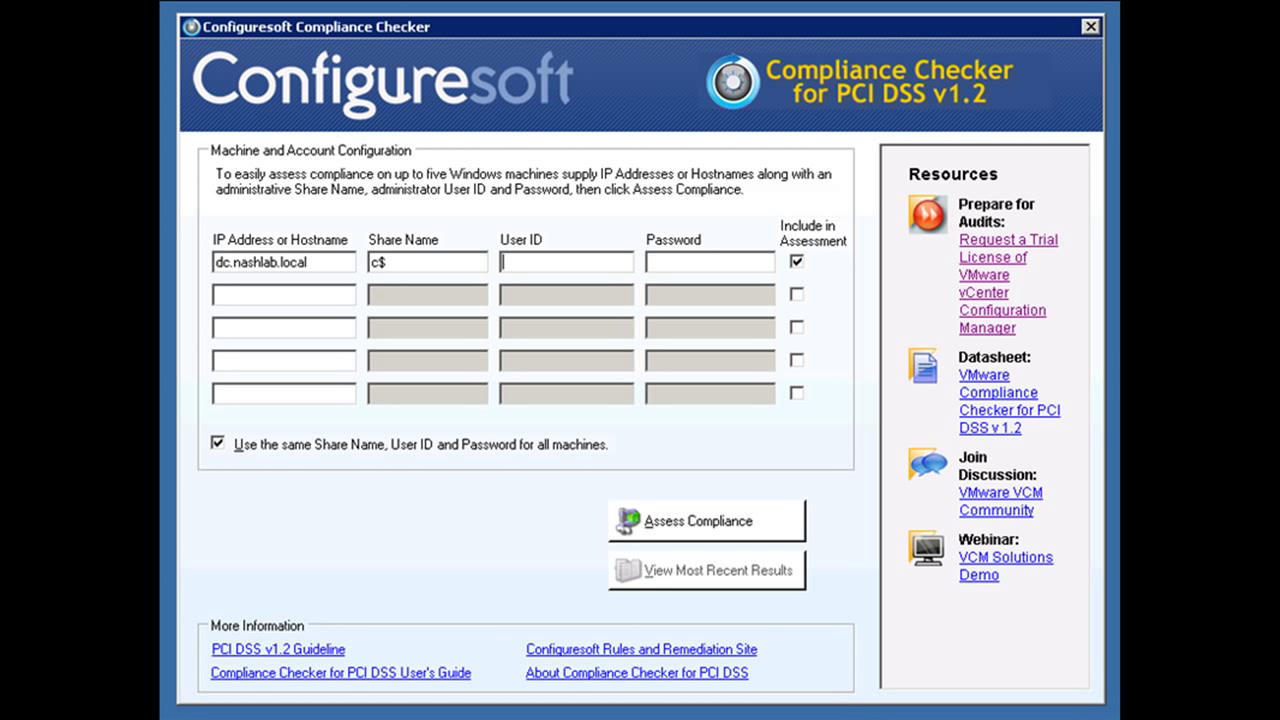
pyautogui.write('nashlab\\administrator')
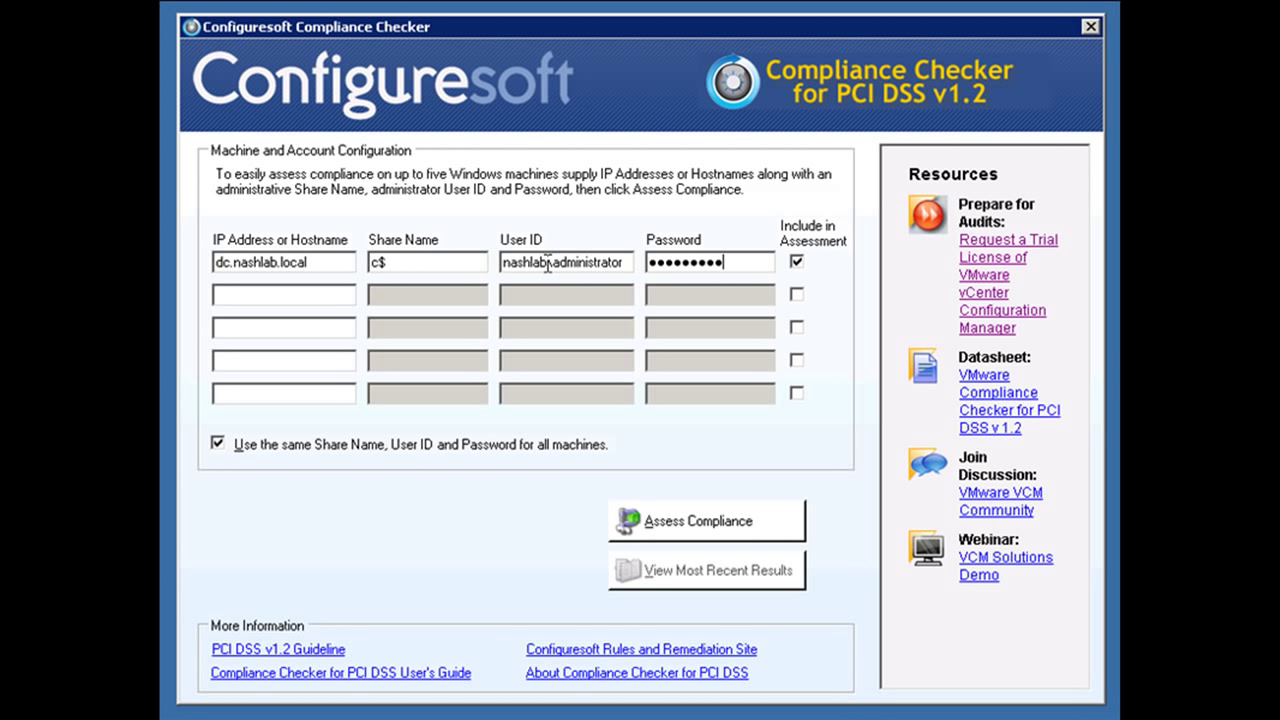
pyautogui.moveTo(806, 266)
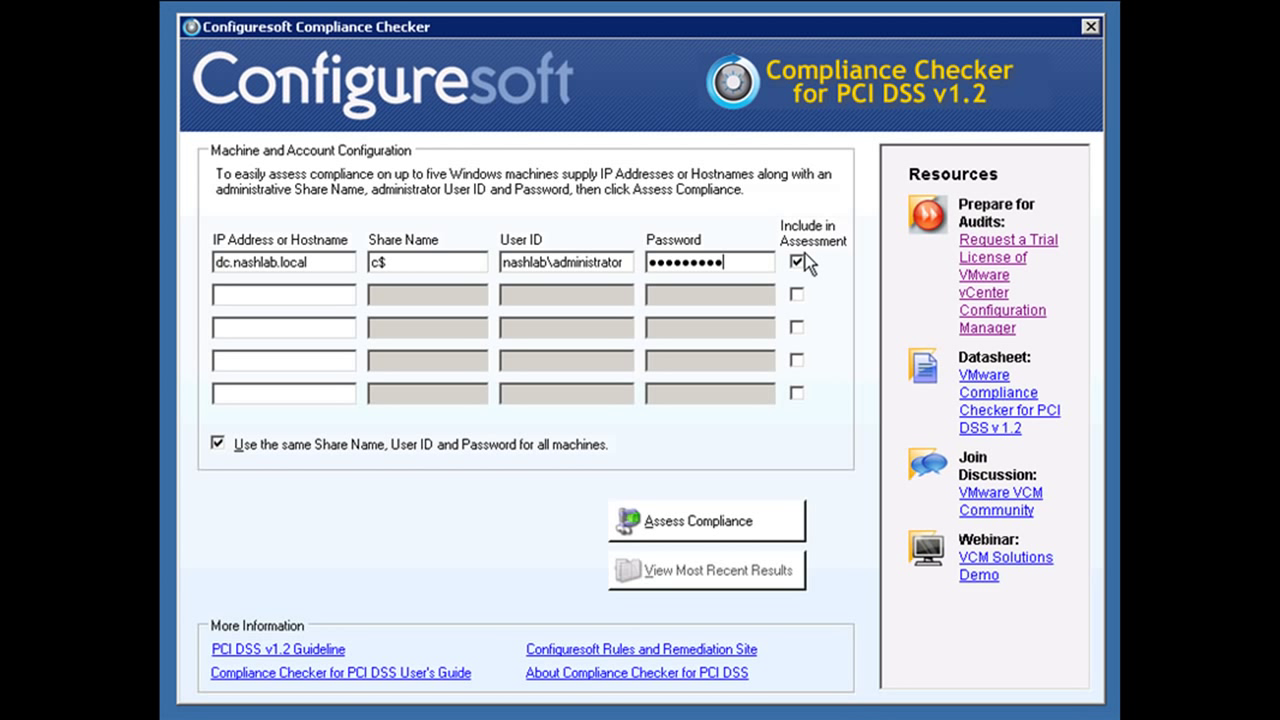
pyautogui.moveTo(716, 548)
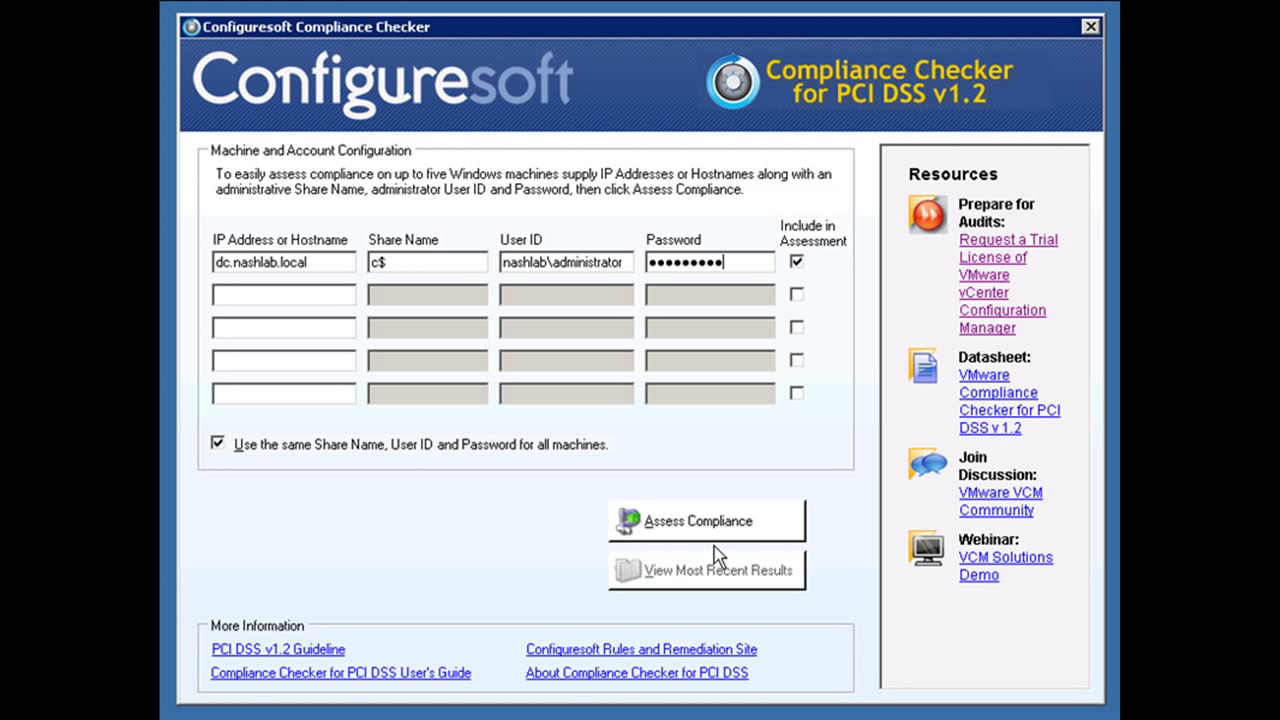
pyautogui.click(708, 520)
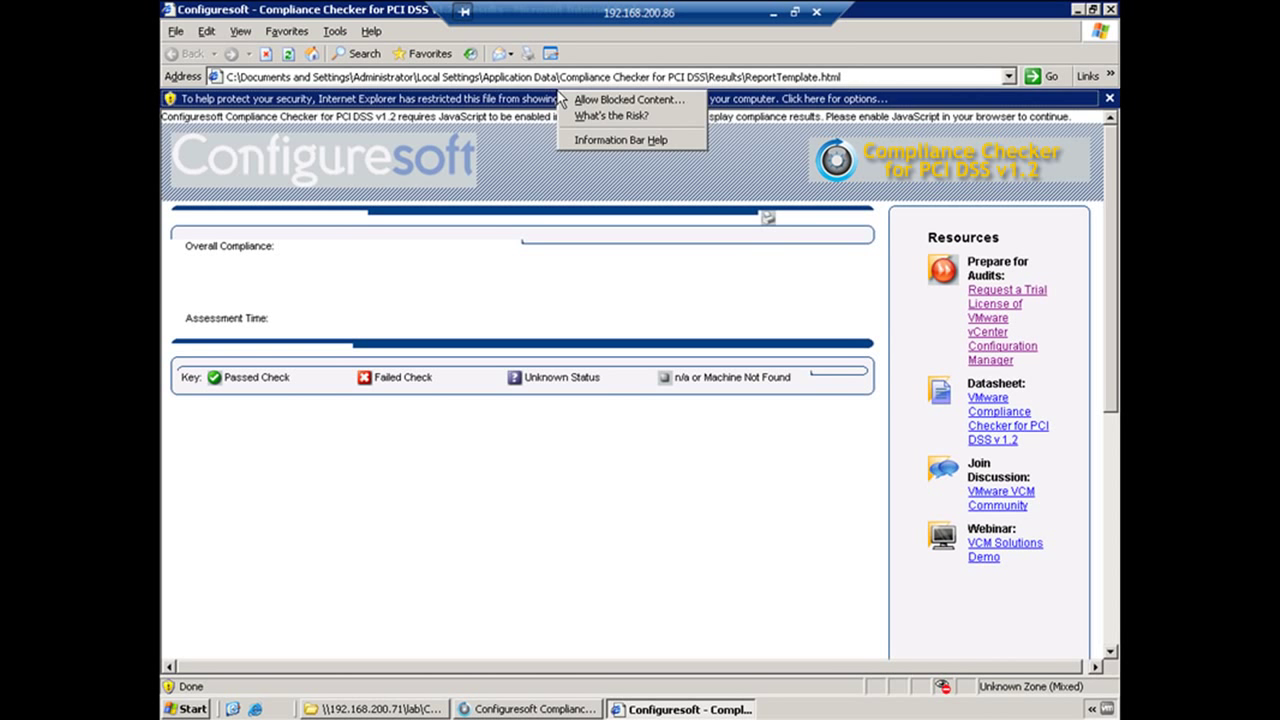
# - Allow the PCI report's blocked content and confirm the security warning
pyautogui.click(632, 100)
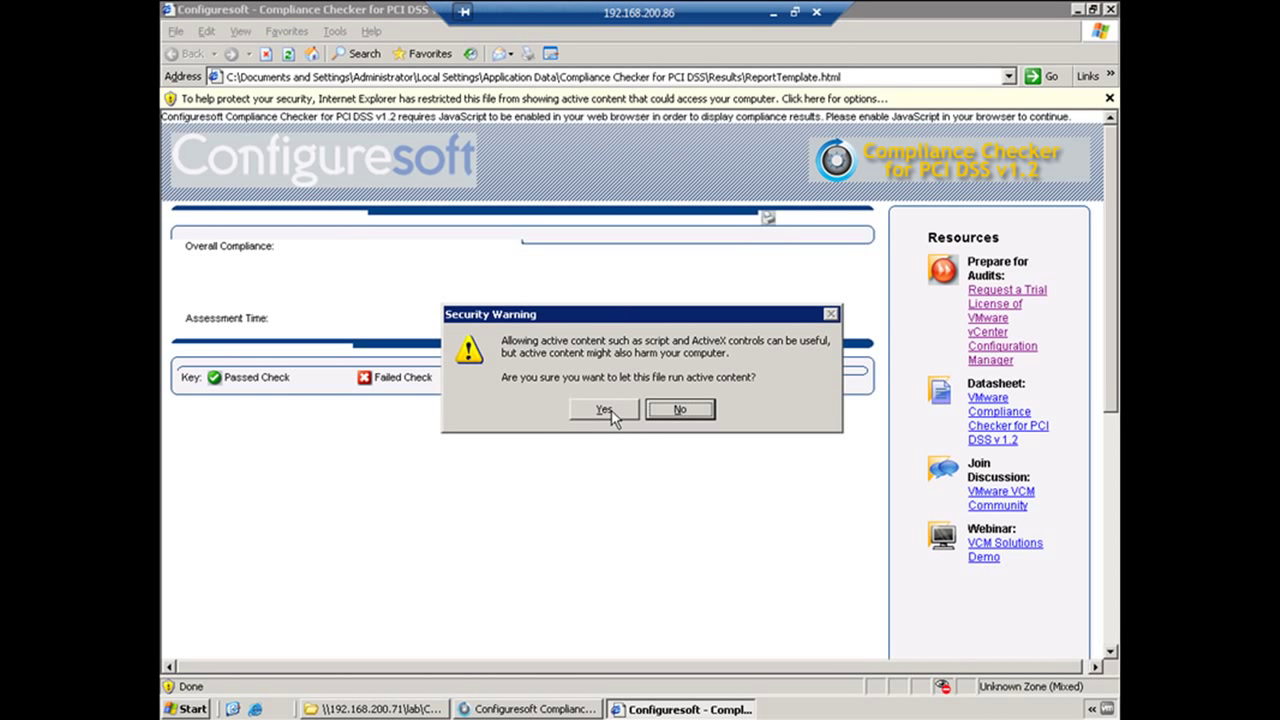
pyautogui.click(600, 408)
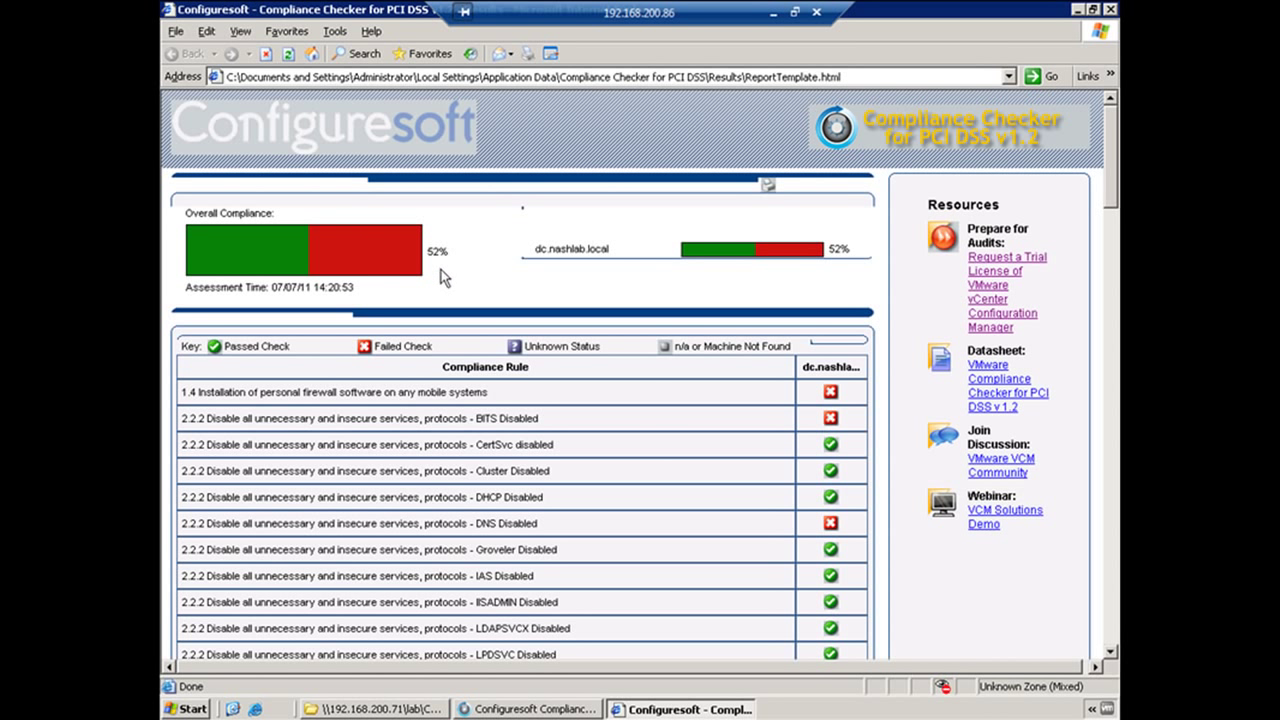
pyautogui.moveTo(462, 276)
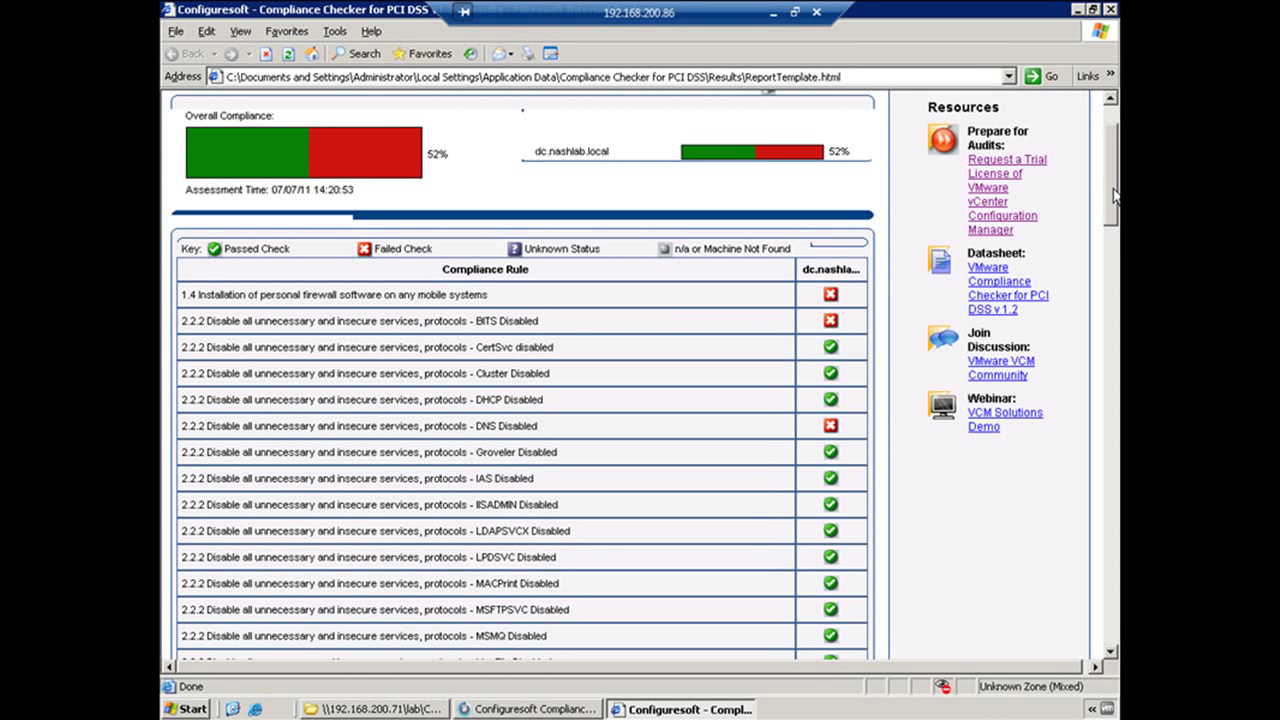
pyautogui.scroll(-3)
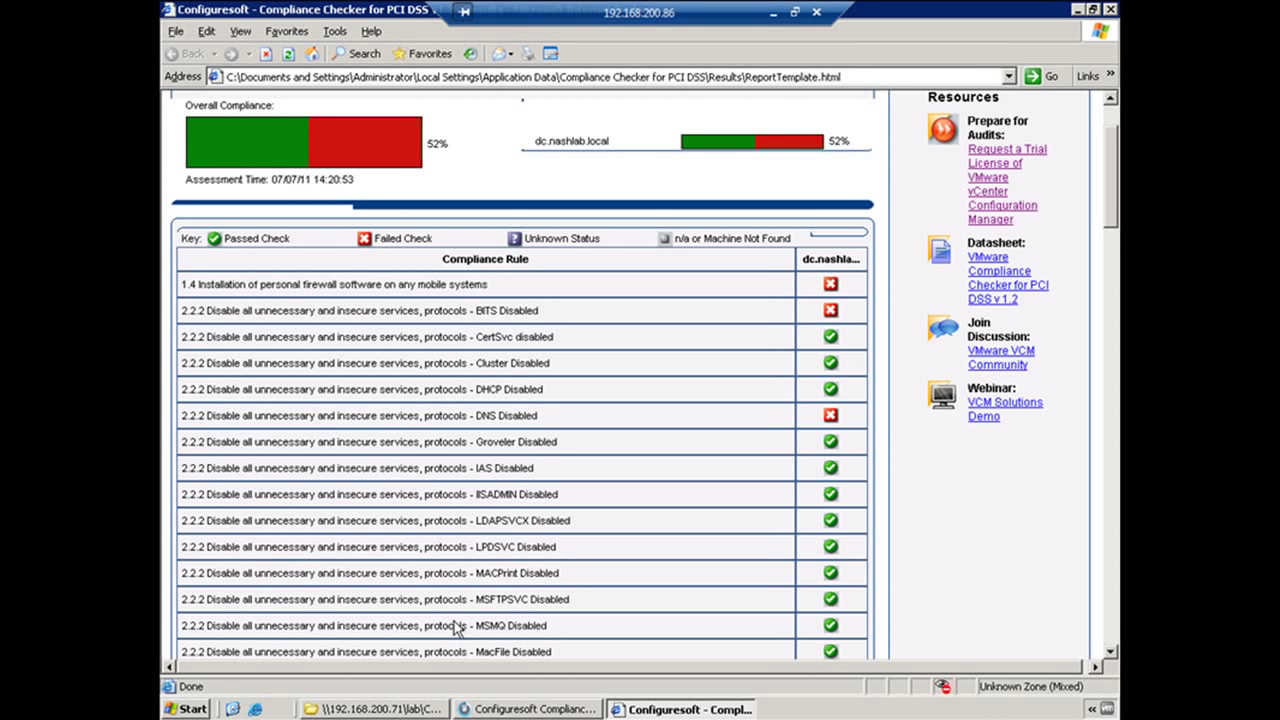
pyautogui.moveTo(568, 258)
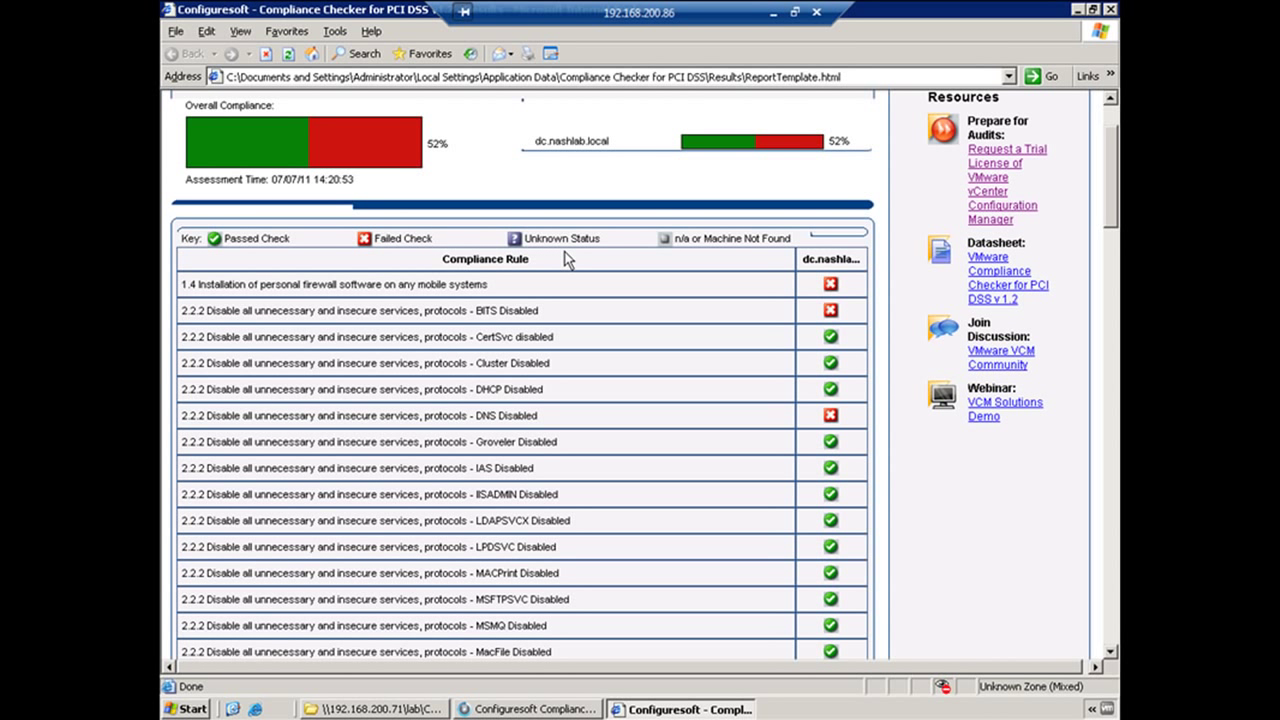
pyautogui.moveTo(1056, 174)
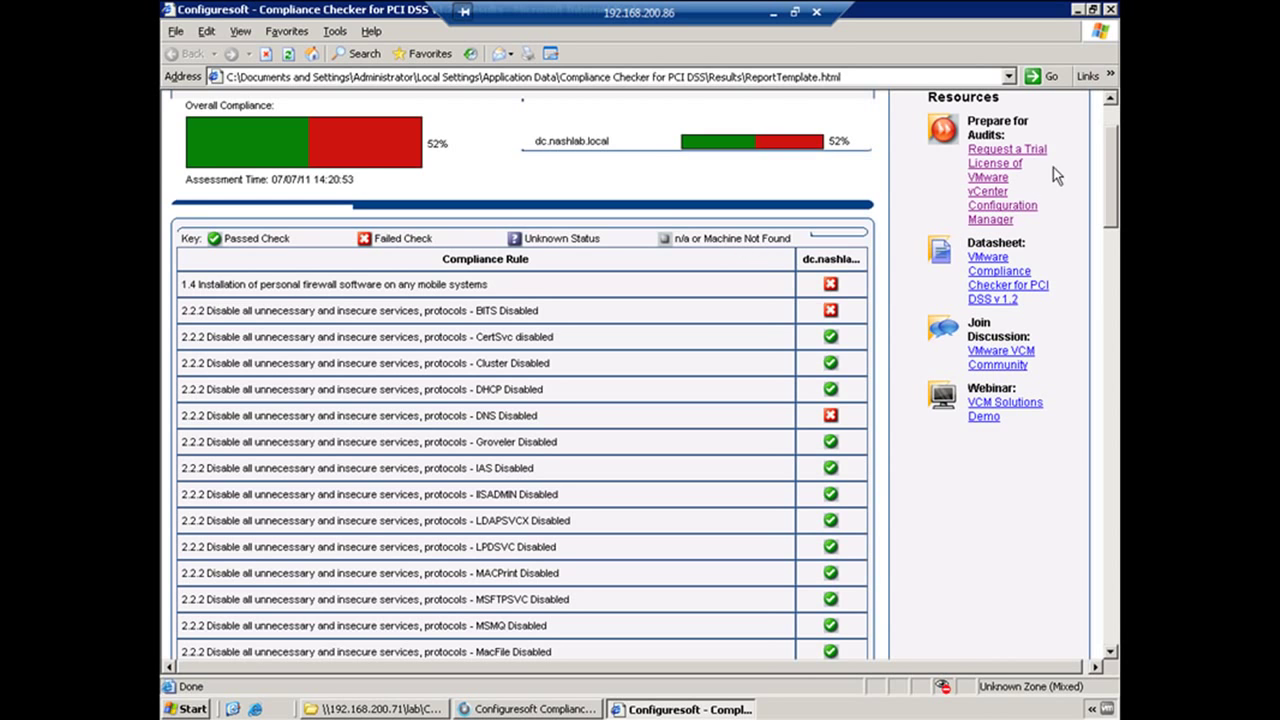
pyautogui.scroll(-3)
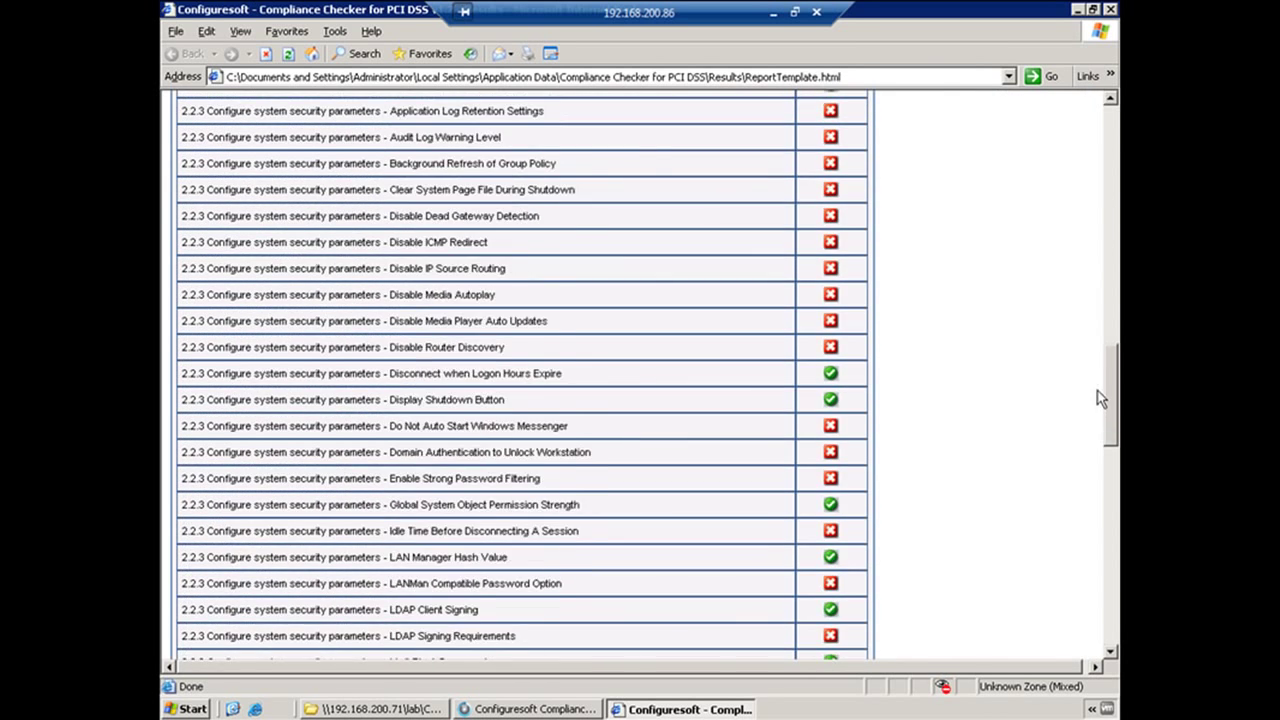
pyautogui.scroll(-3)
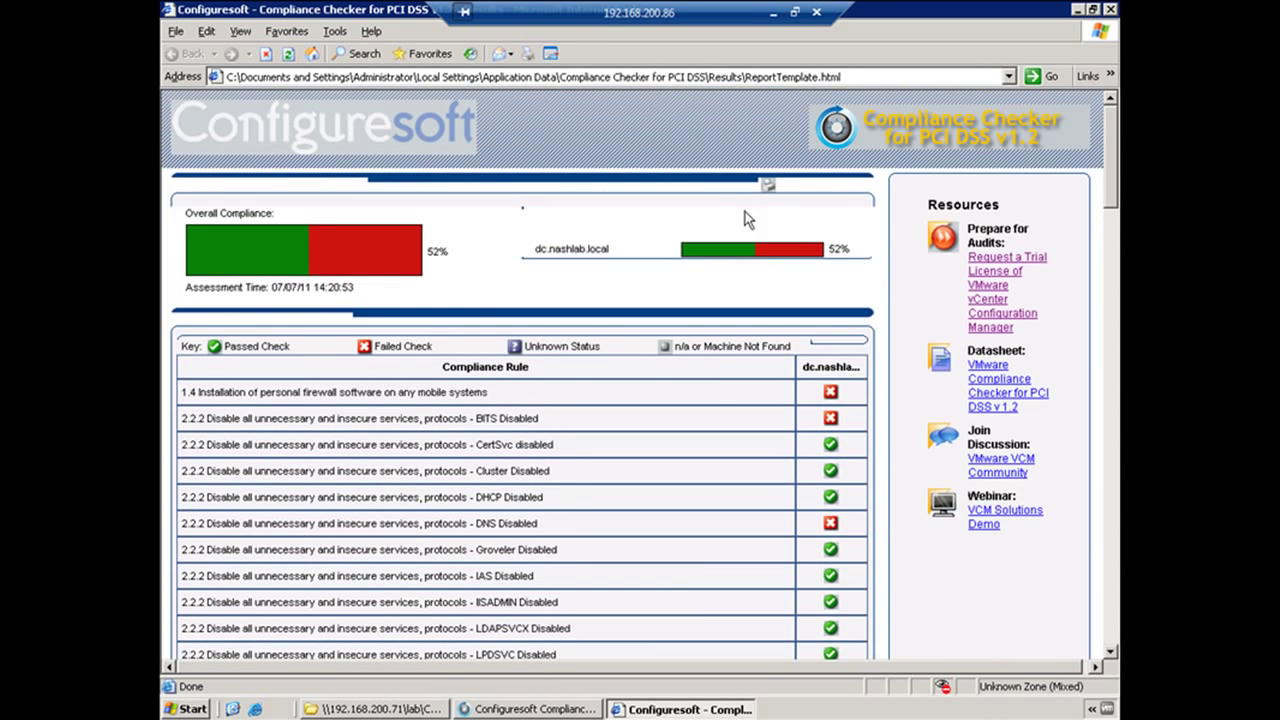
pyautogui.click(522, 708)
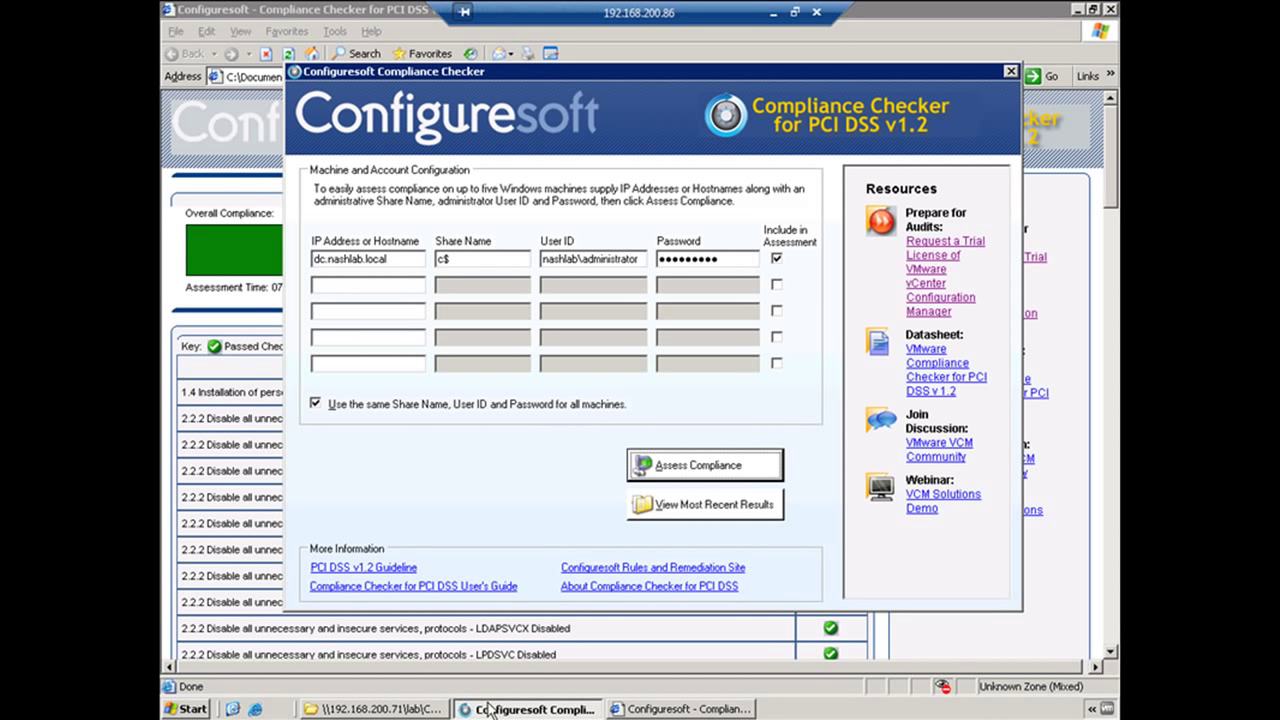
pyautogui.moveTo(396, 574)
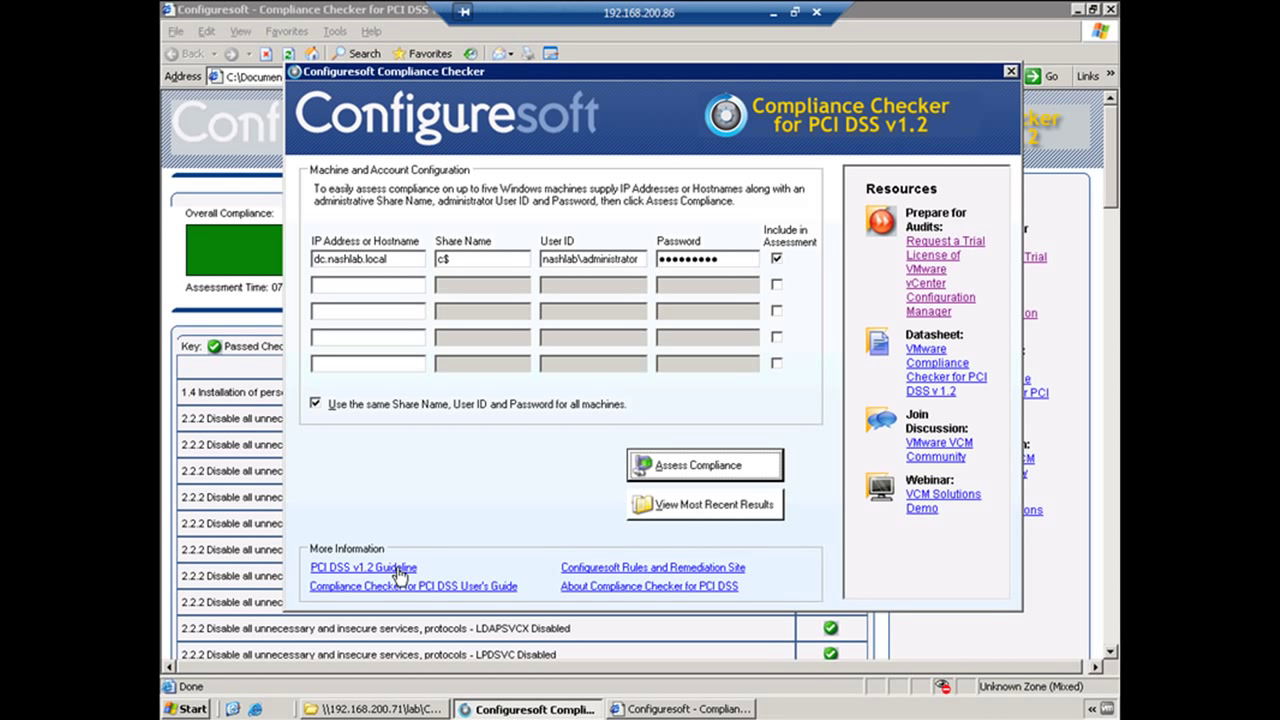
pyautogui.moveTo(450, 594)
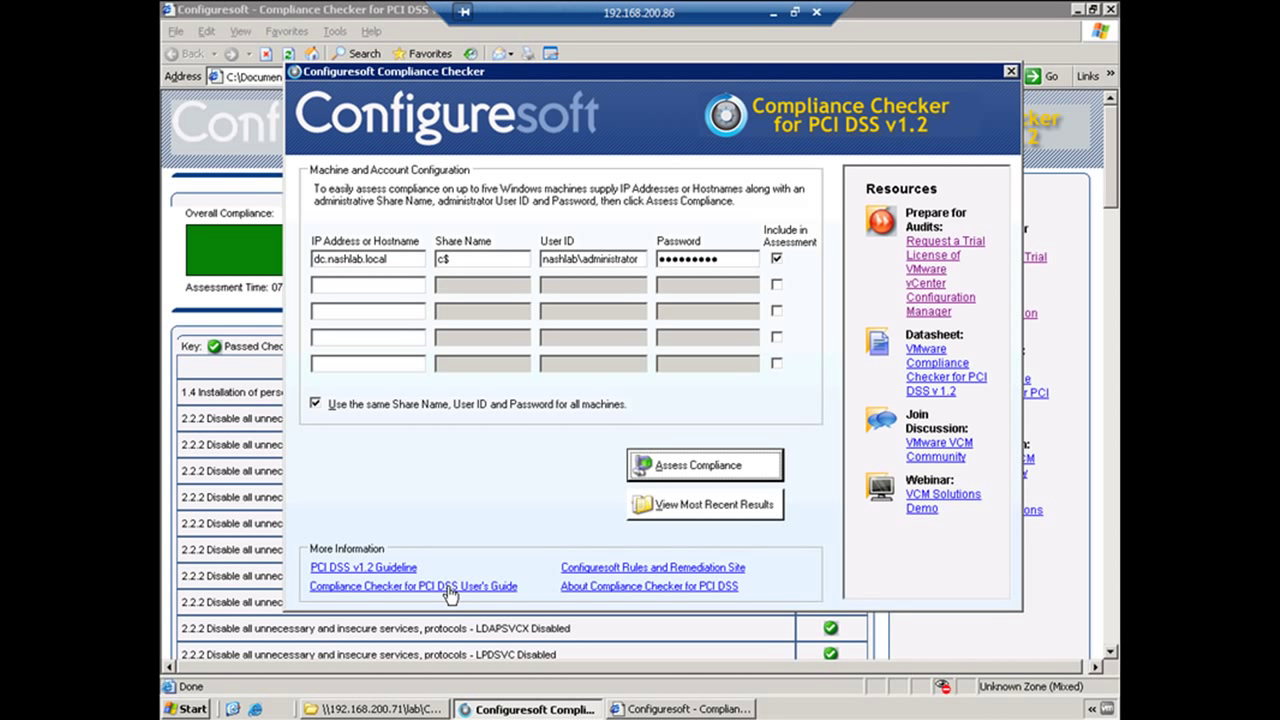
pyautogui.moveTo(684, 576)
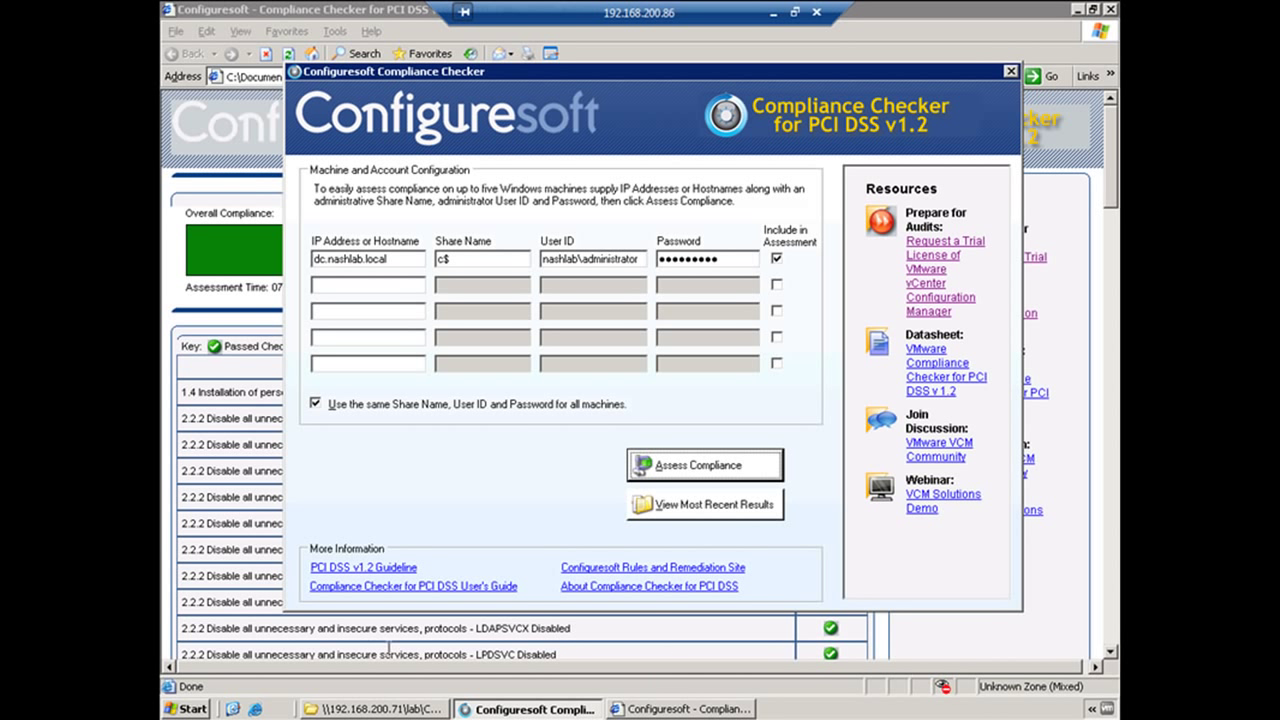
pyautogui.moveTo(644, 660)
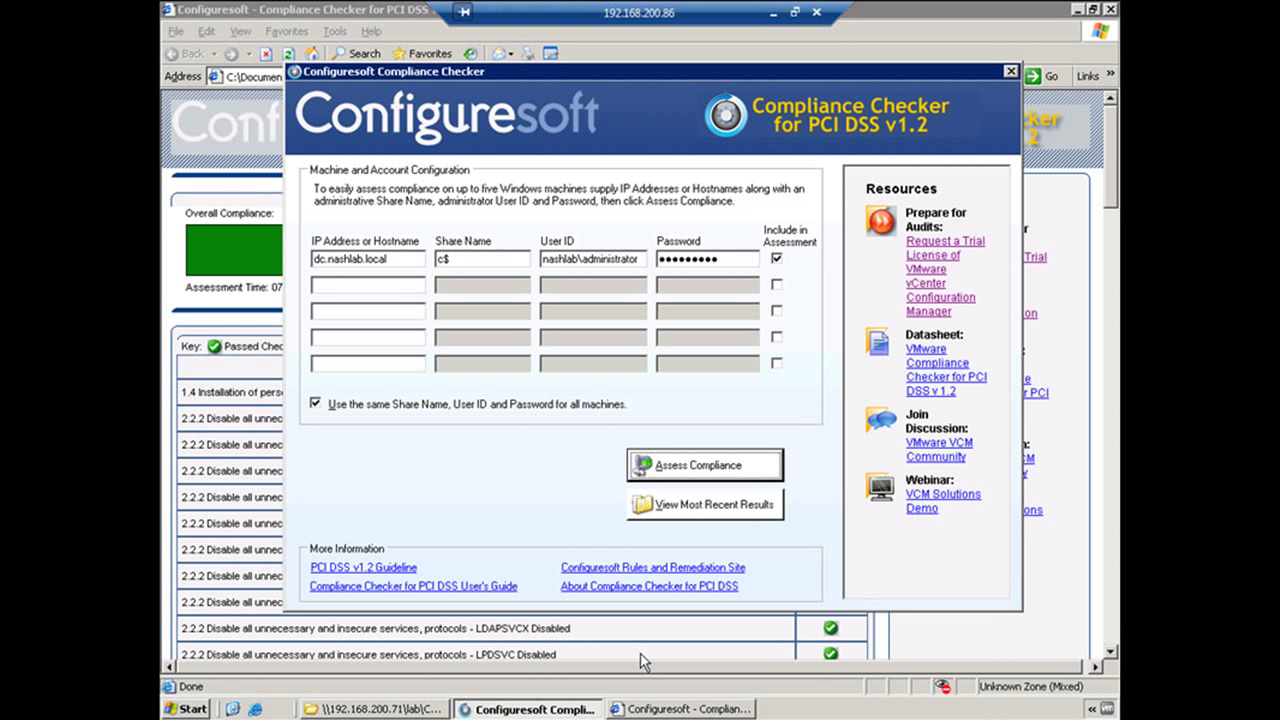
pyautogui.click(704, 464)
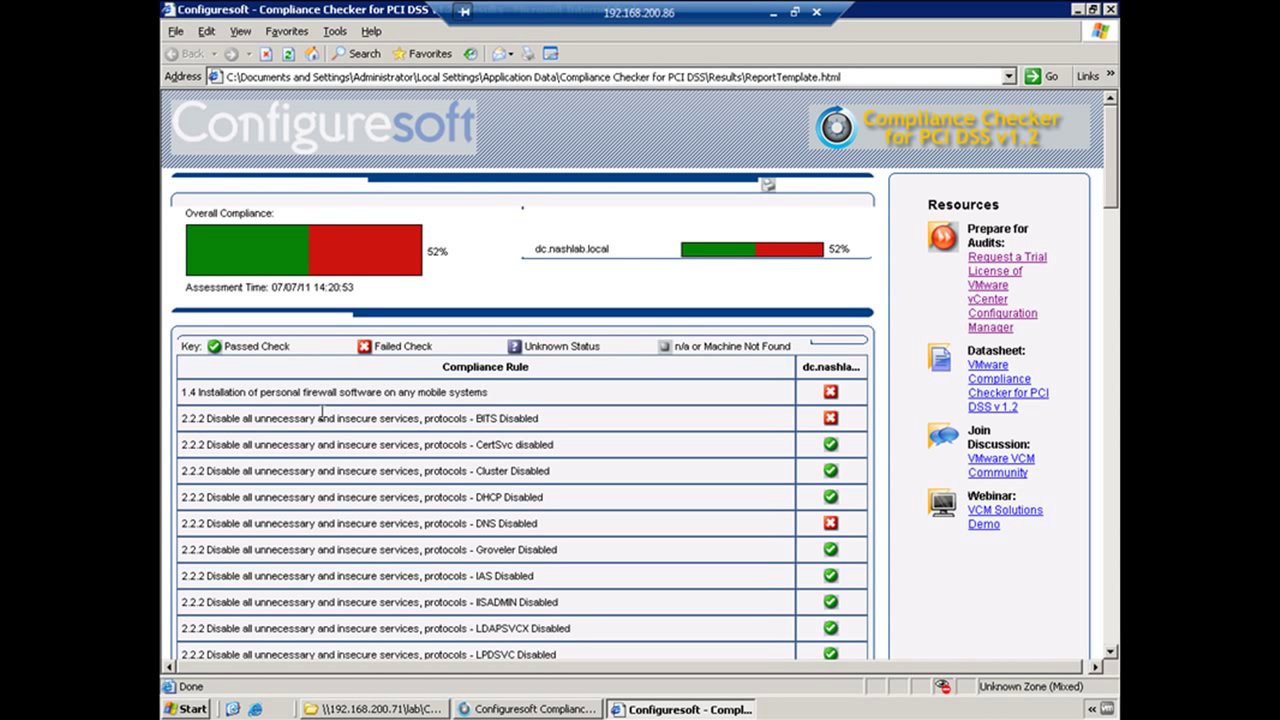
pyautogui.moveTo(410, 432)
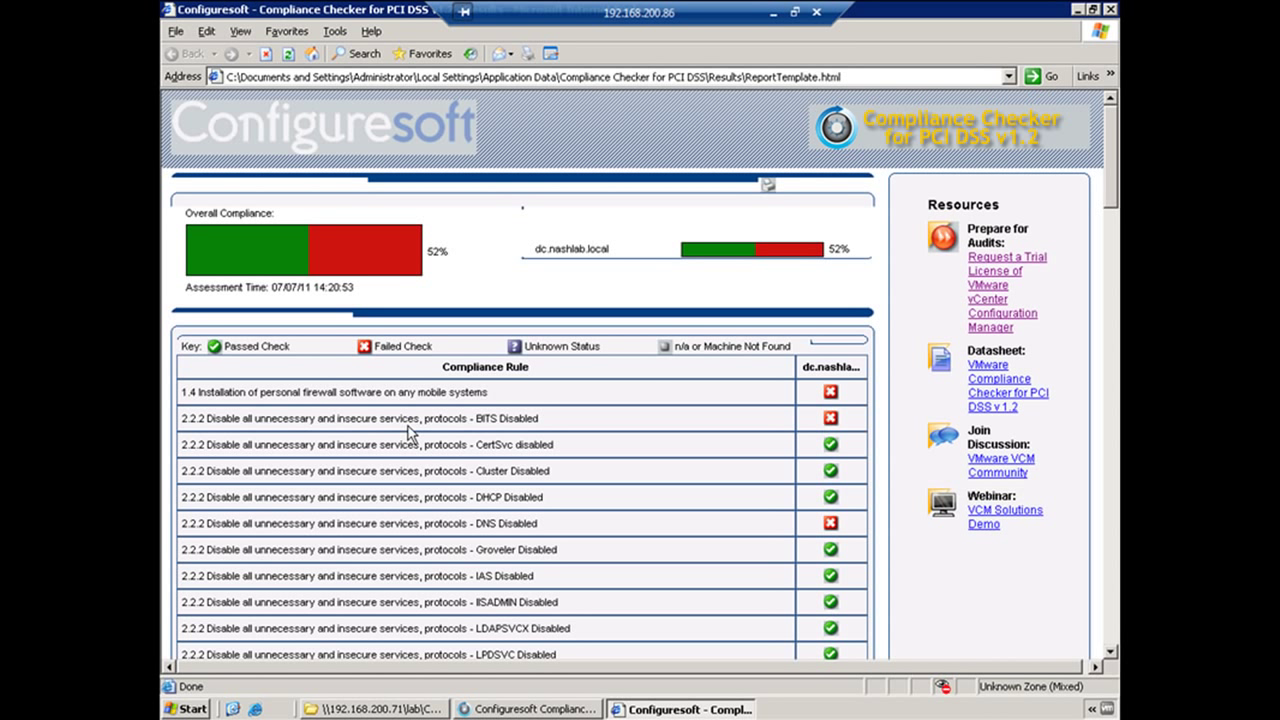
pyautogui.moveTo(472, 472)
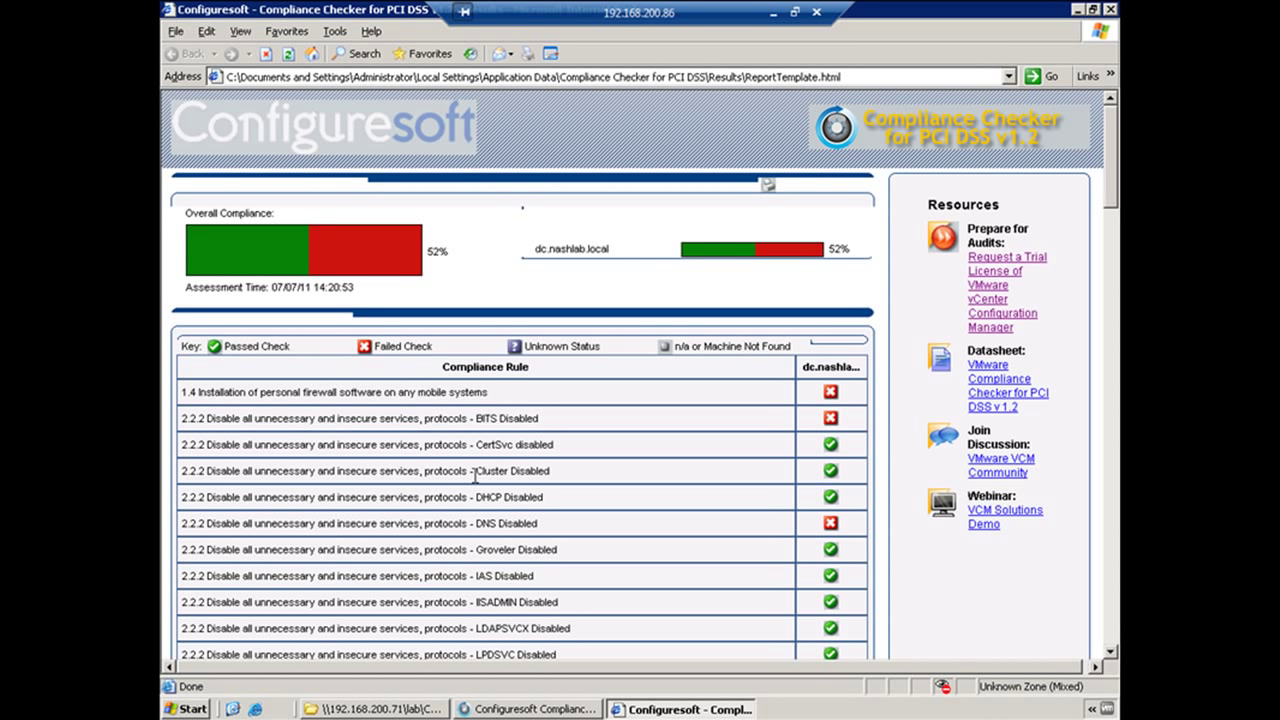
pyautogui.moveTo(530, 532)
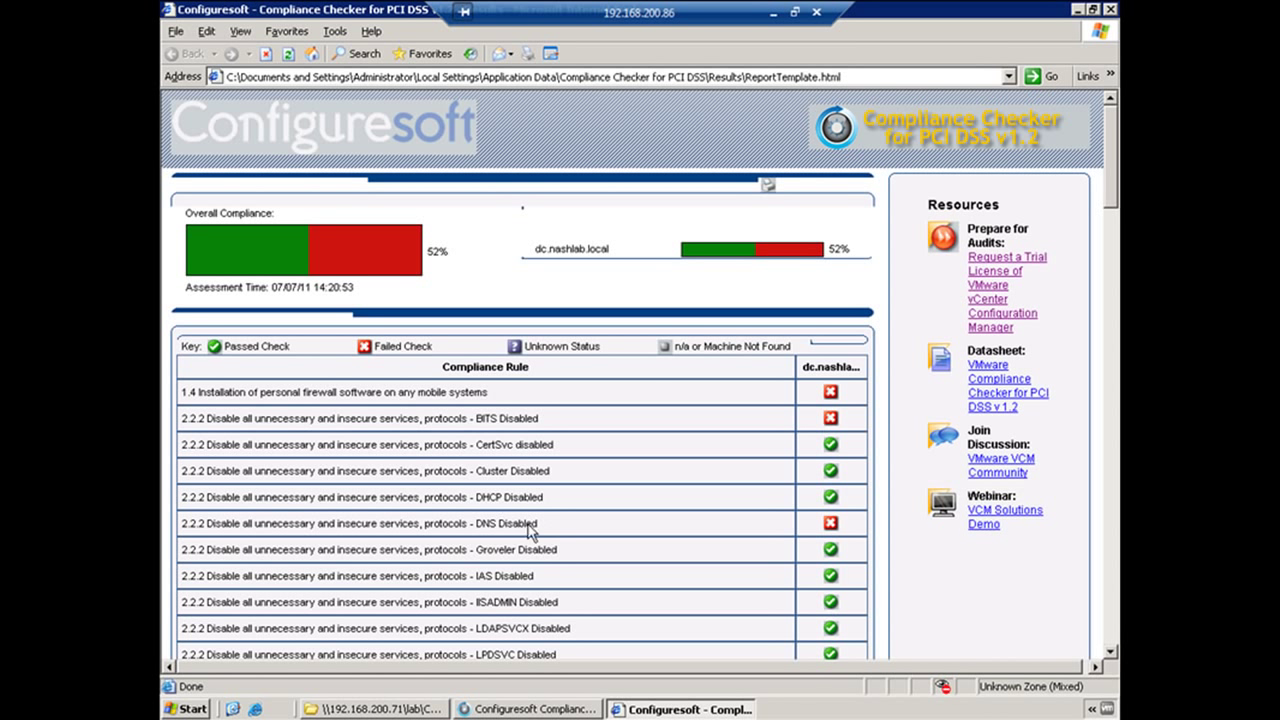
pyautogui.moveTo(532, 504)
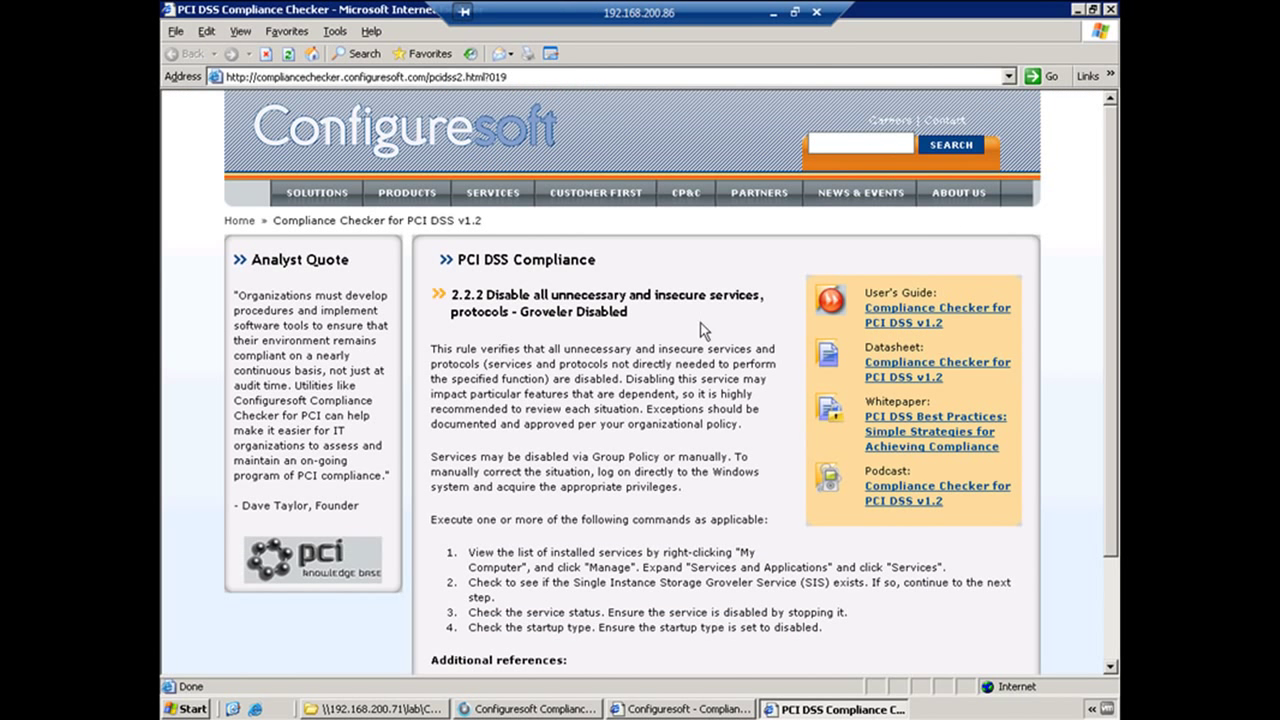
pyautogui.scroll(-3)
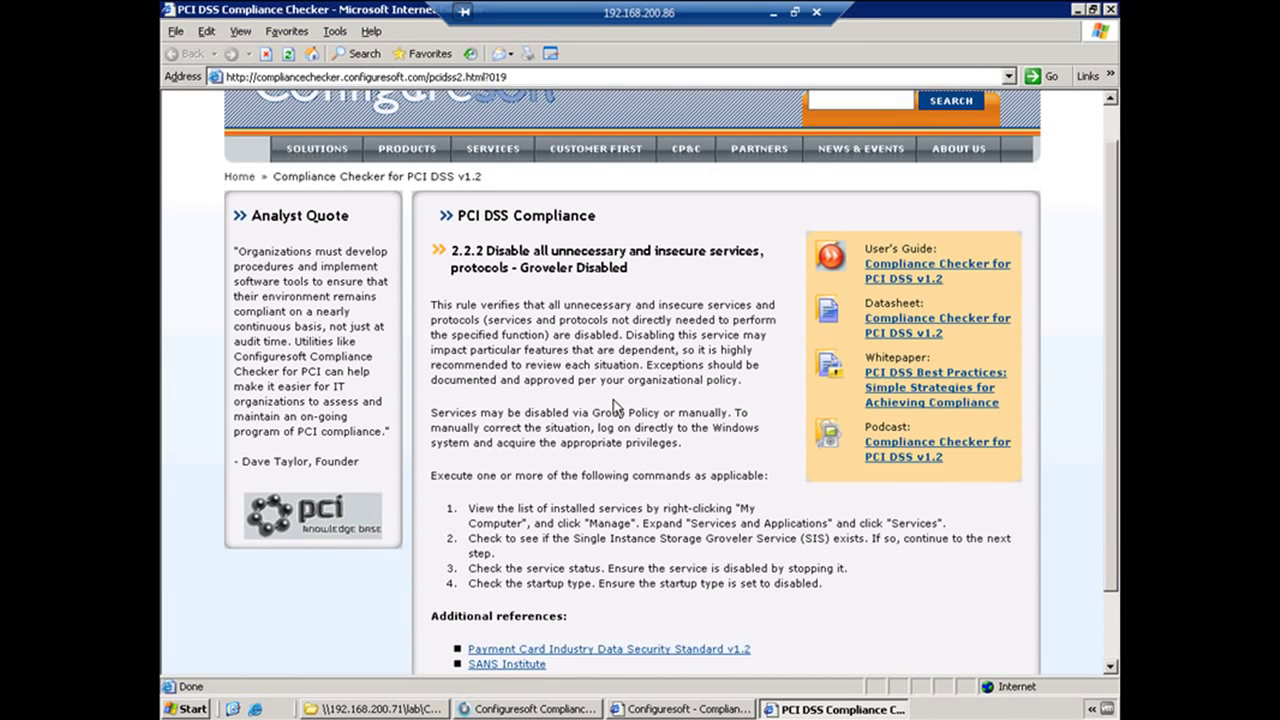
pyautogui.scroll(-3)
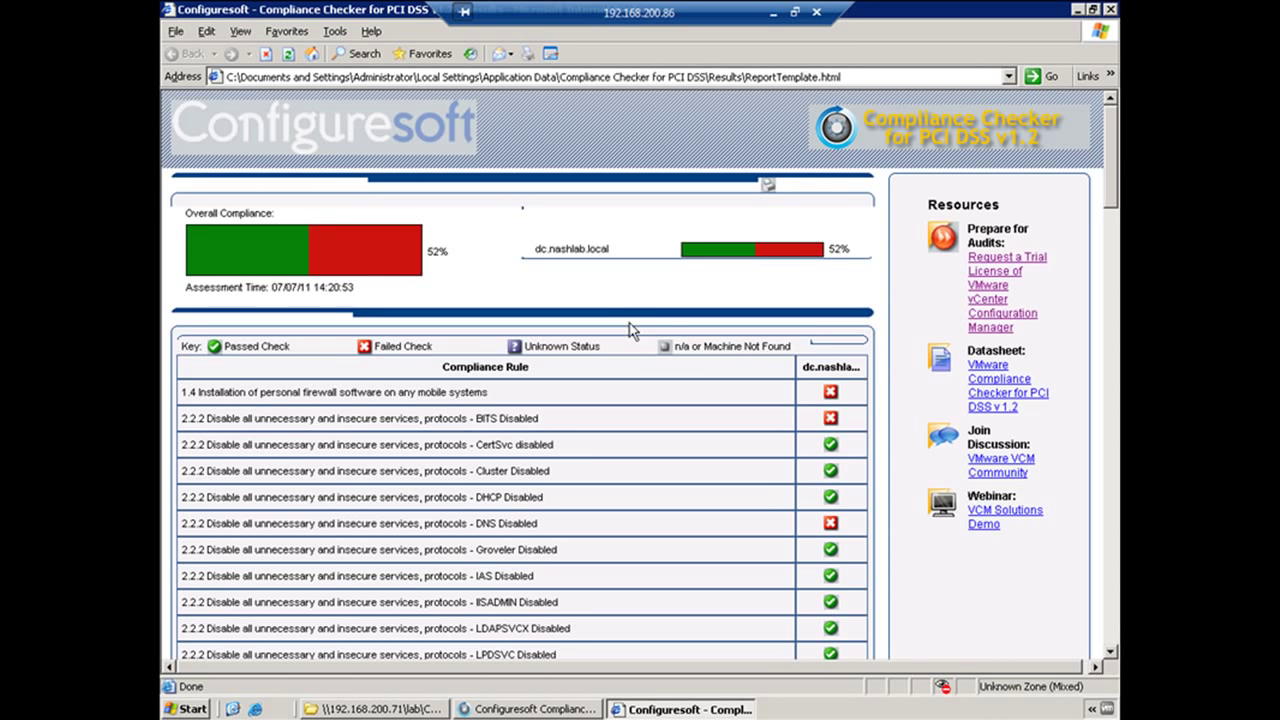
pyautogui.scroll(-3)
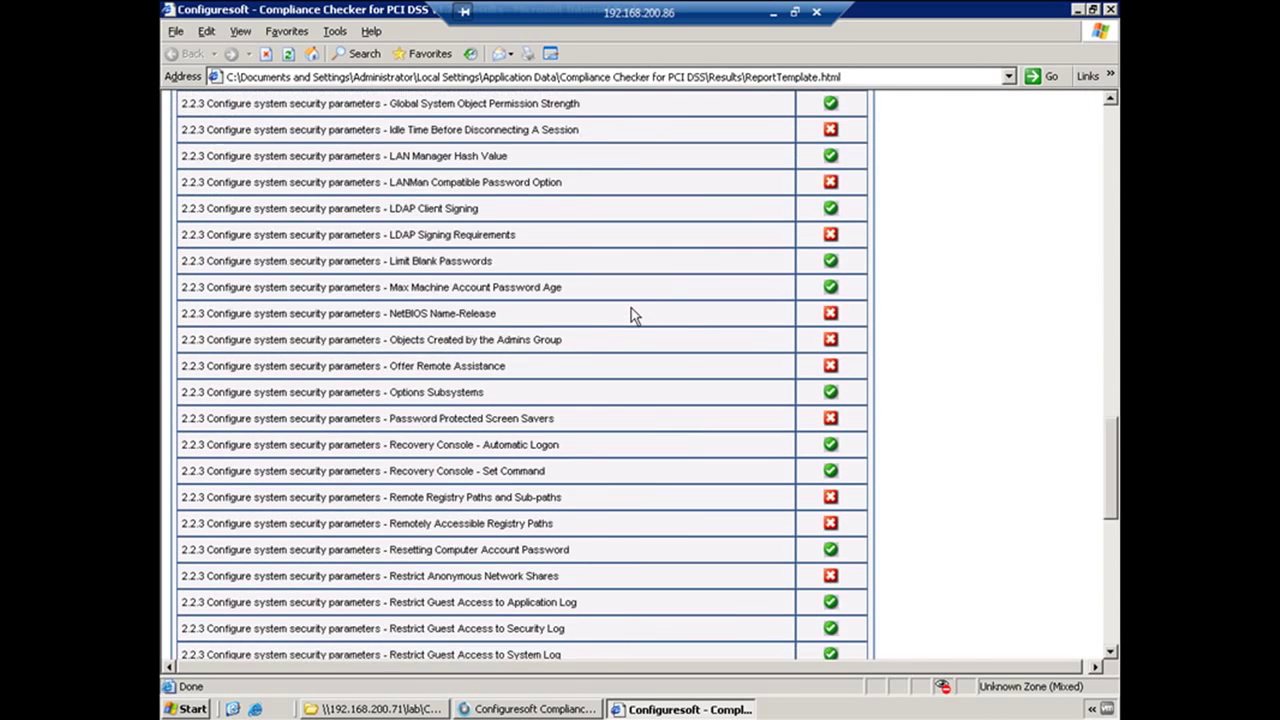
pyautogui.scroll(3)
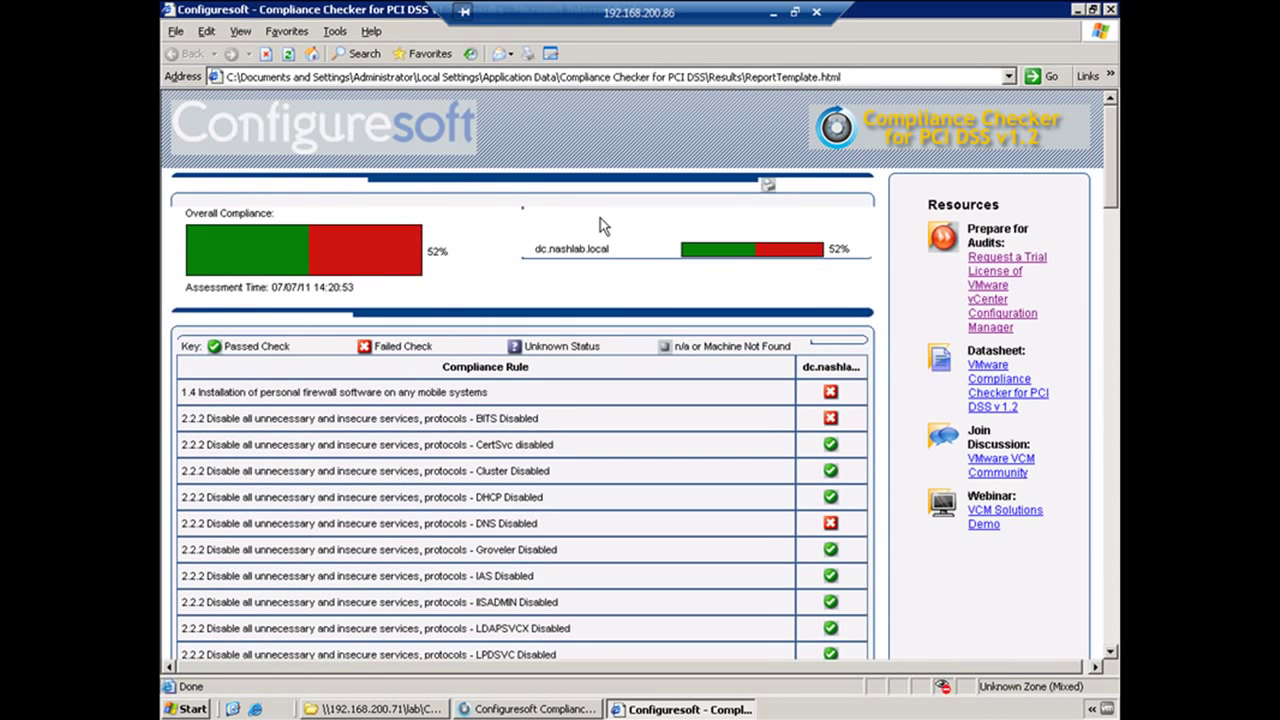
pyautogui.moveTo(1124, 12)
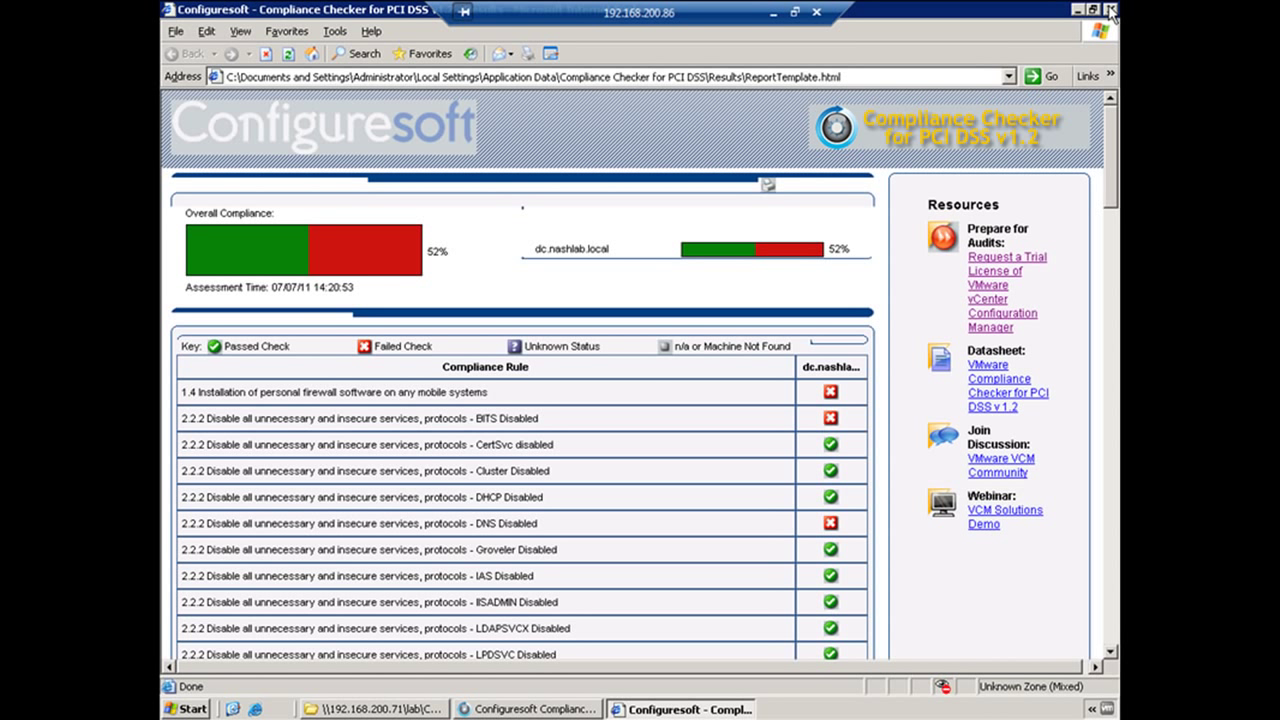
pyautogui.moveTo(1116, 12)
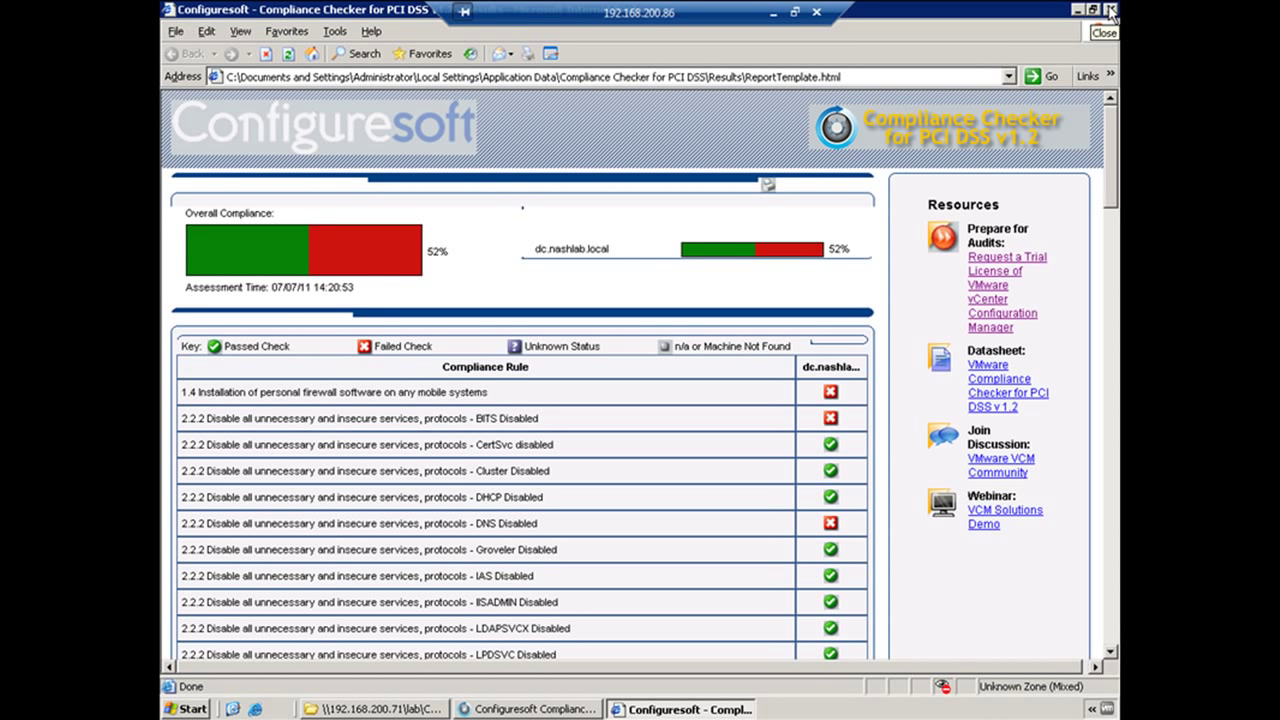
pyautogui.click(1108, 8)
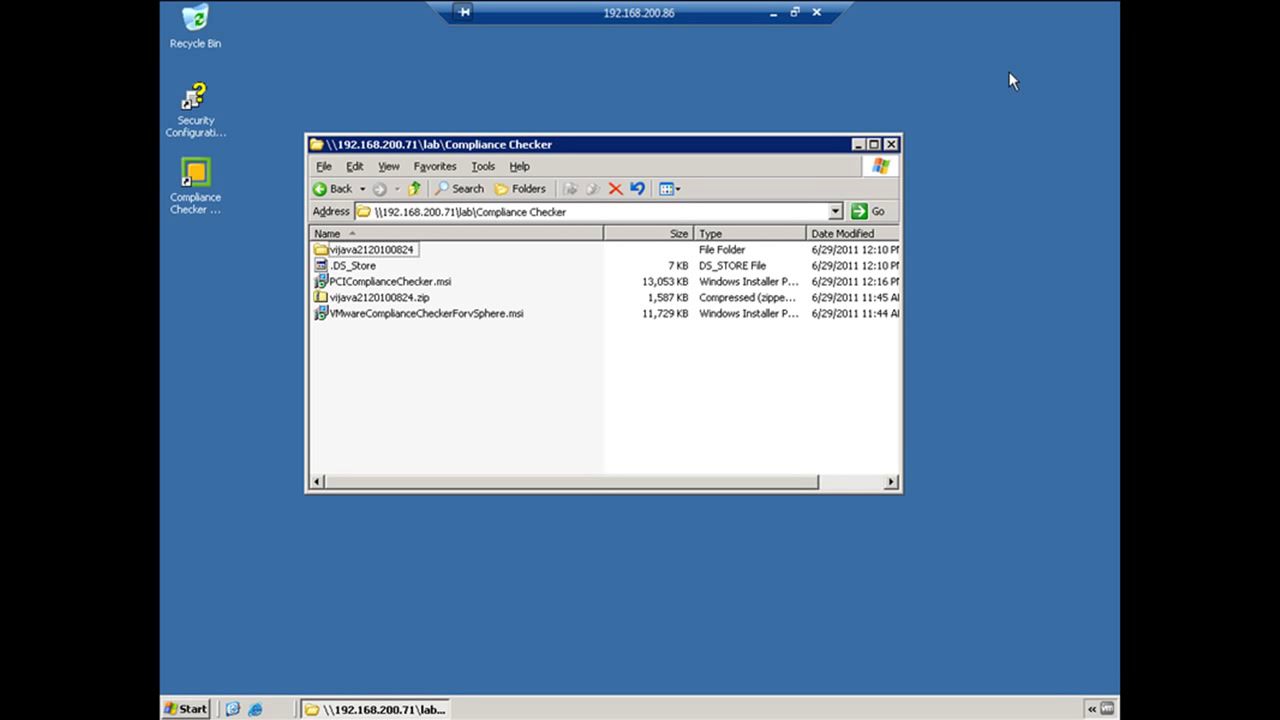
pyautogui.moveTo(394, 312)
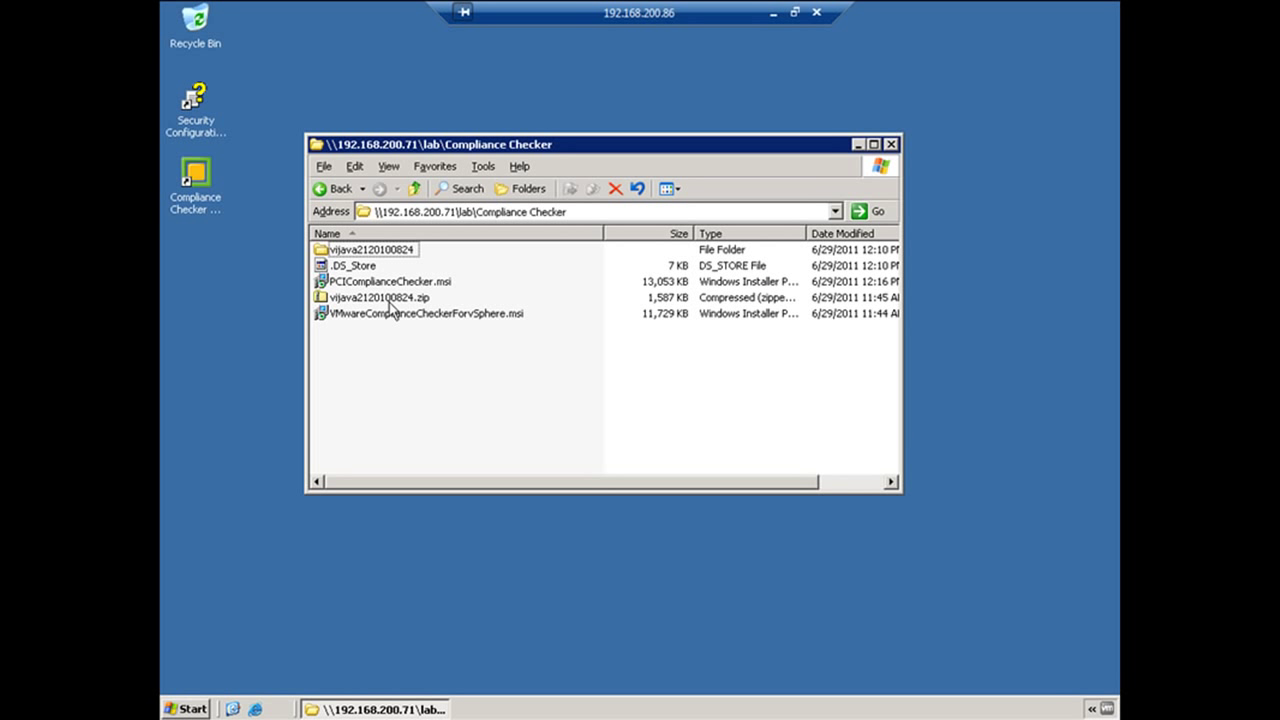
pyautogui.moveTo(330, 442)
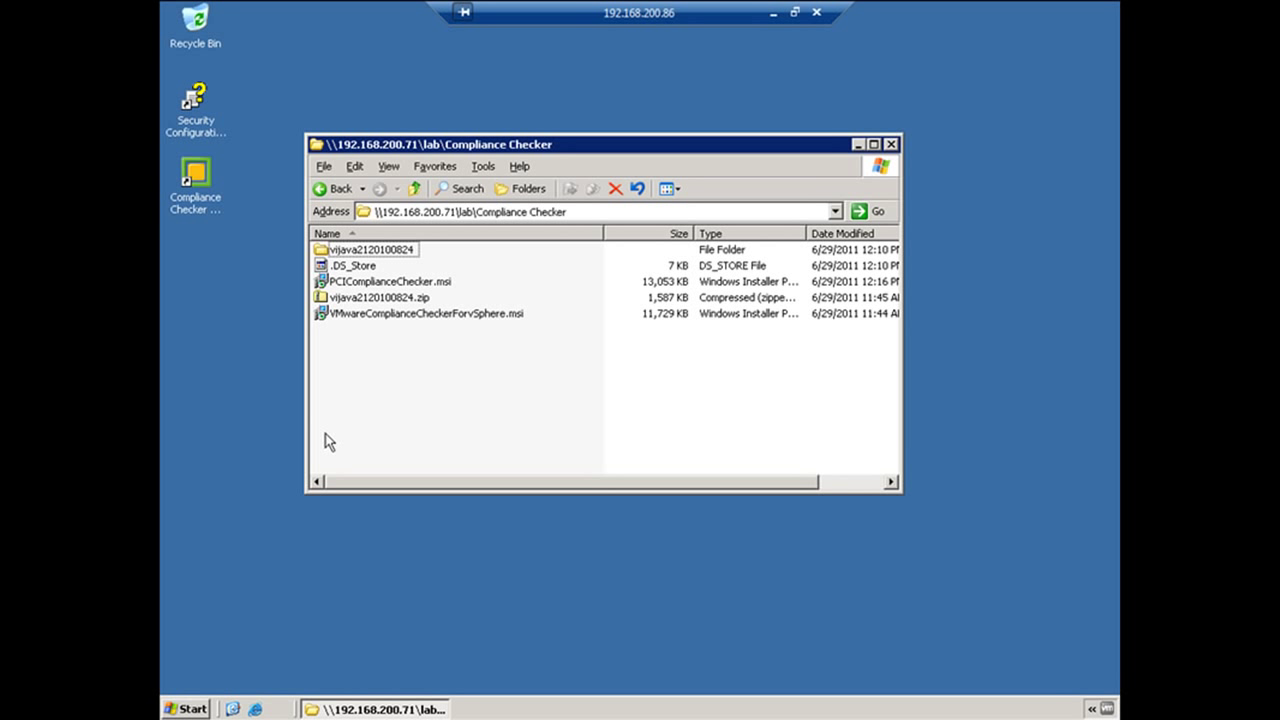
pyautogui.moveTo(420, 320)
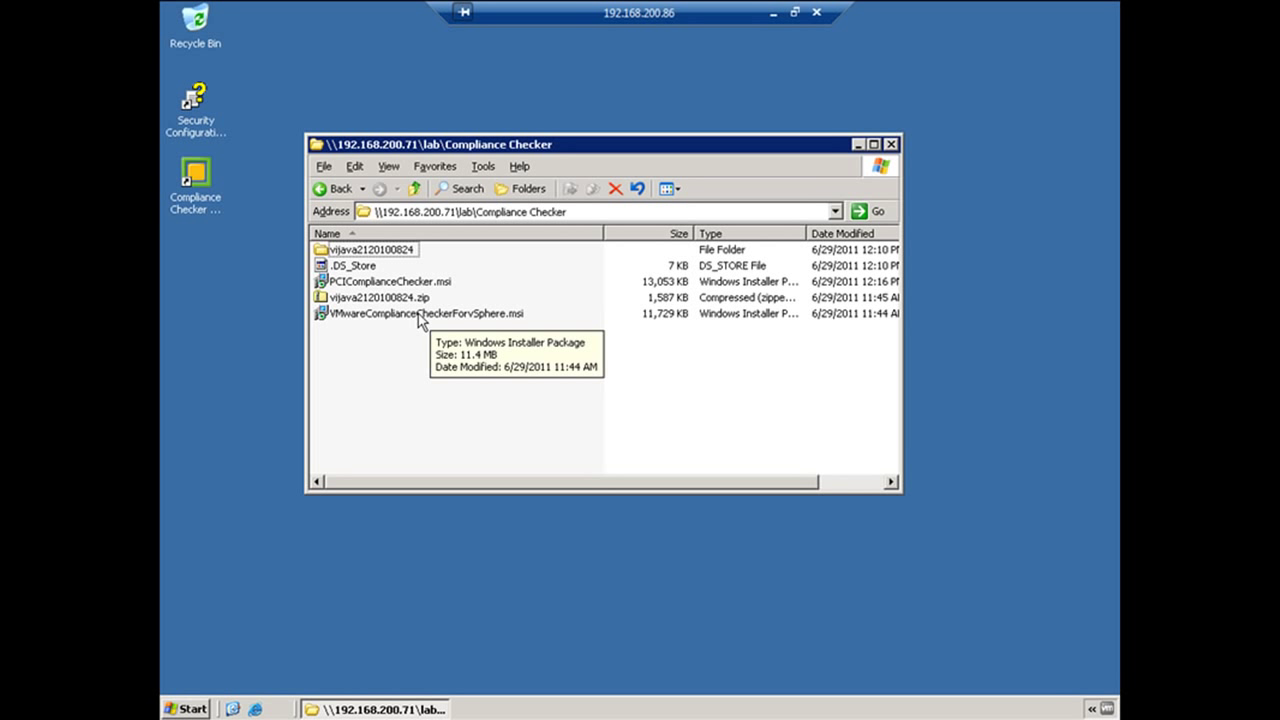
pyautogui.moveTo(546, 442)
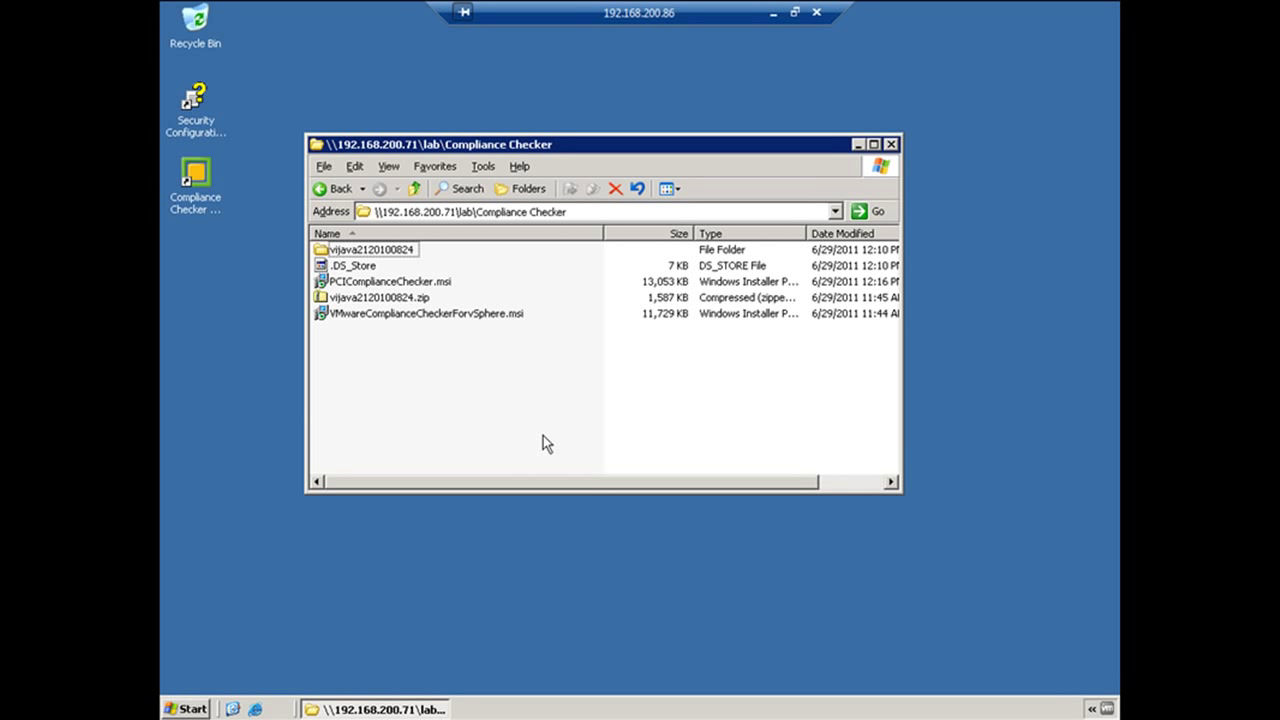
pyautogui.moveTo(780, 76)
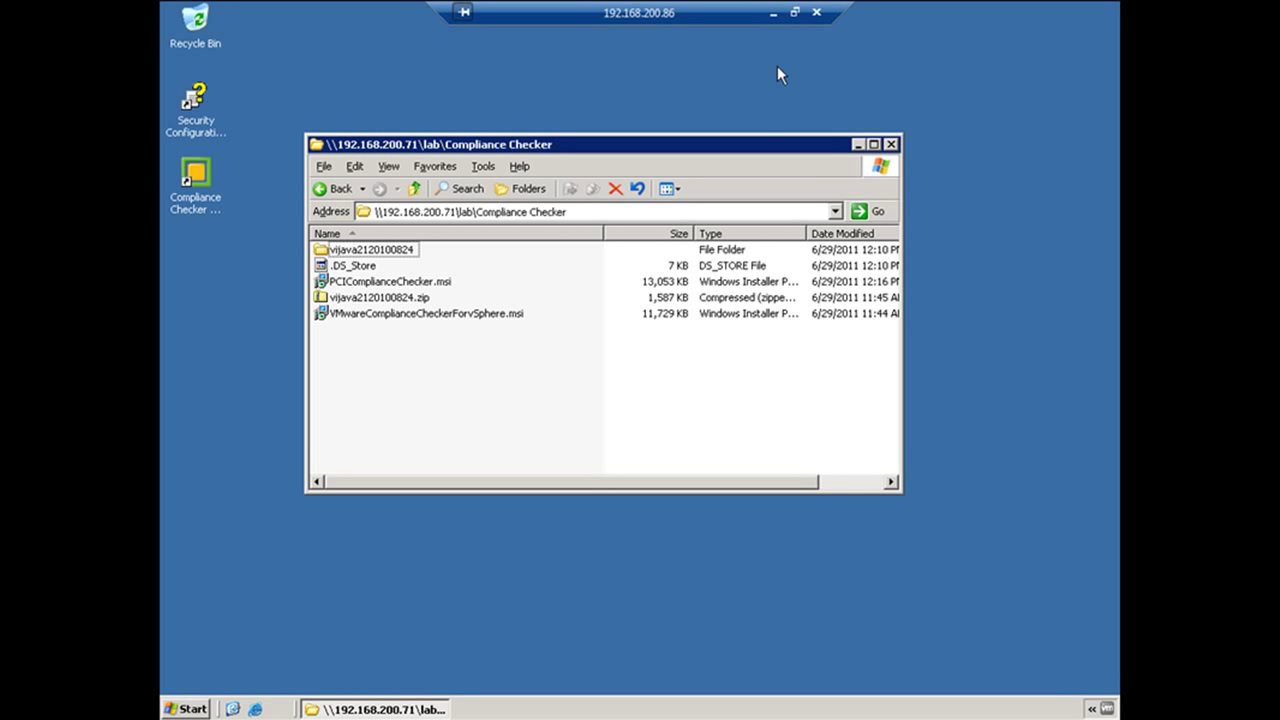
pyautogui.moveTo(750, 72)
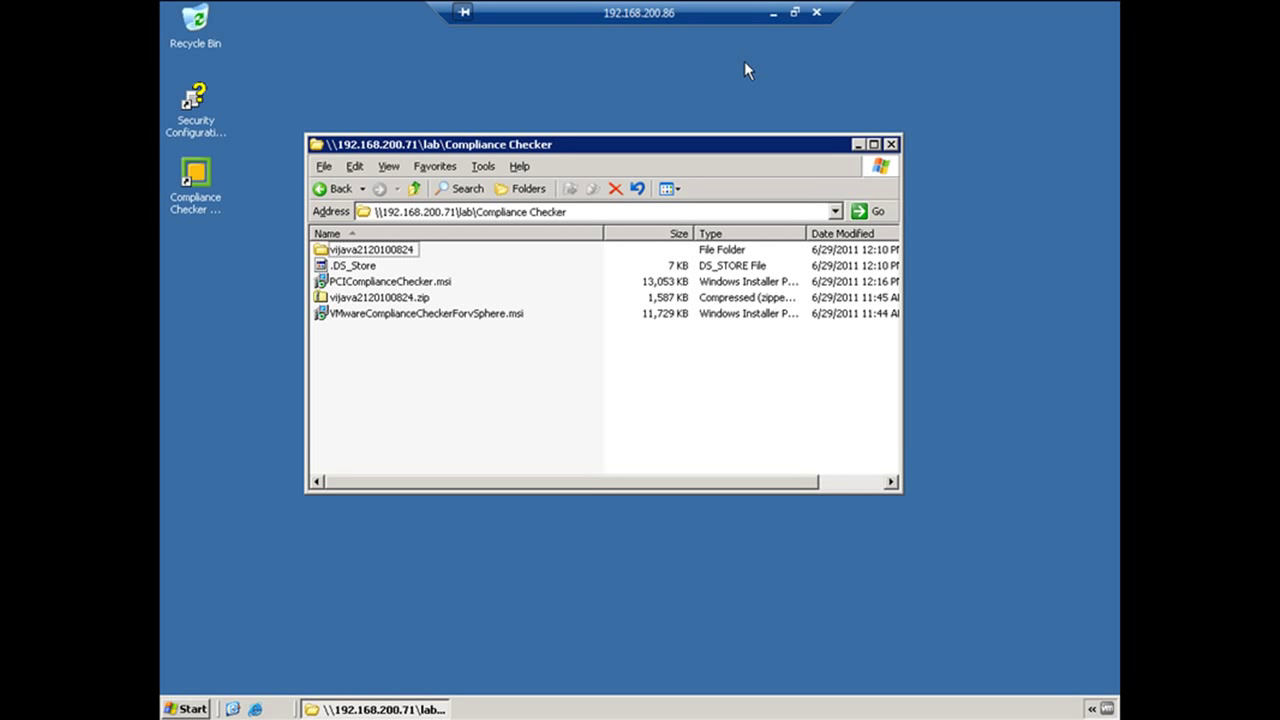
pyautogui.moveTo(736, 76)
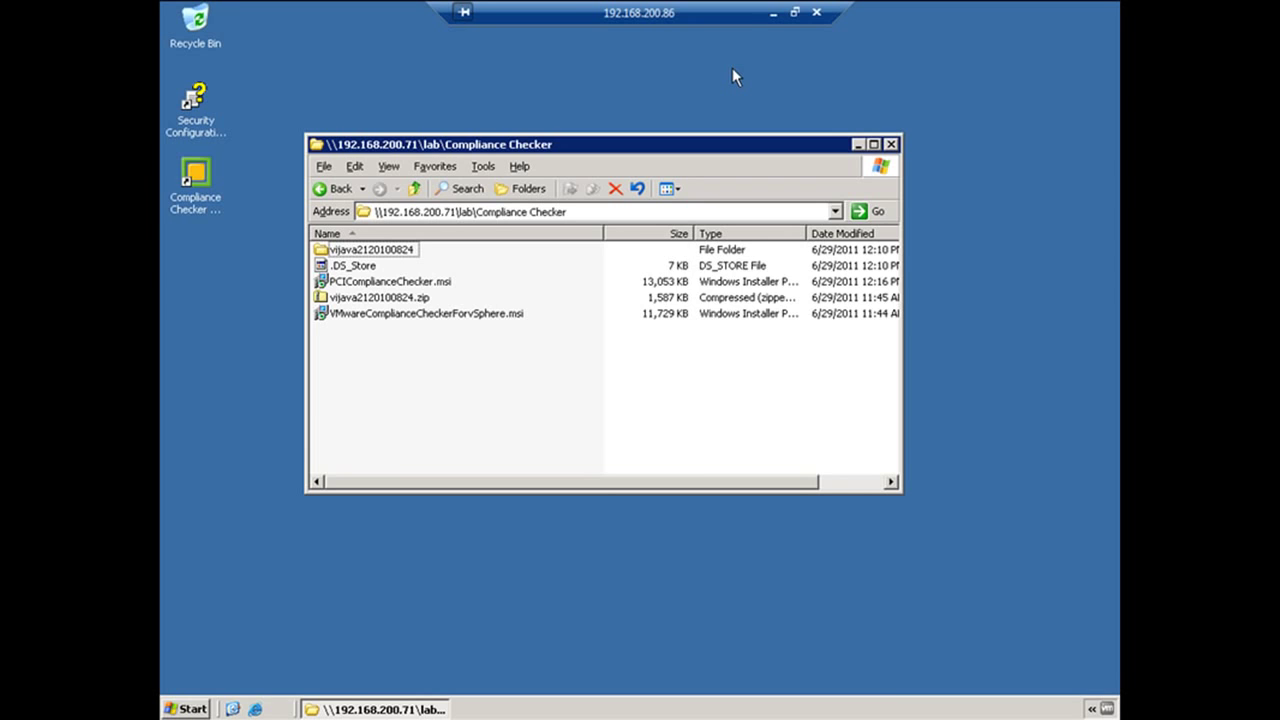